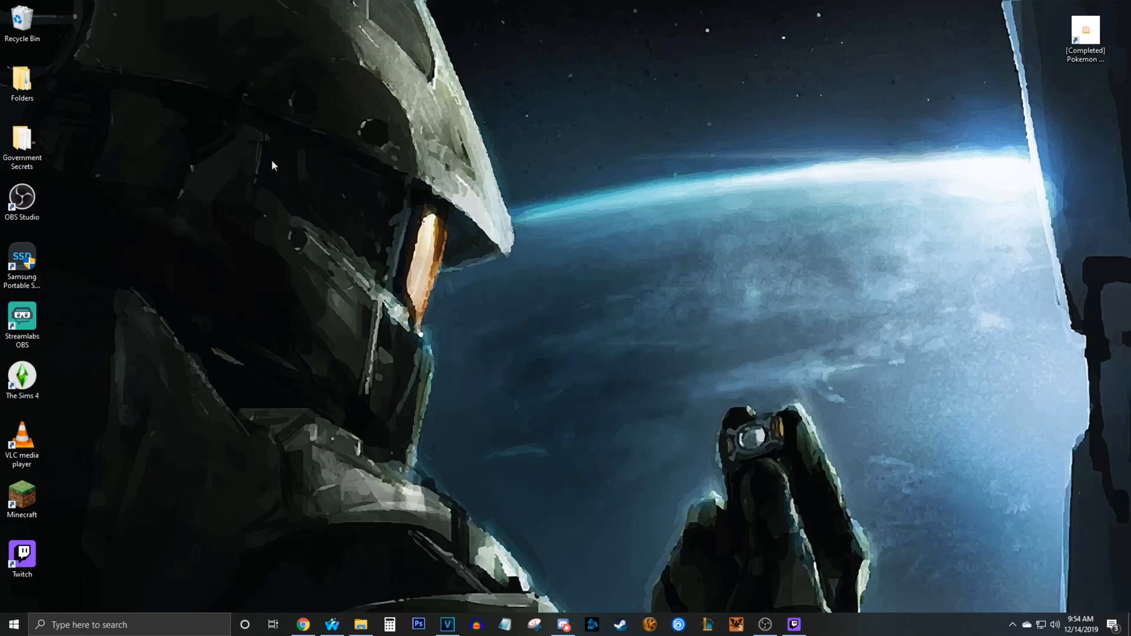
pyautogui.moveTo(245, 107)
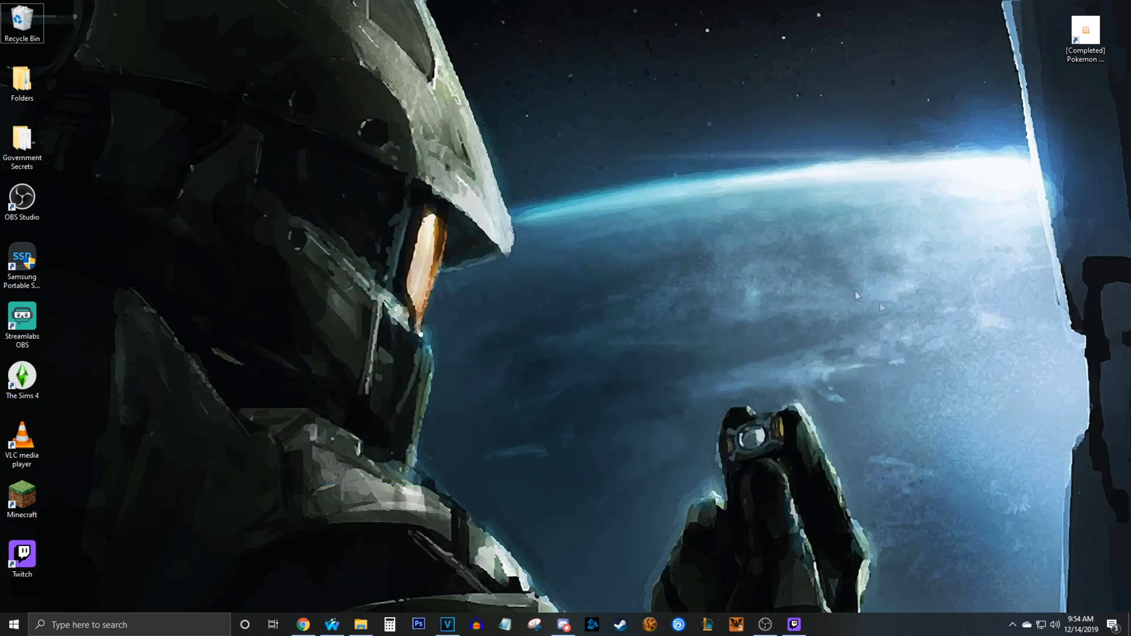
pyautogui.moveTo(430, 199)
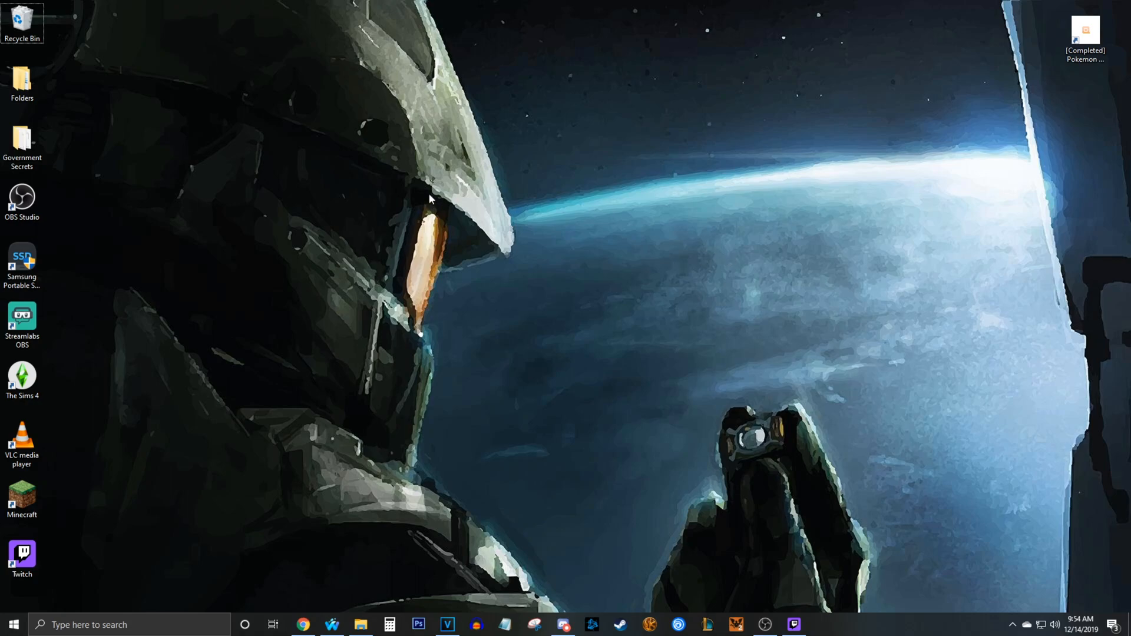
pyautogui.moveTo(46, 132)
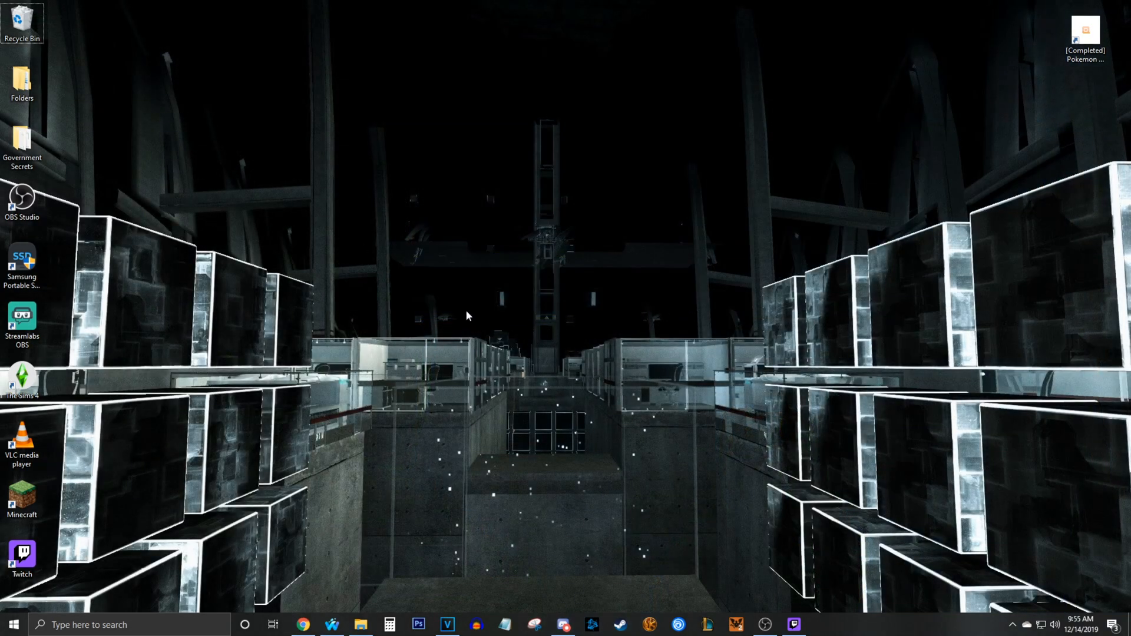
pyautogui.moveTo(406, 450)
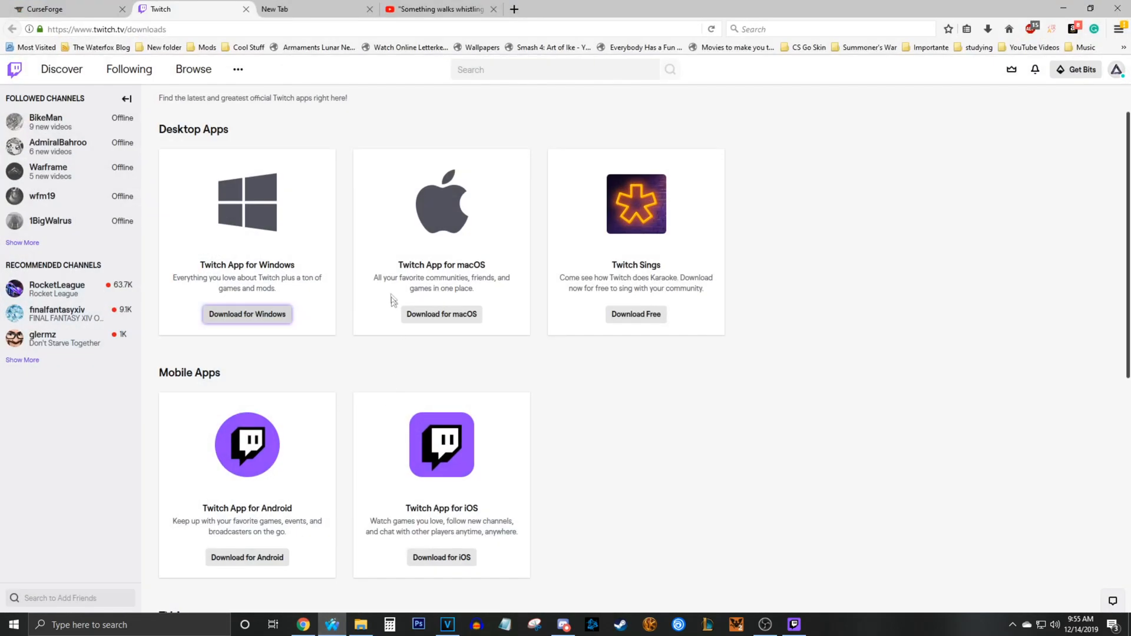
# - Switch to the CurseForge site, check the account menu, and scroll the featured home page
pyautogui.click(65, 9)
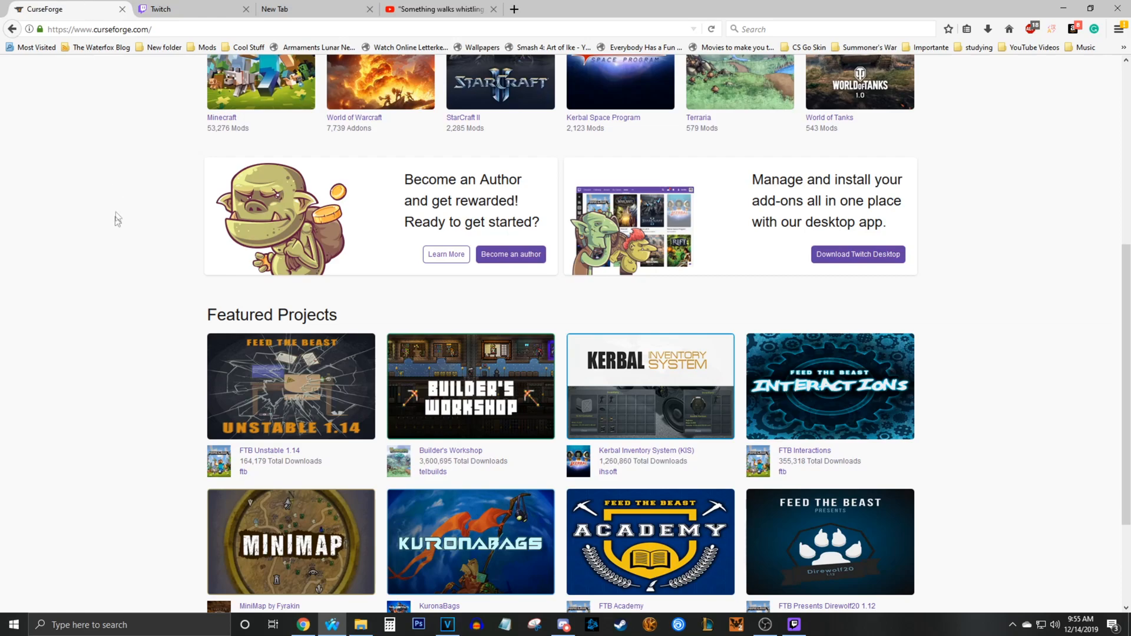
pyautogui.scroll(3)
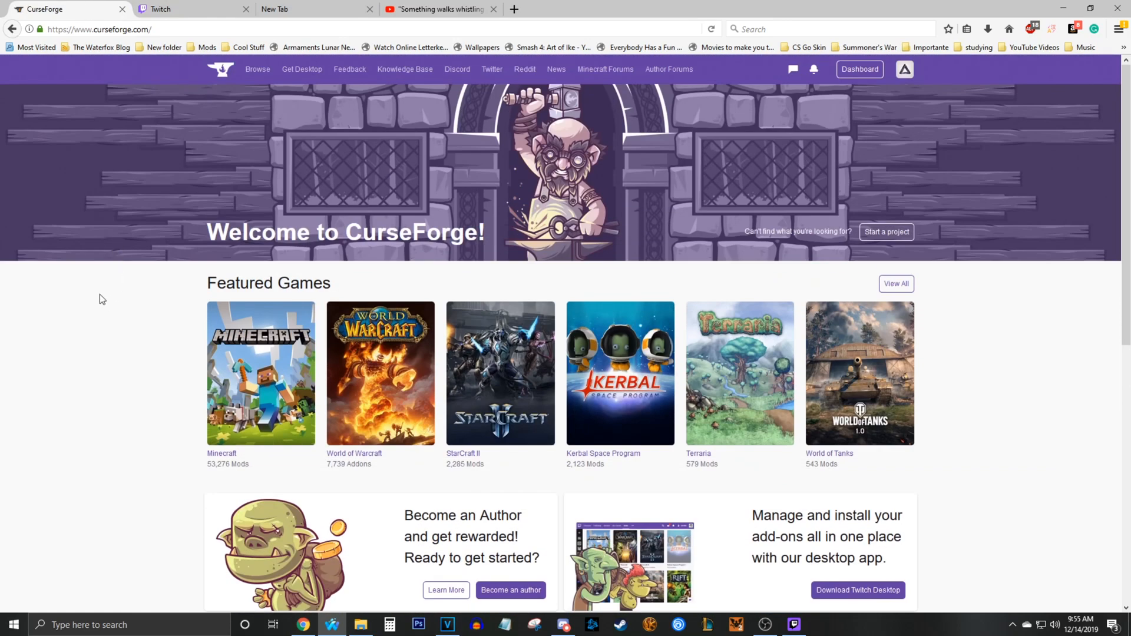
pyautogui.moveTo(41, 292)
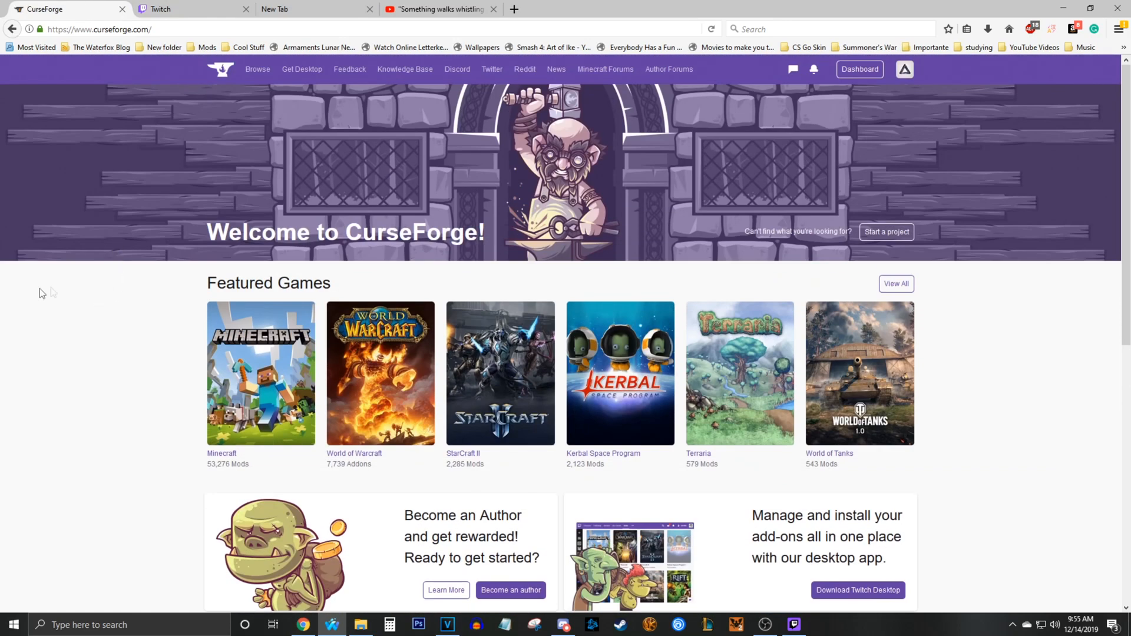
pyautogui.moveTo(809, 162)
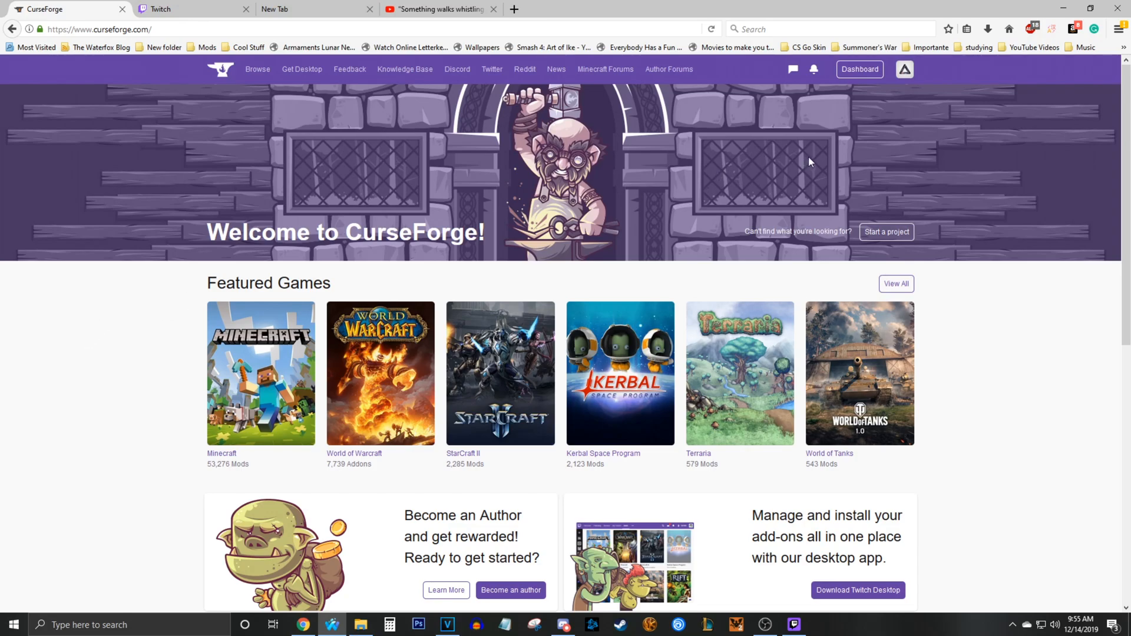
pyautogui.click(903, 70)
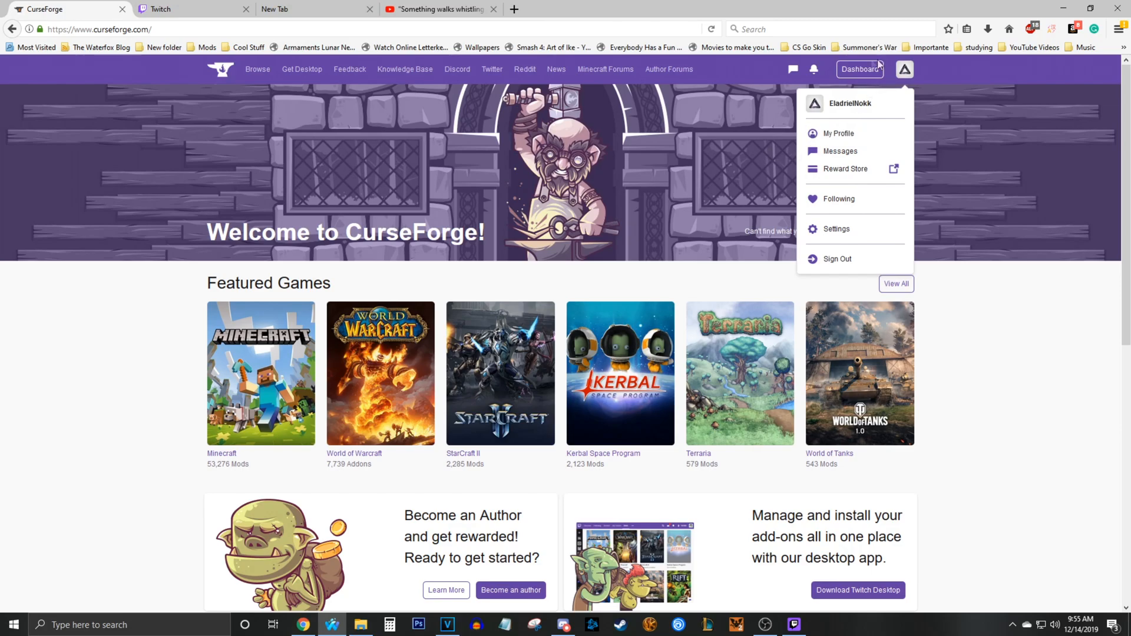
pyautogui.moveTo(839, 282)
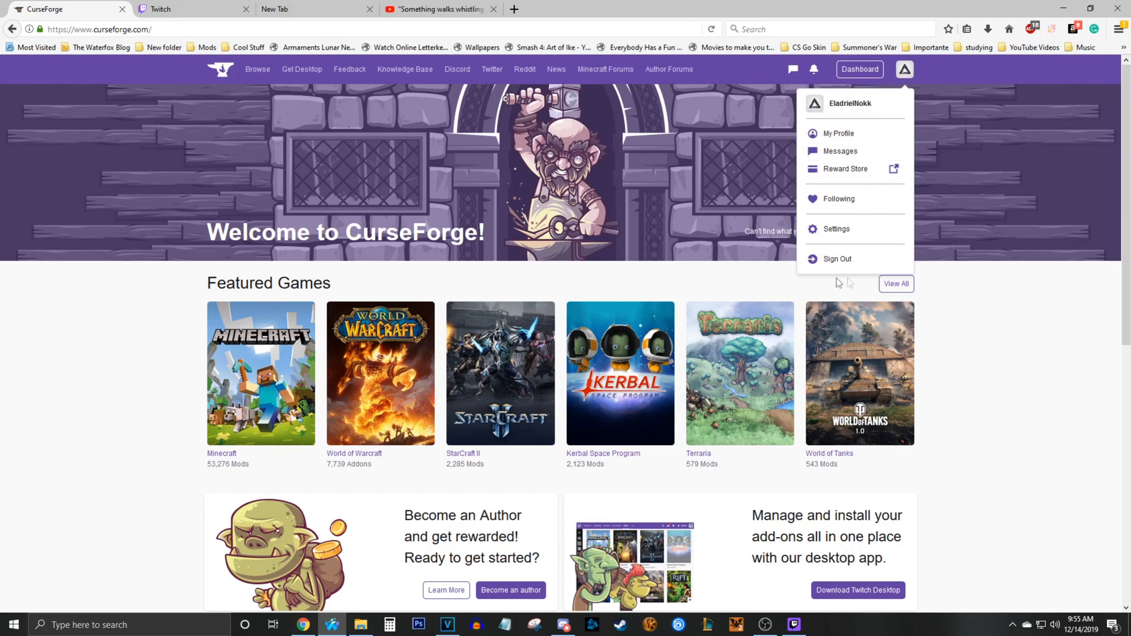
pyautogui.moveTo(910, 87)
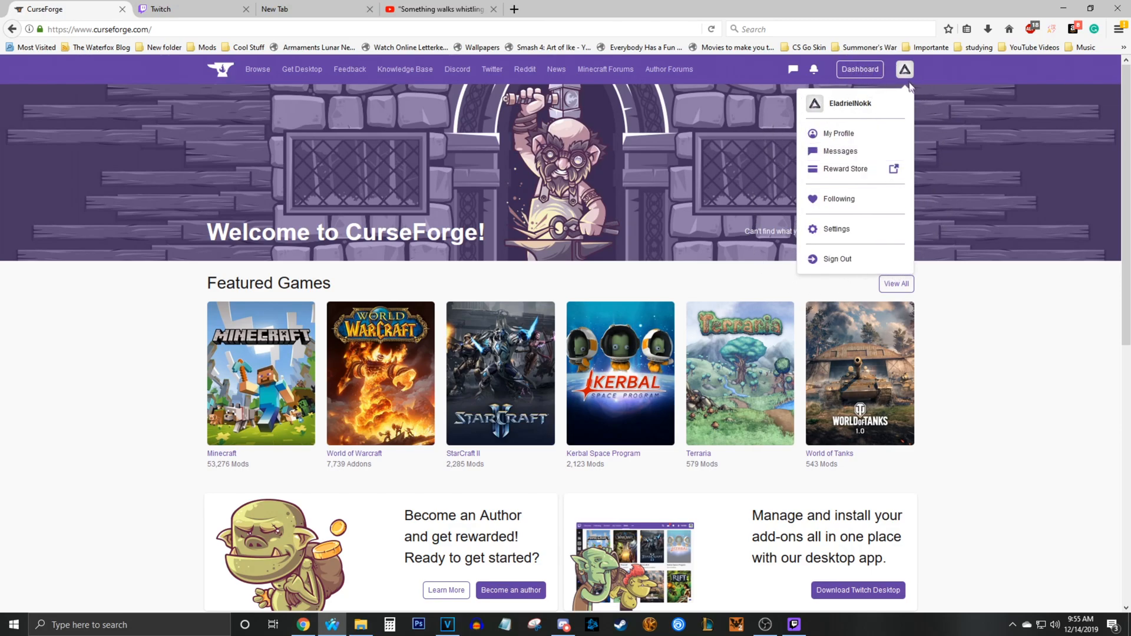
pyautogui.click(905, 69)
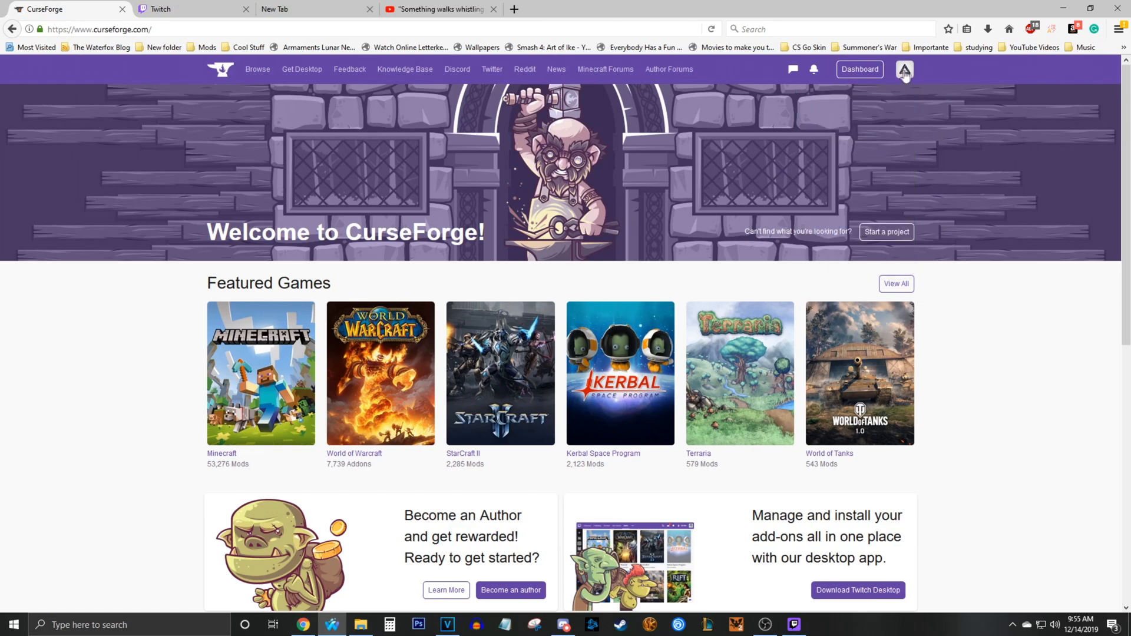
pyautogui.moveTo(142, 331)
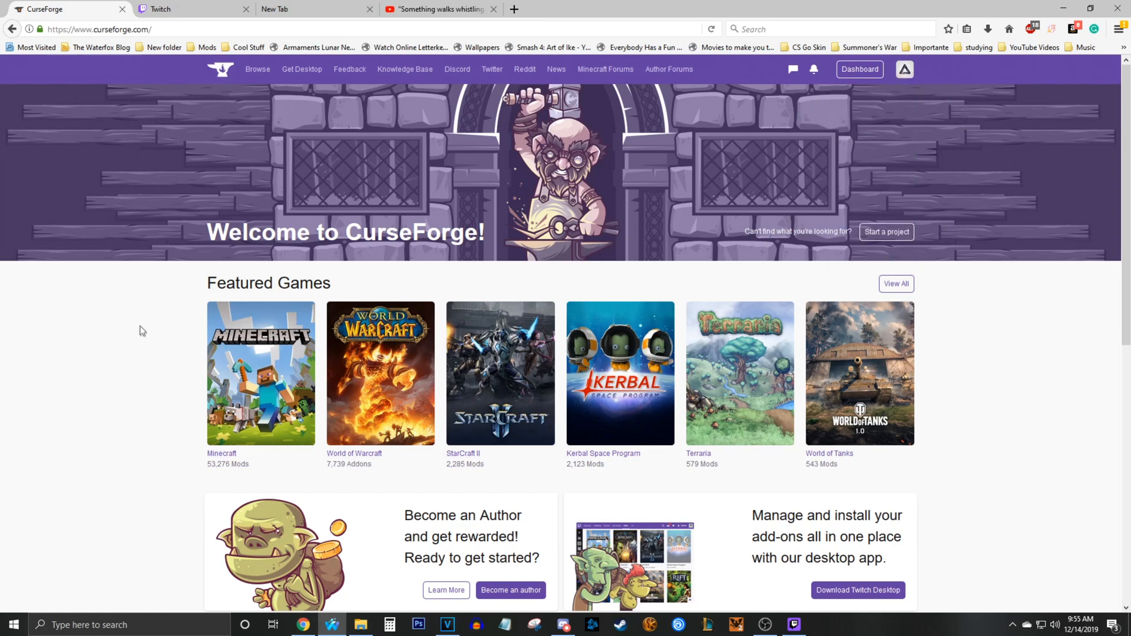
pyautogui.scroll(-3)
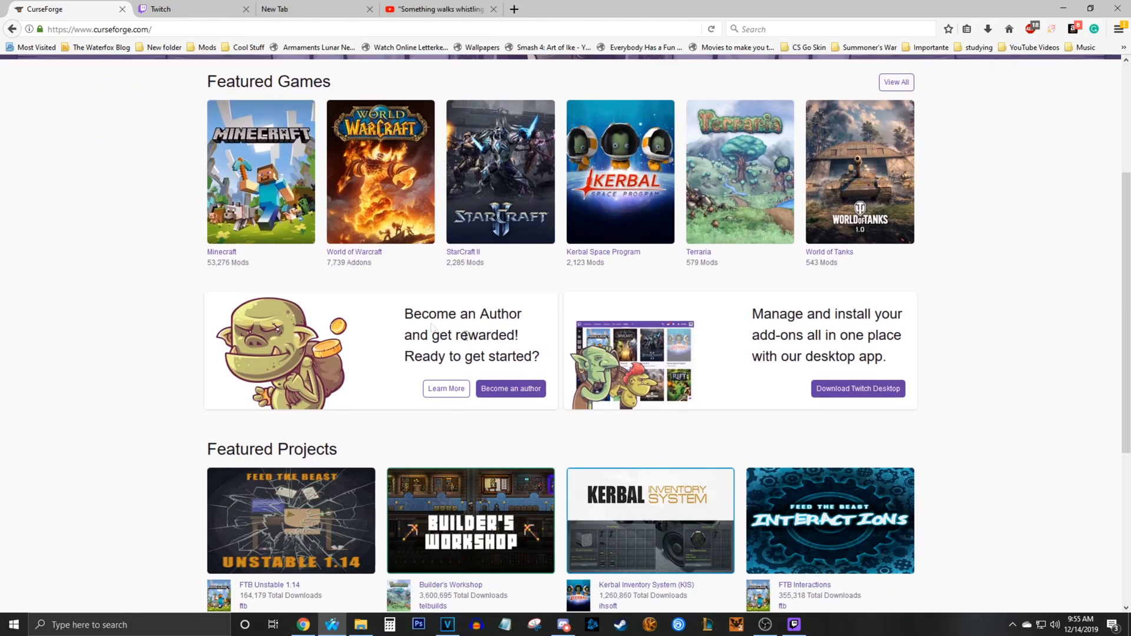
pyautogui.moveTo(853, 400)
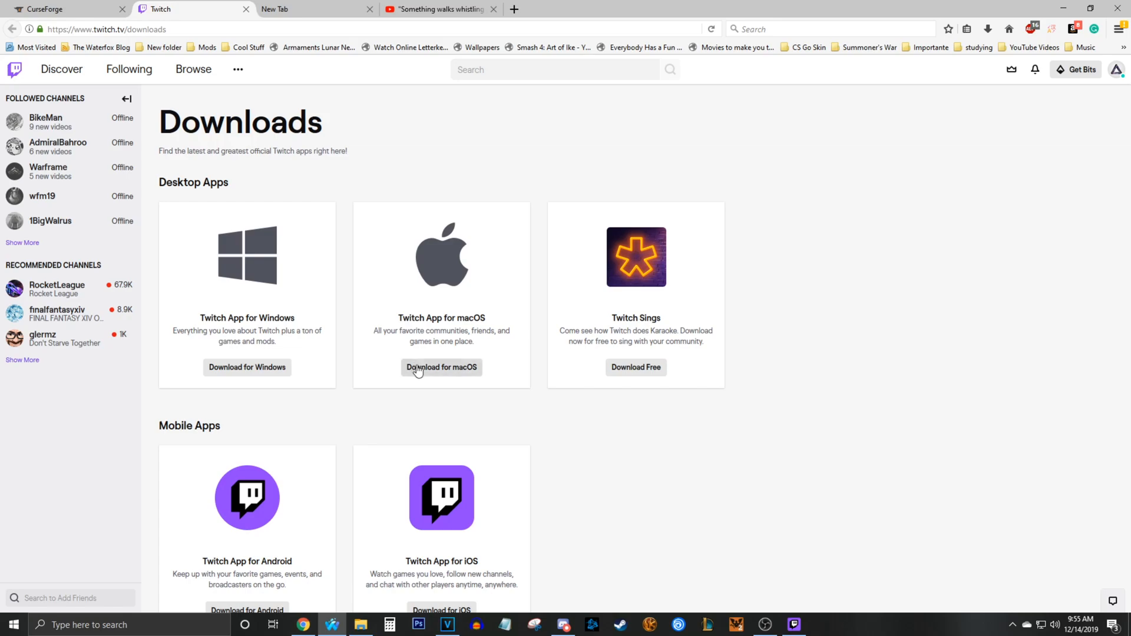
pyautogui.moveTo(441, 367)
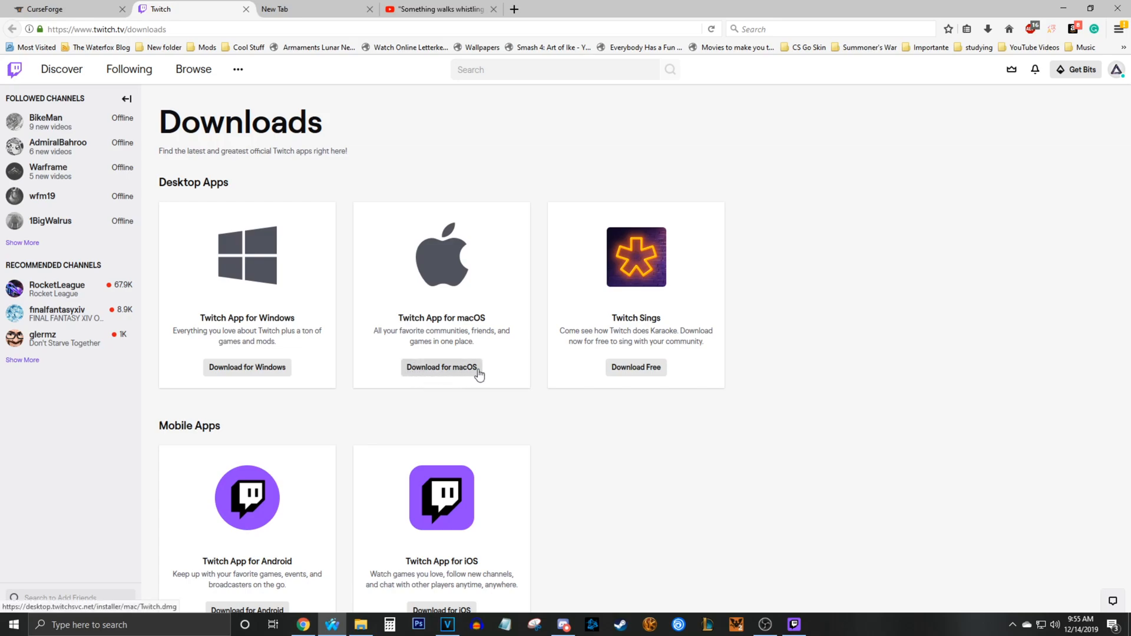
pyautogui.moveTo(447, 381)
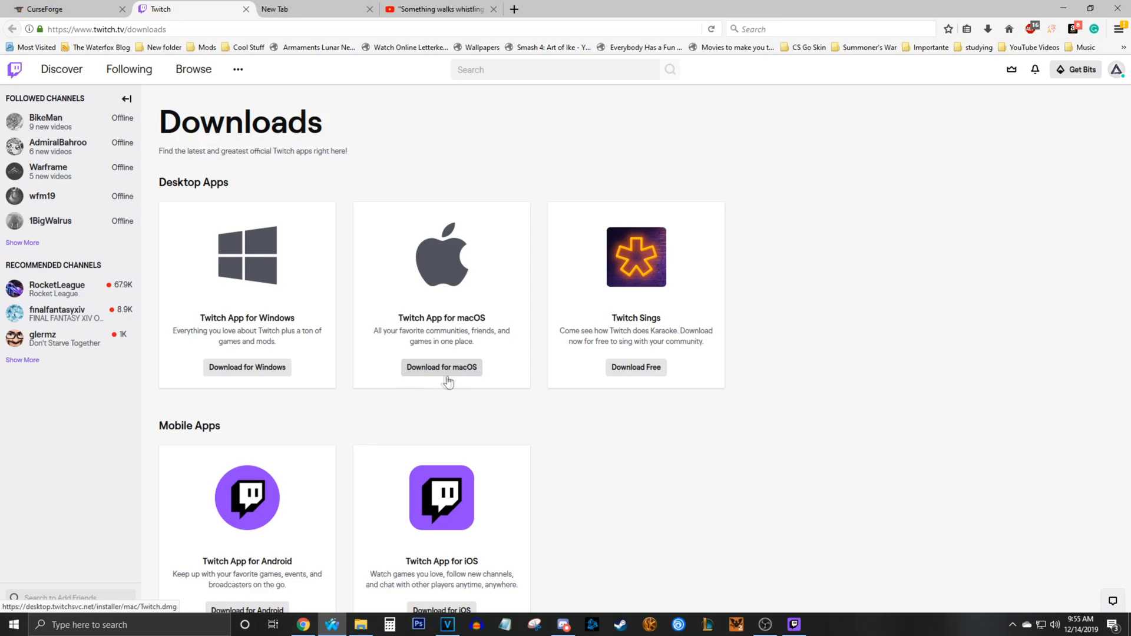
pyautogui.moveTo(493, 372)
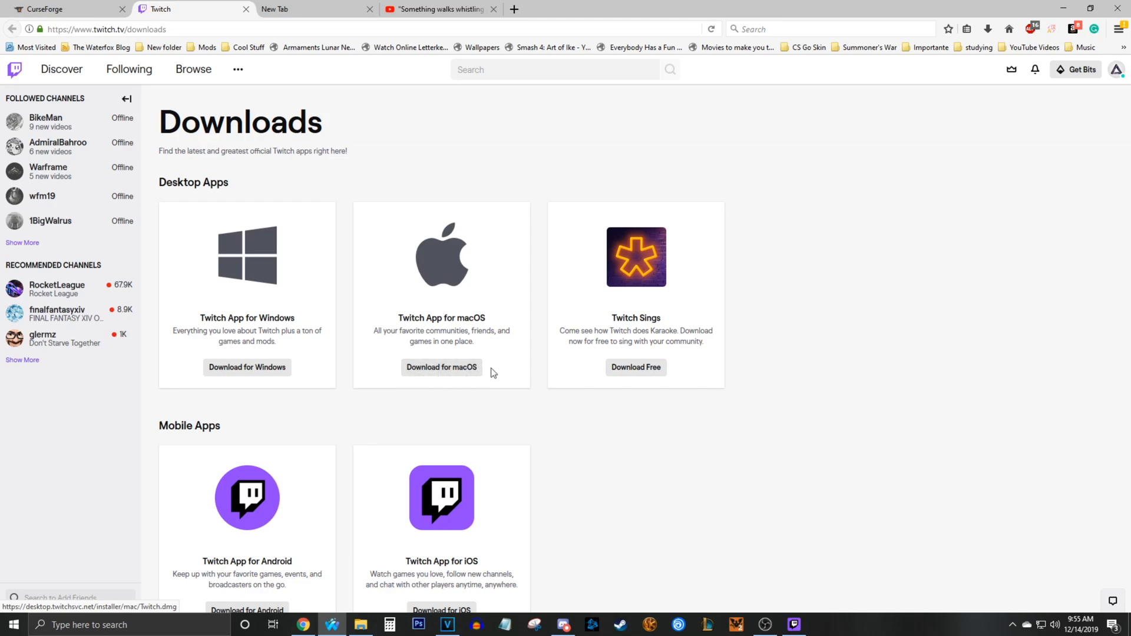
pyautogui.moveTo(433, 282)
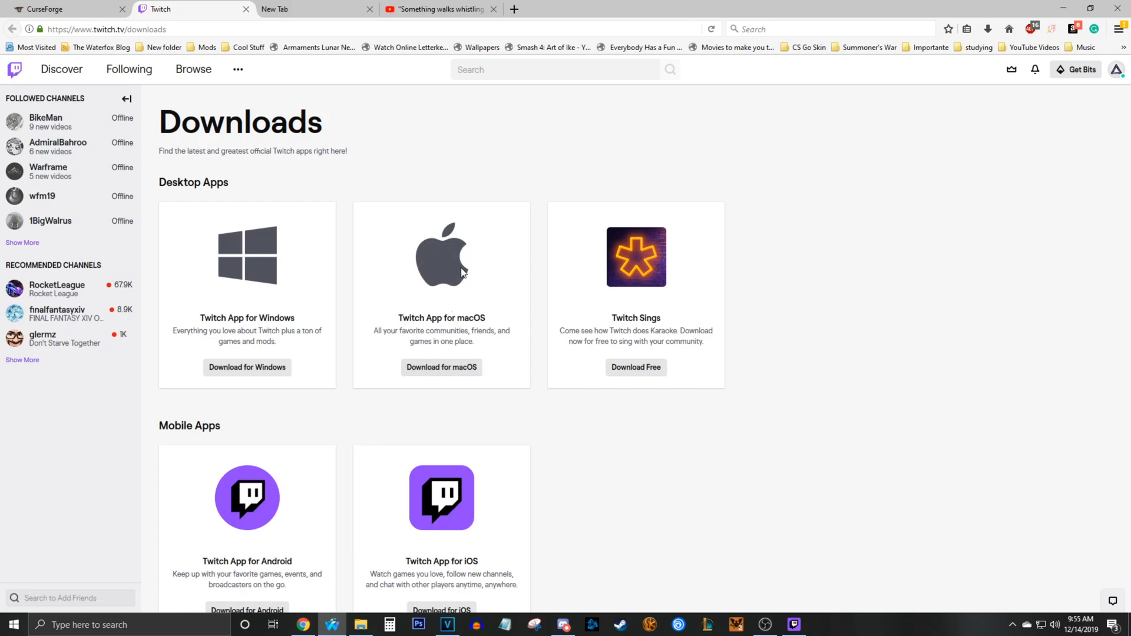
pyautogui.moveTo(283, 273)
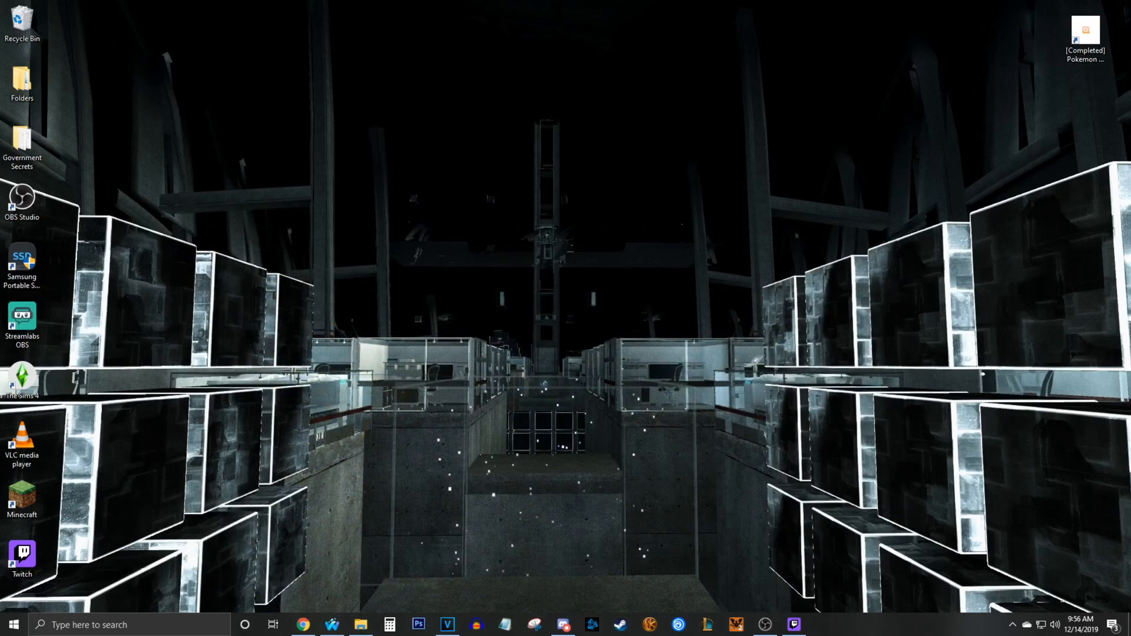
# - Move the Twitch shortcut to mid-desktop, launch the app, then minimize its window
pyautogui.moveTo(21, 554); pyautogui.dragTo(524, 193)
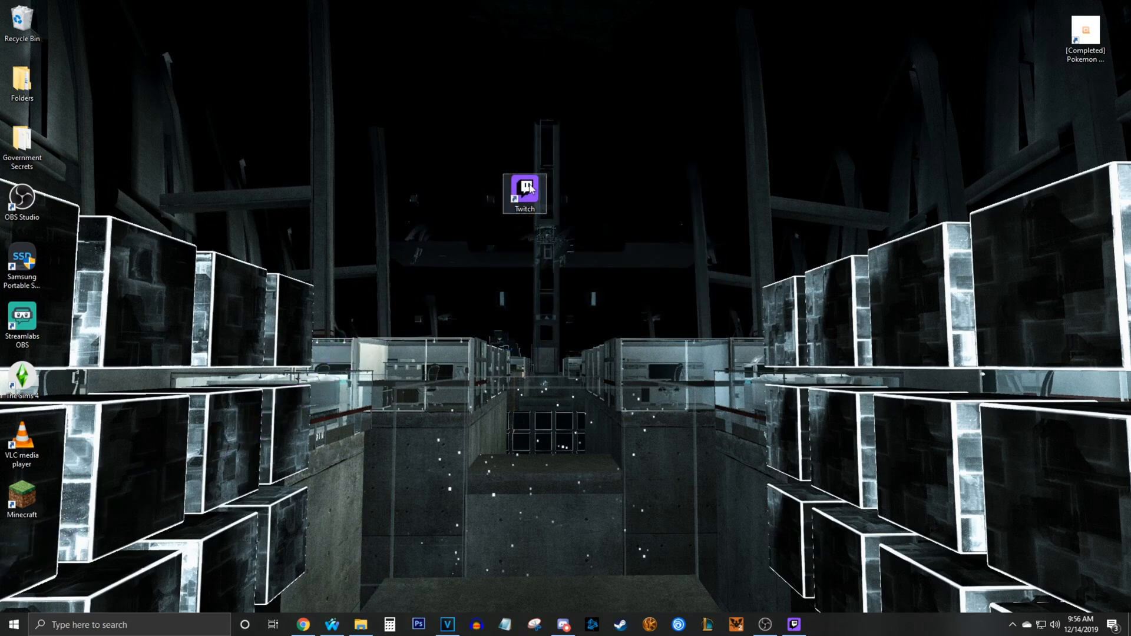
pyautogui.doubleClick(524, 193)
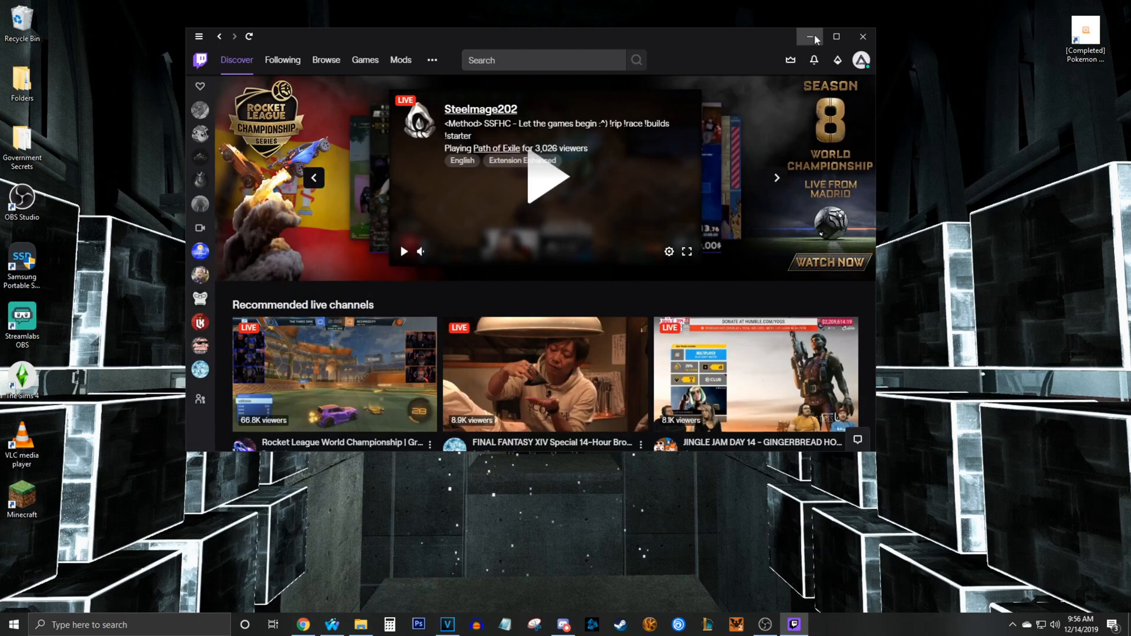
pyautogui.click(809, 36)
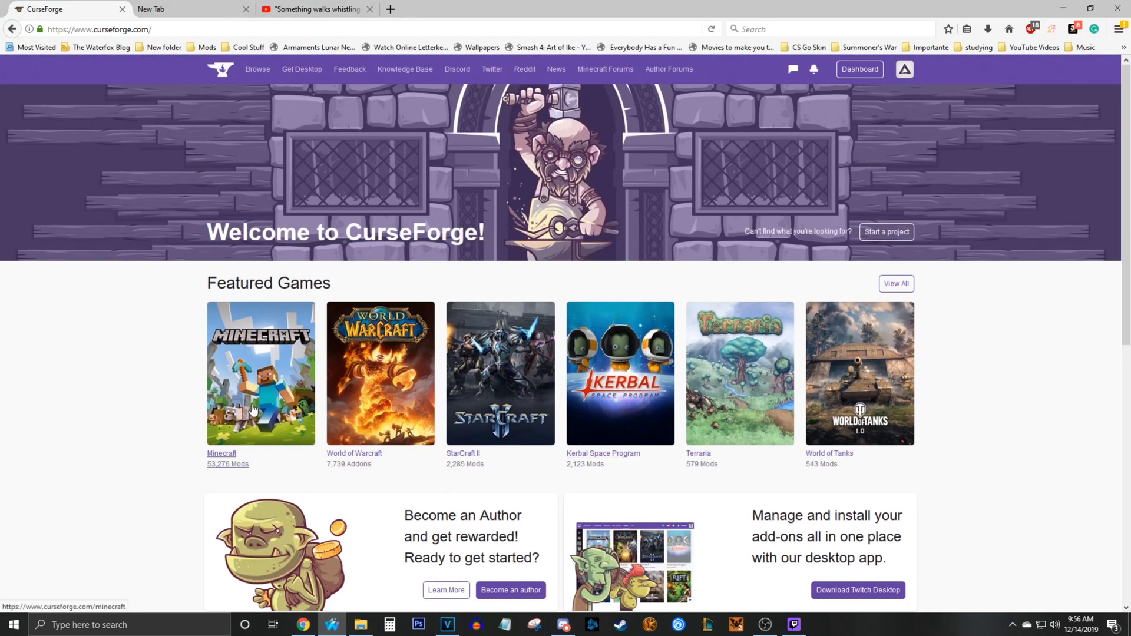
pyautogui.moveTo(221, 70)
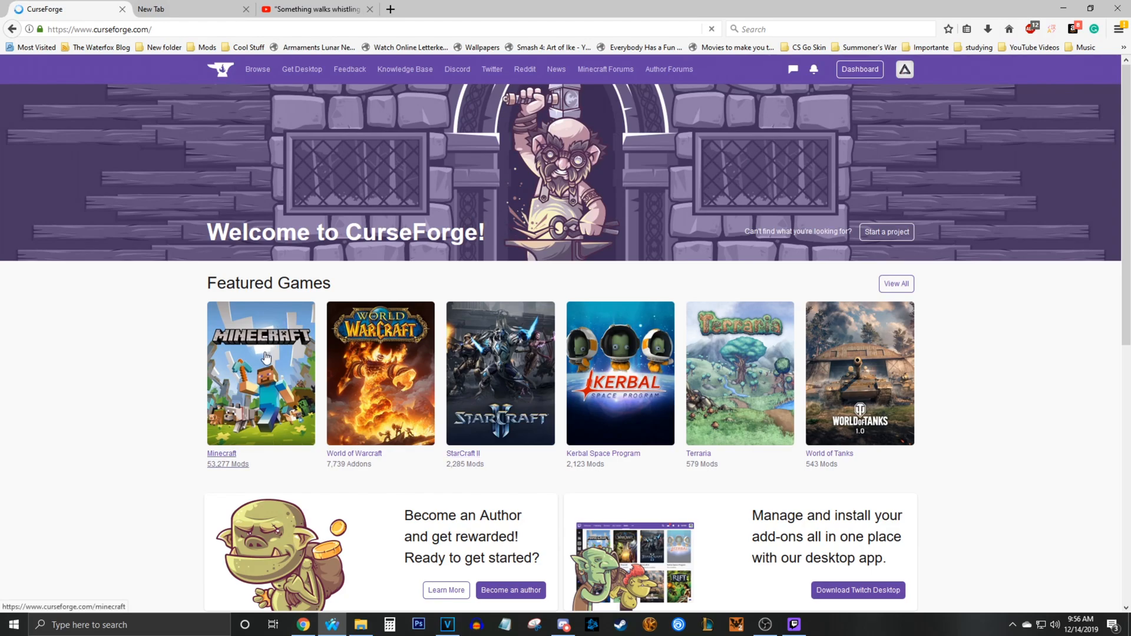
# - Browse Minecraft Modpacks and Bukkit Plugins, then scroll the All Customization shader listings
pyautogui.click(261, 373)
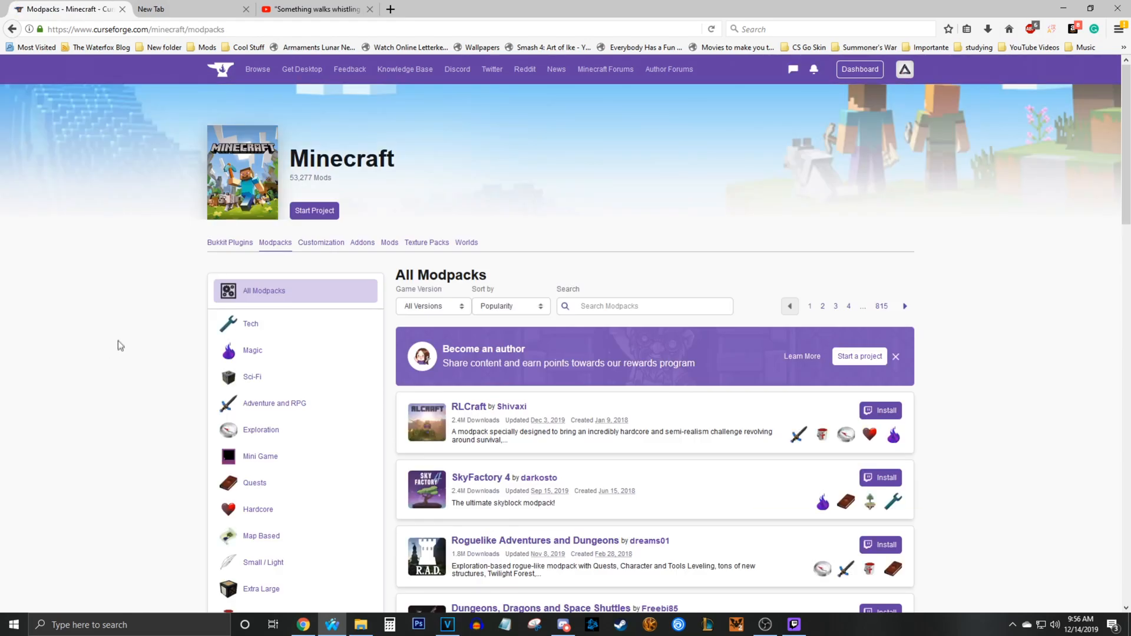
pyautogui.scroll(-3)
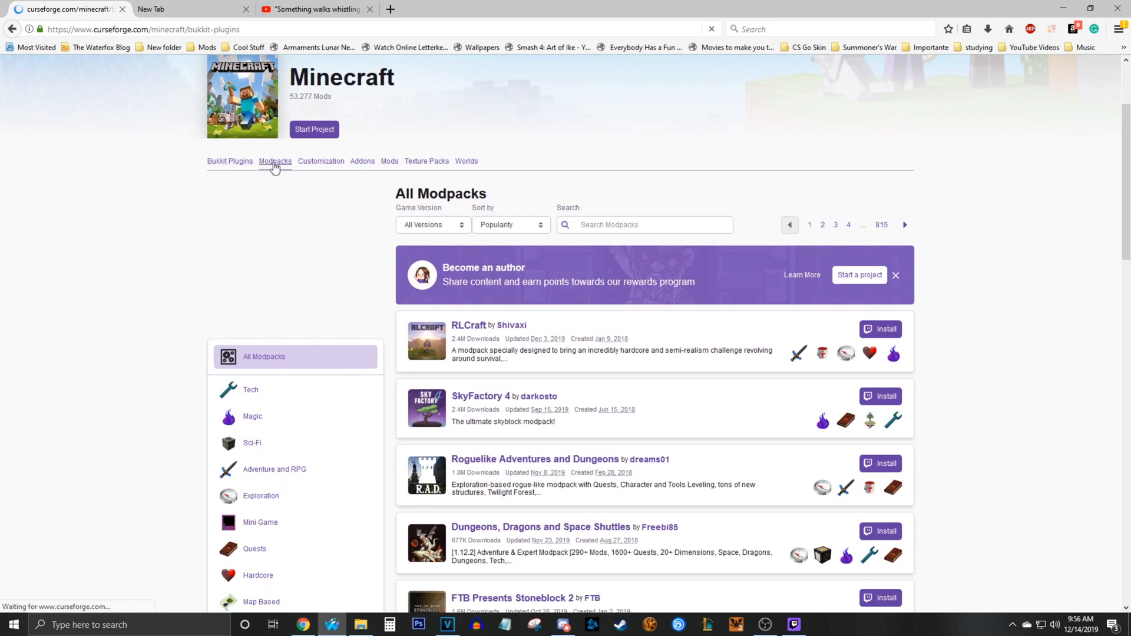
pyautogui.click(229, 161)
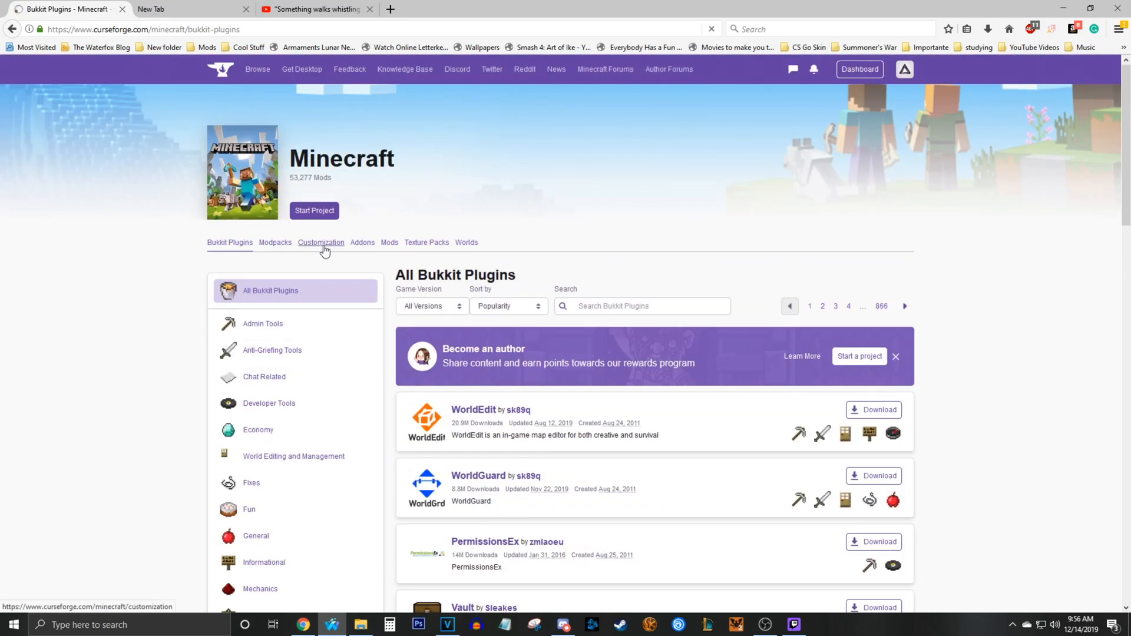
pyautogui.click(321, 242)
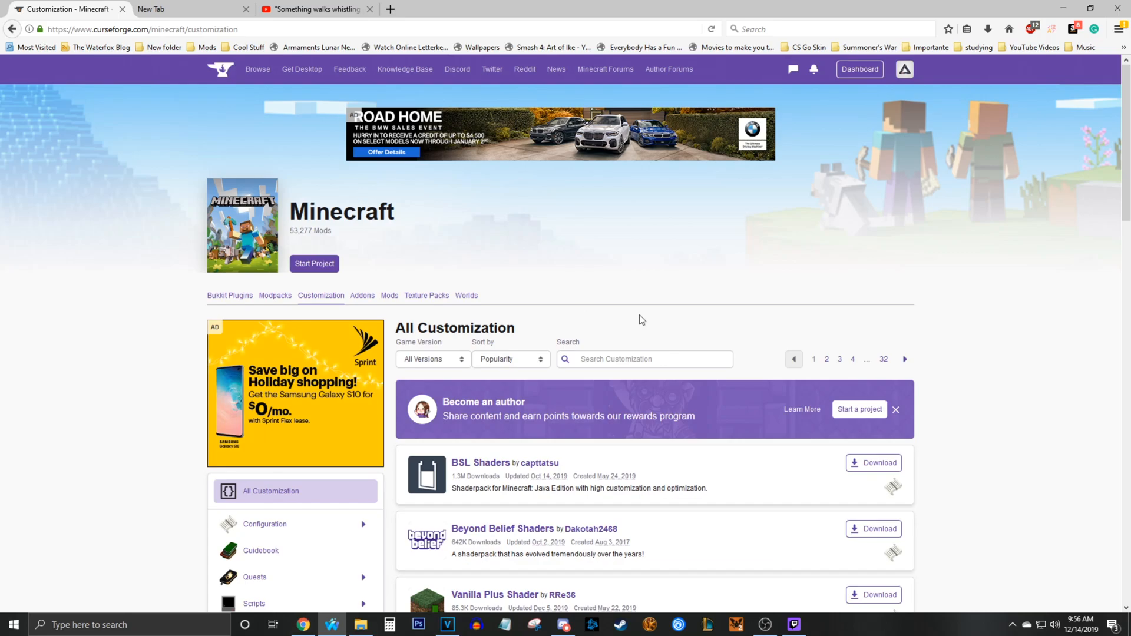
pyautogui.scroll(-3)
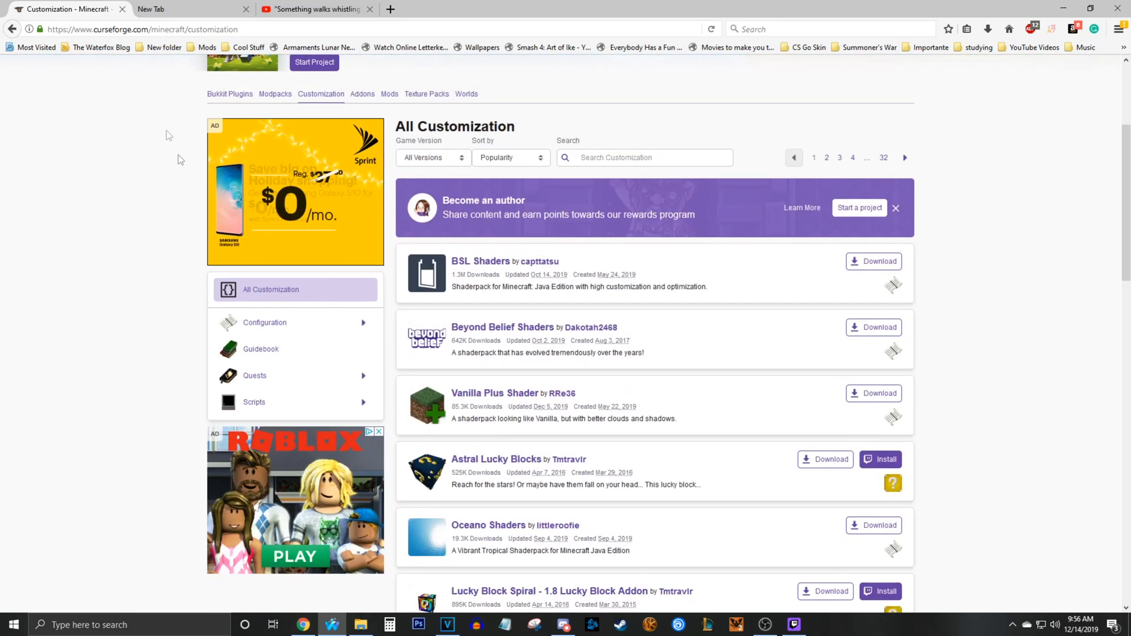
pyautogui.moveTo(466, 94)
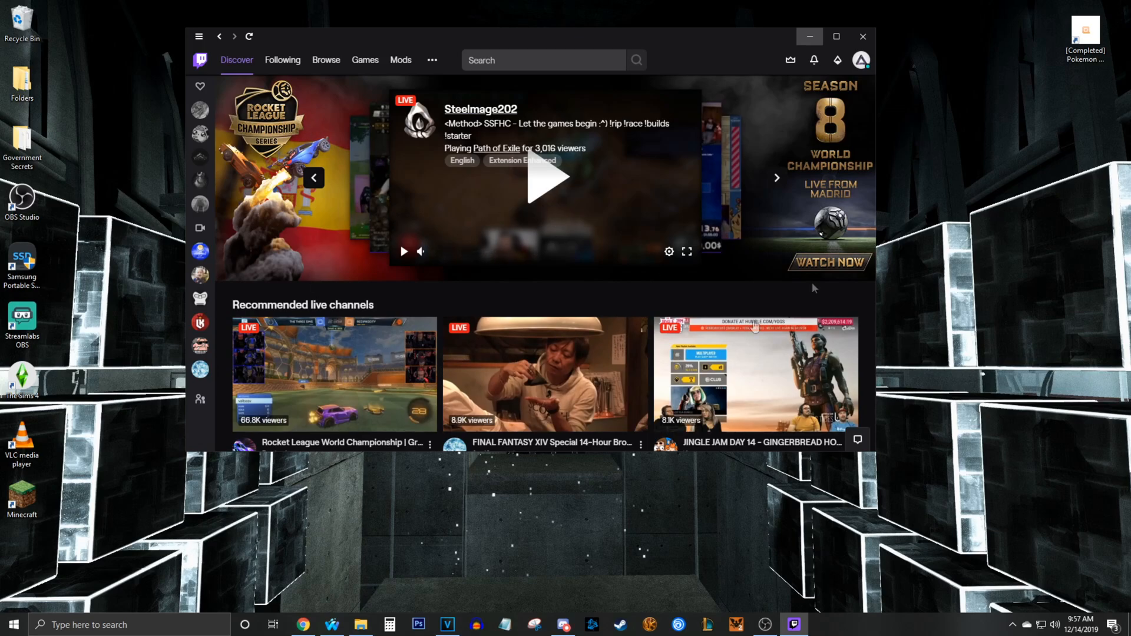
pyautogui.moveTo(348, 398)
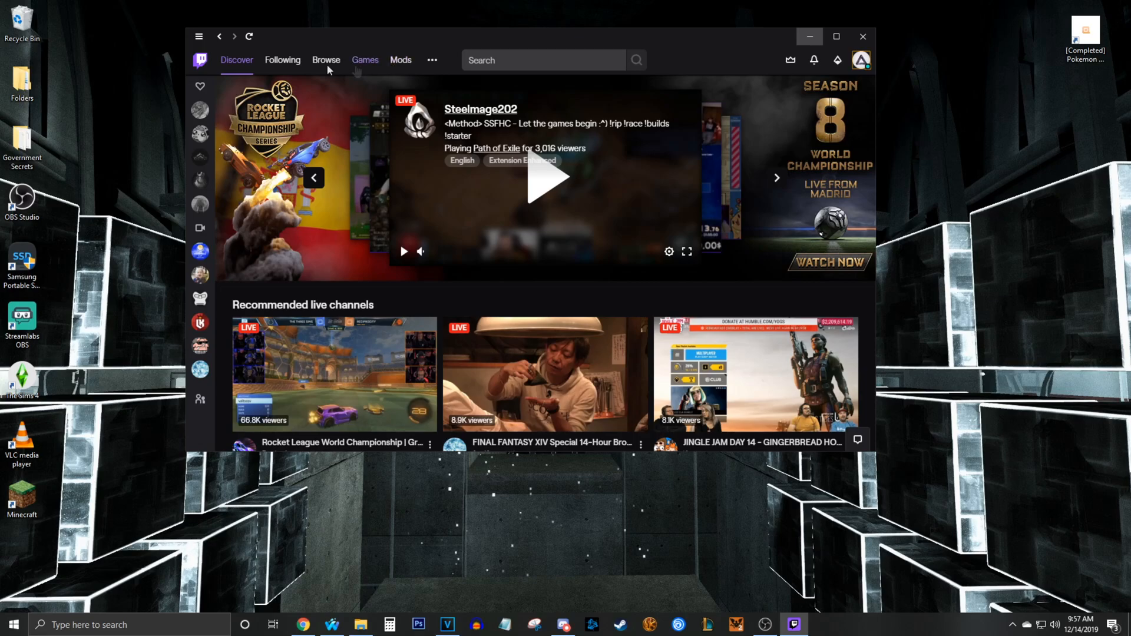
# - Go to File > Settings on the Addons tab and start Locate Game
pyautogui.click(199, 36)
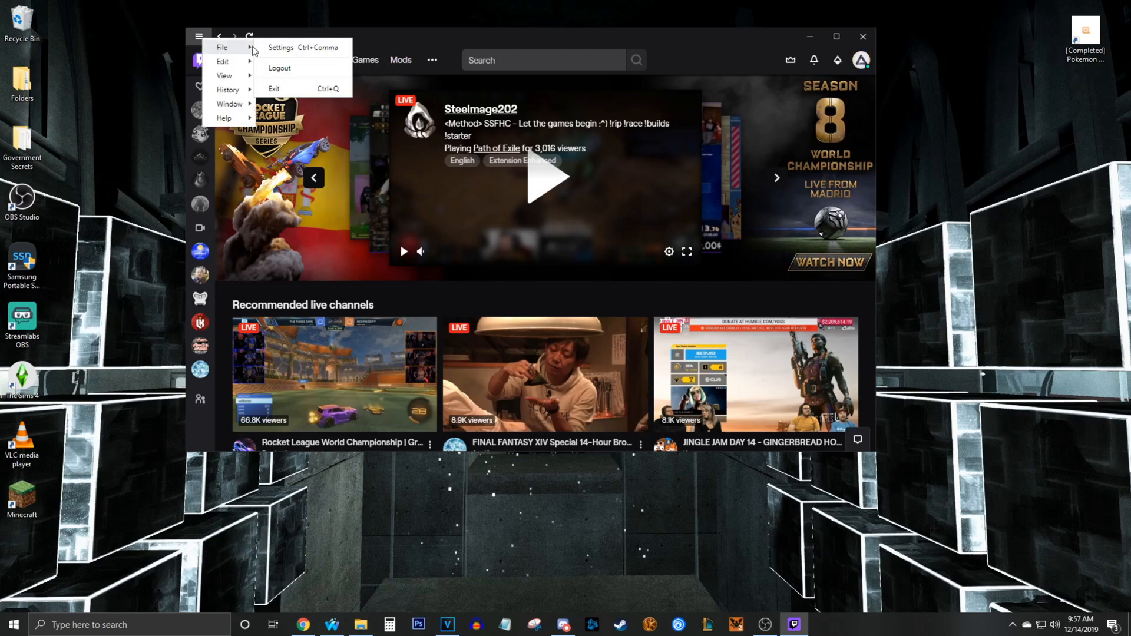
pyautogui.click(281, 48)
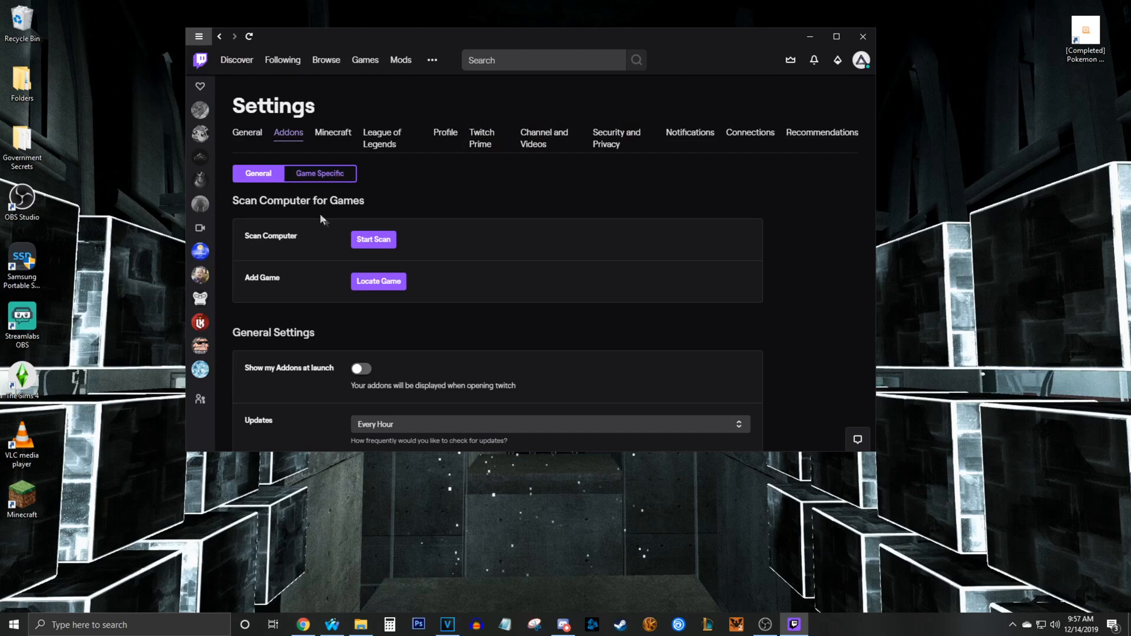
pyautogui.moveTo(331, 232)
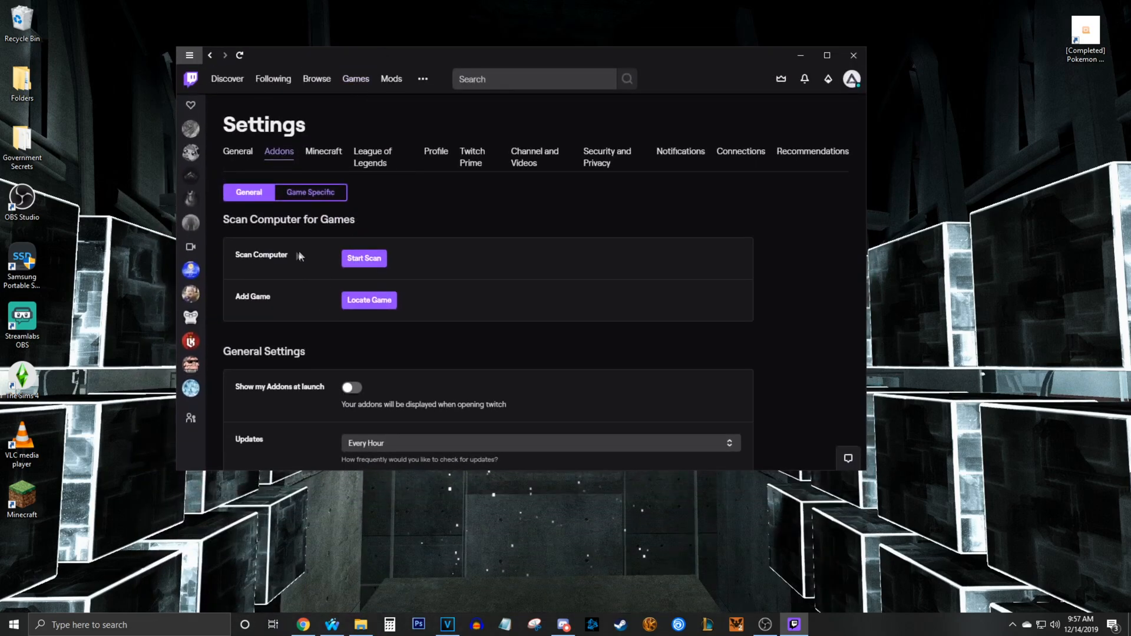
pyautogui.click(369, 300)
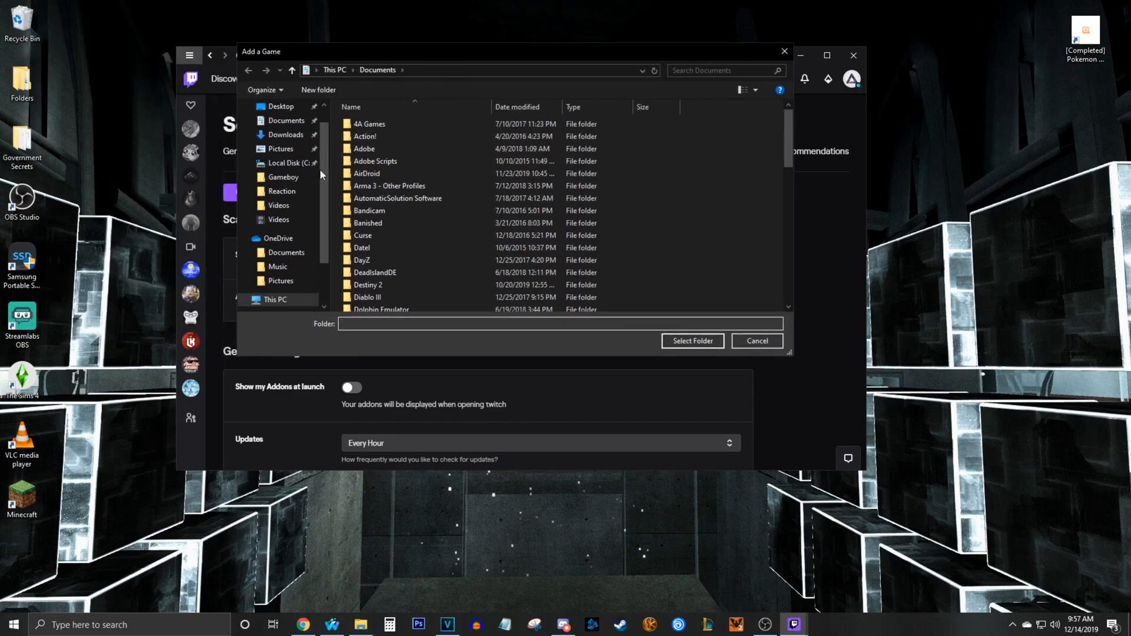
# - Browse Local Disk (C:) > Users > profile > AppData and choose the game folder
pyautogui.click(287, 163)
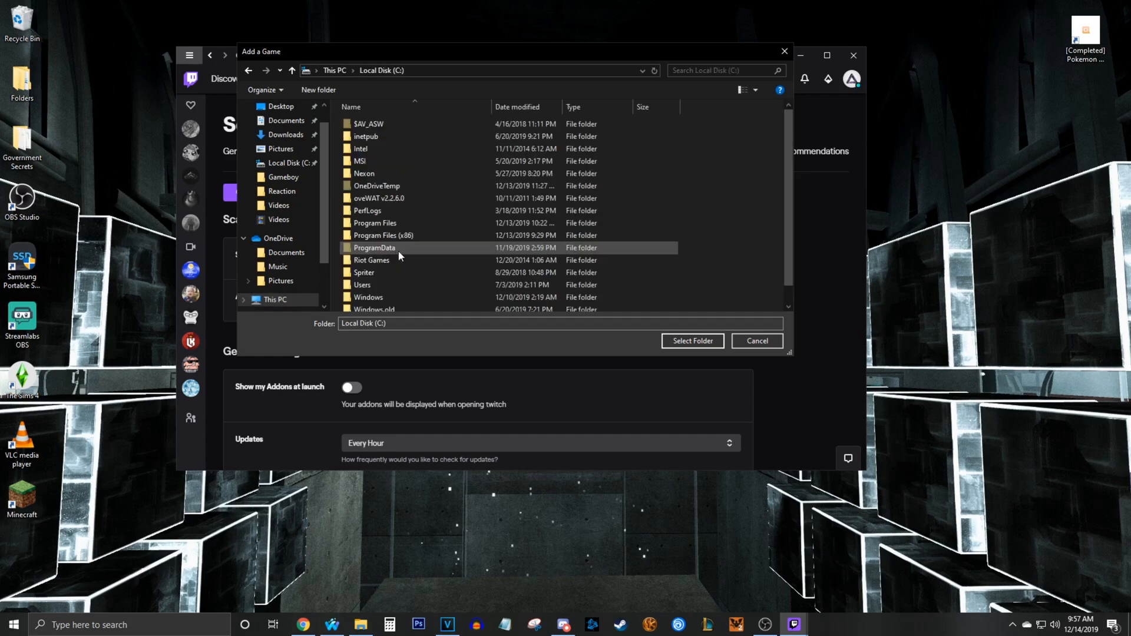
pyautogui.doubleClick(362, 283)
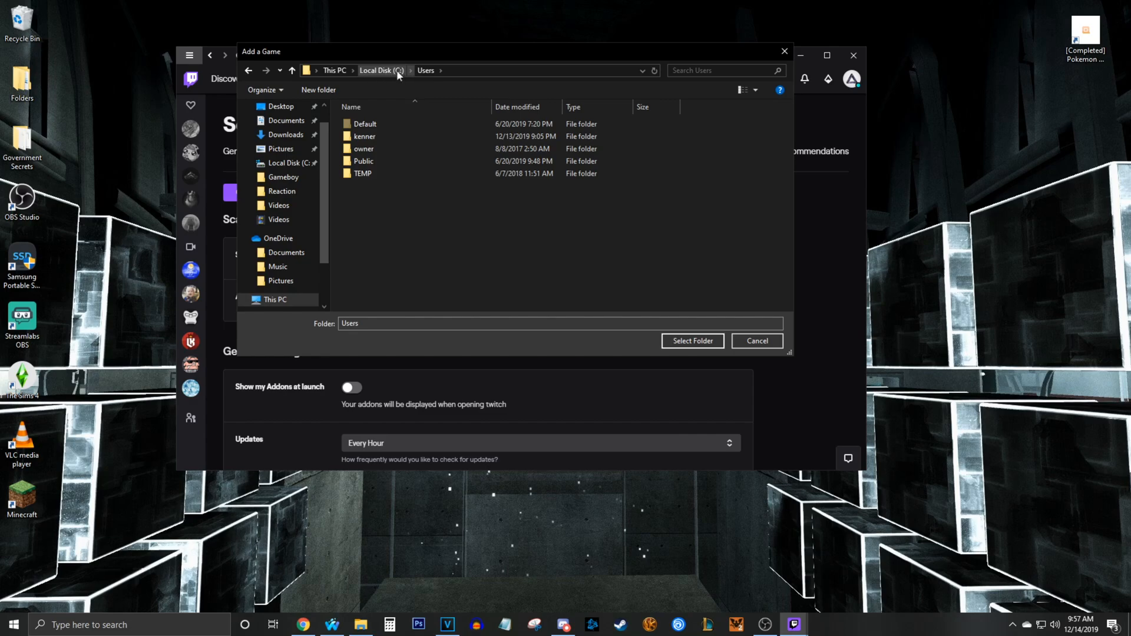
pyautogui.click(364, 136)
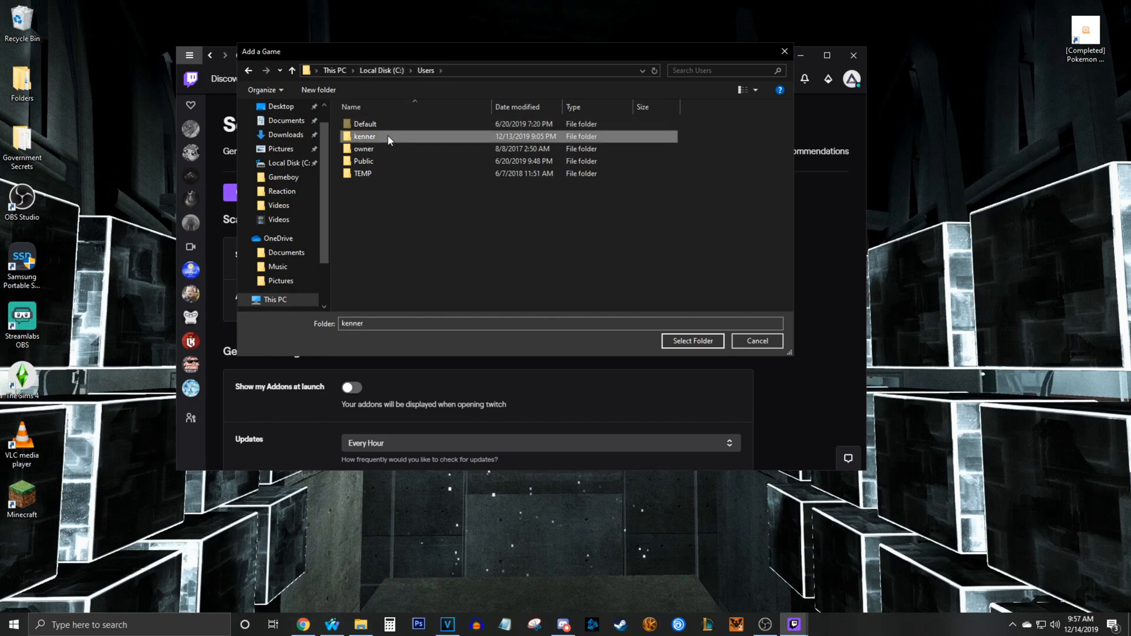
pyautogui.doubleClick(363, 136)
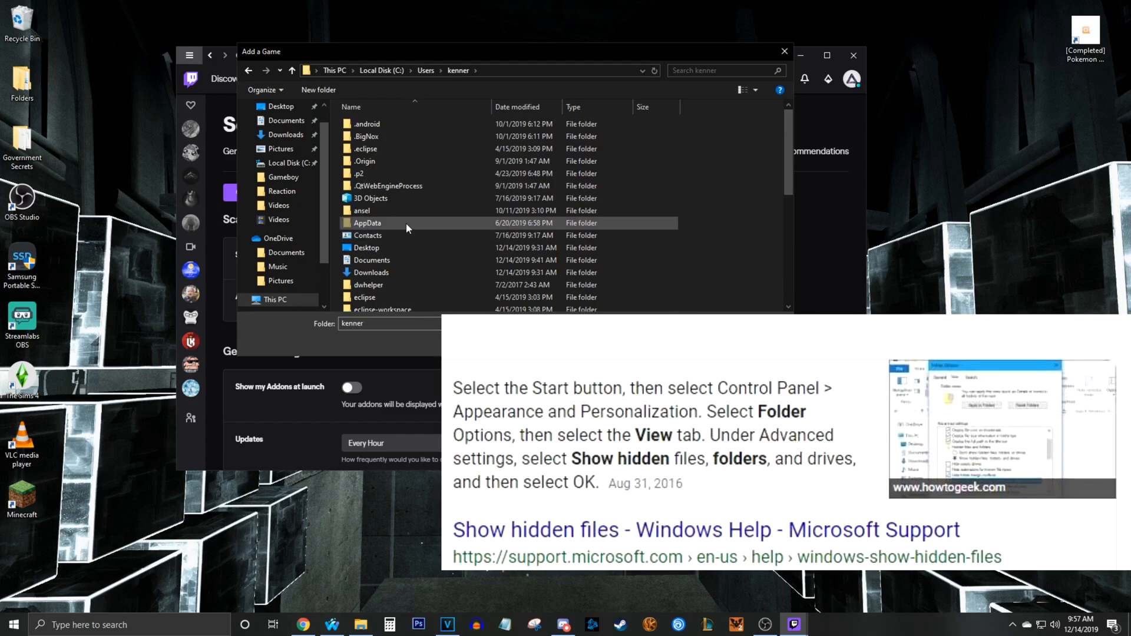
pyautogui.click(367, 223)
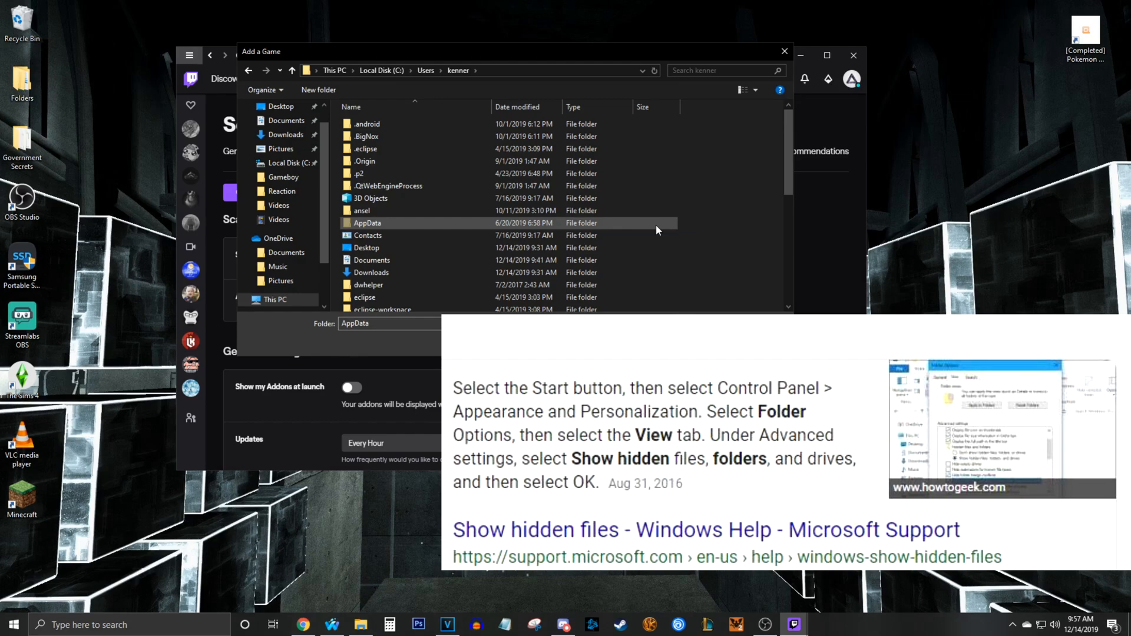
pyautogui.doubleClick(367, 223)
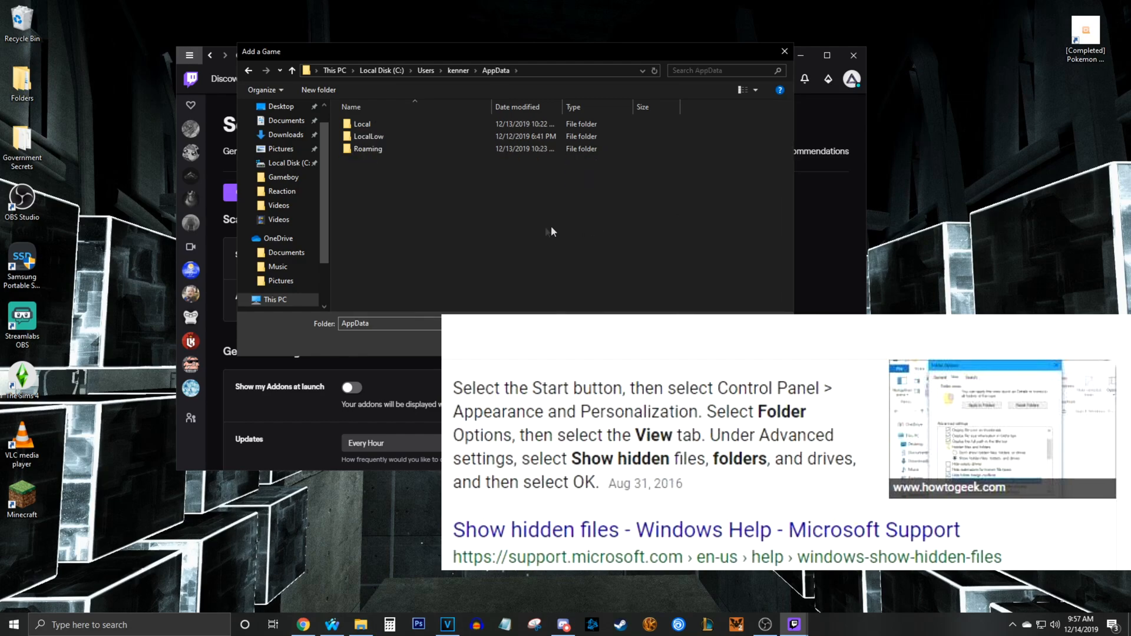
pyautogui.doubleClick(368, 149)
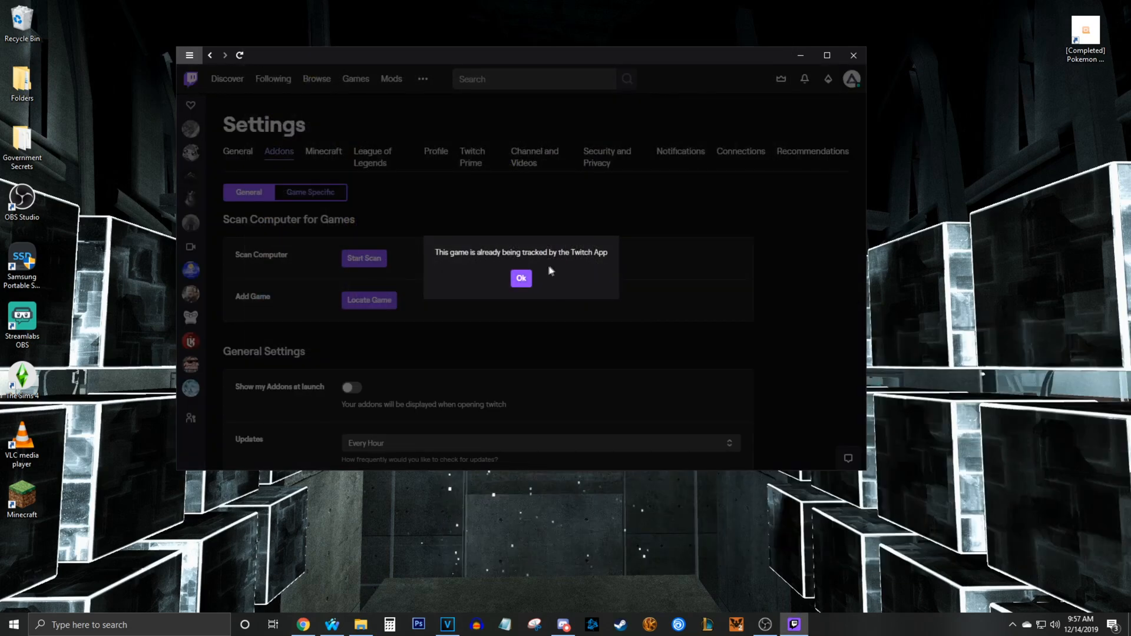
# - Dismiss the already-tracked notice and scroll Minecraft settings down to the 8192 MB Java memory
pyautogui.click(520, 278)
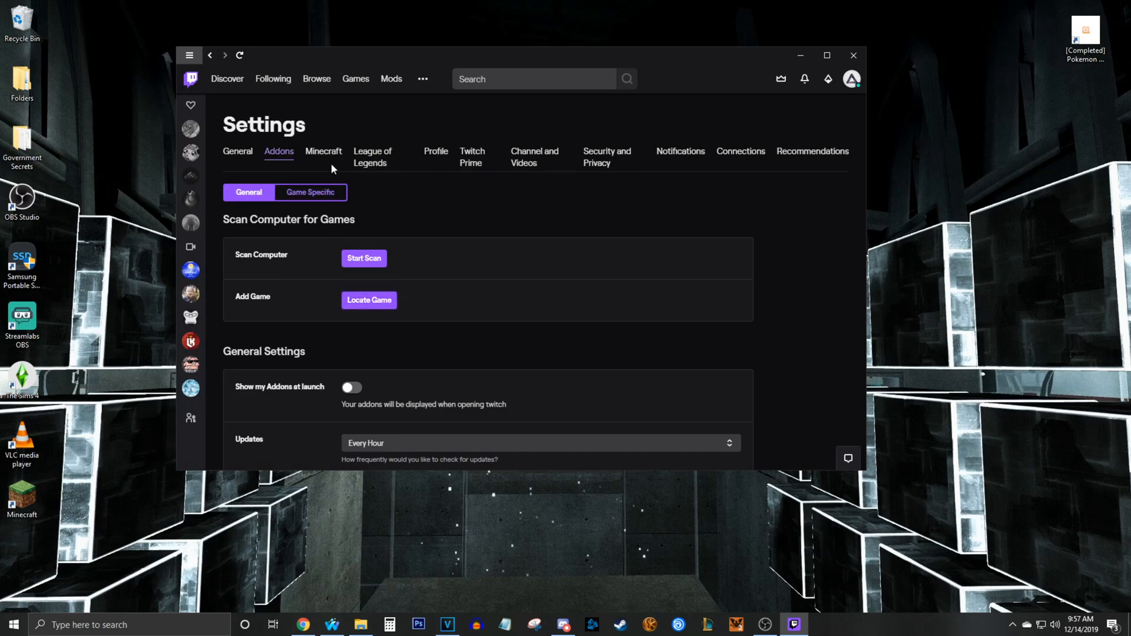
pyautogui.click(324, 152)
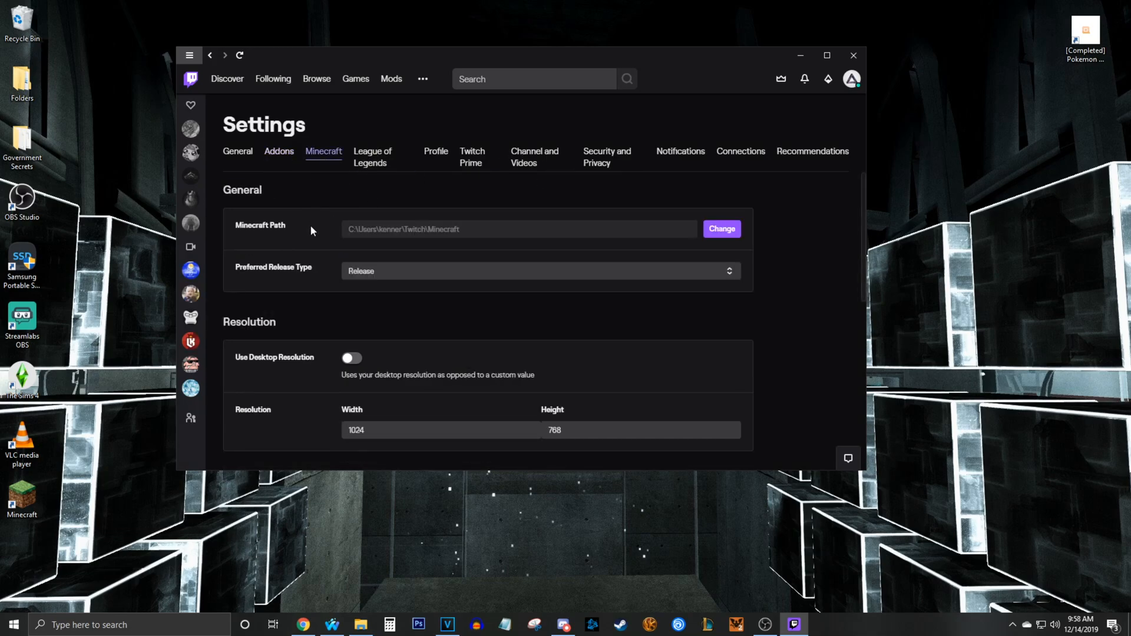
pyautogui.moveTo(456, 263)
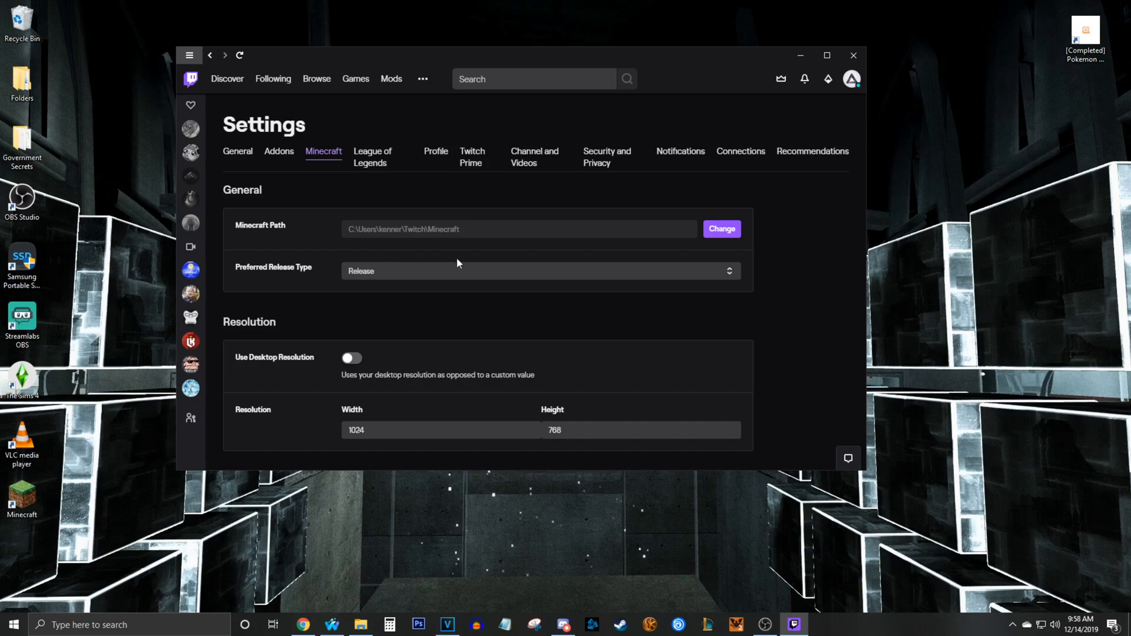
pyautogui.scroll(-3)
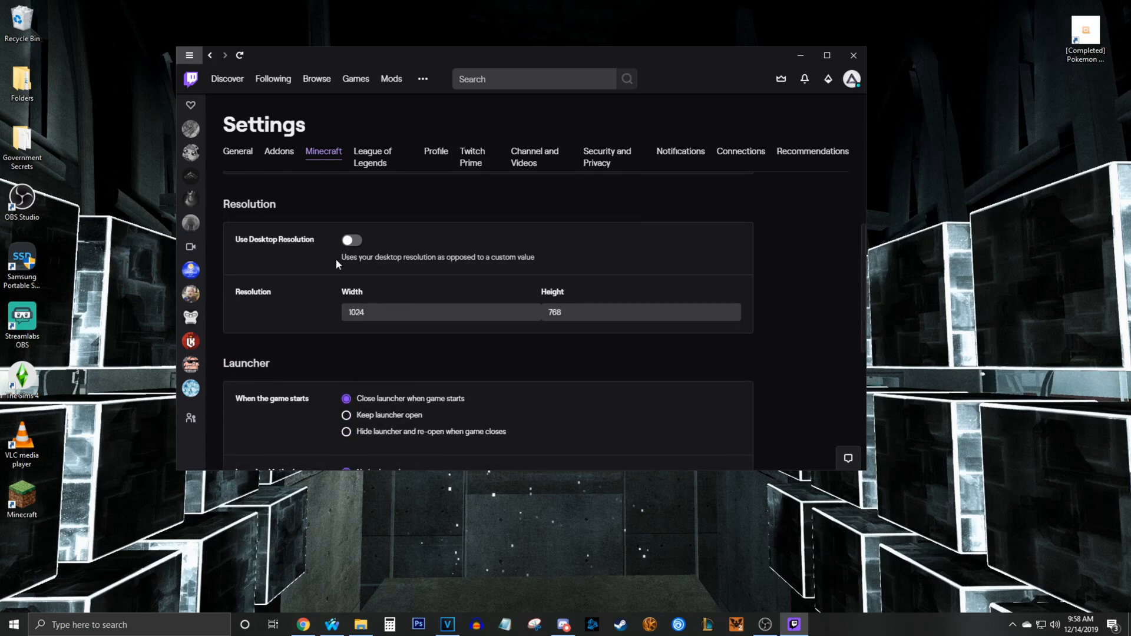
pyautogui.scroll(-3)
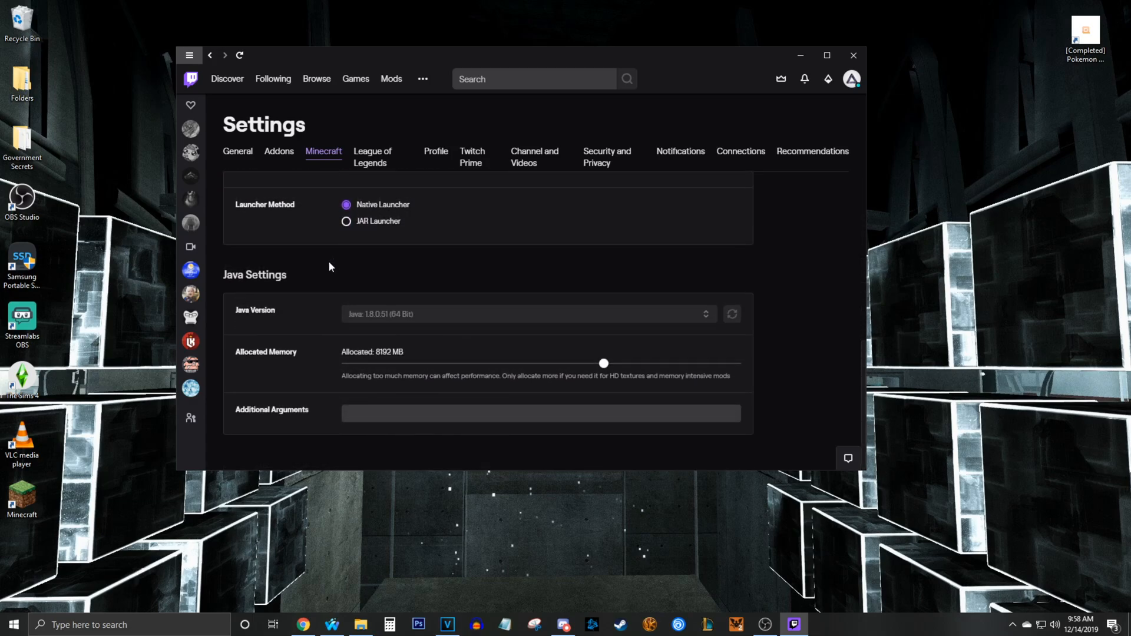
pyautogui.moveTo(240, 354)
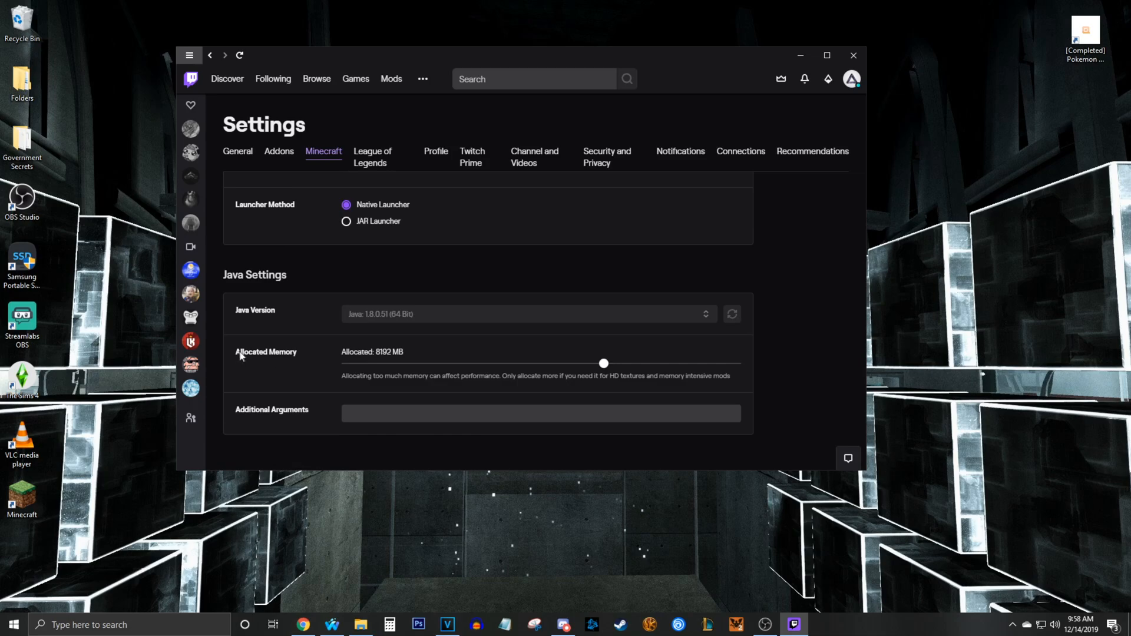
pyautogui.moveTo(440, 368)
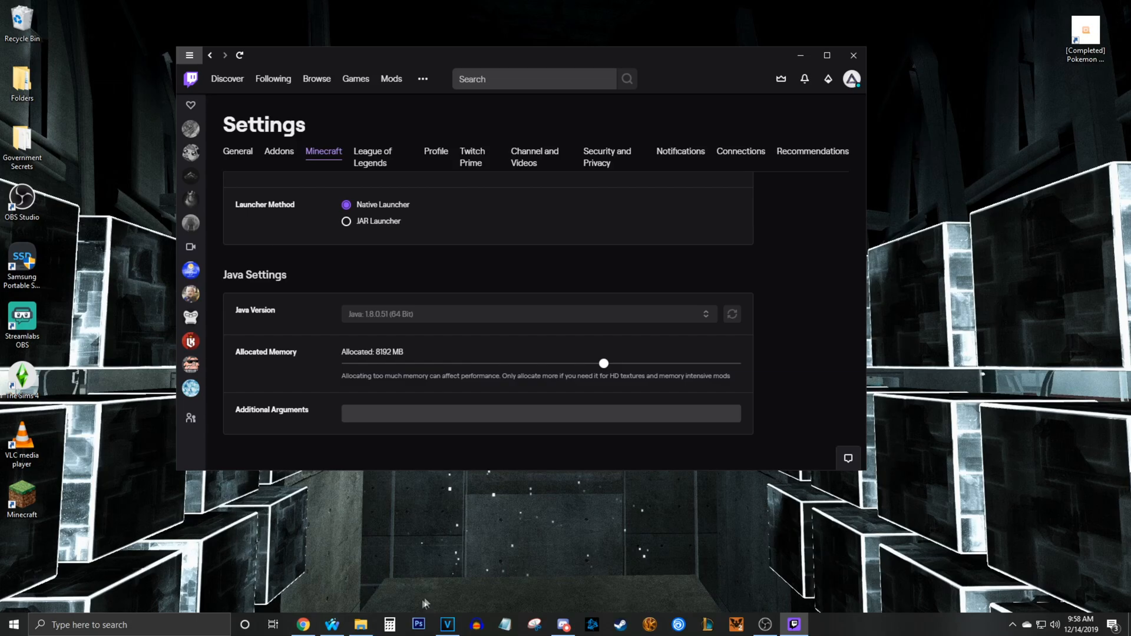
# - Run a quick calculation in Windows Calculator that gives 81
pyautogui.click(390, 624)
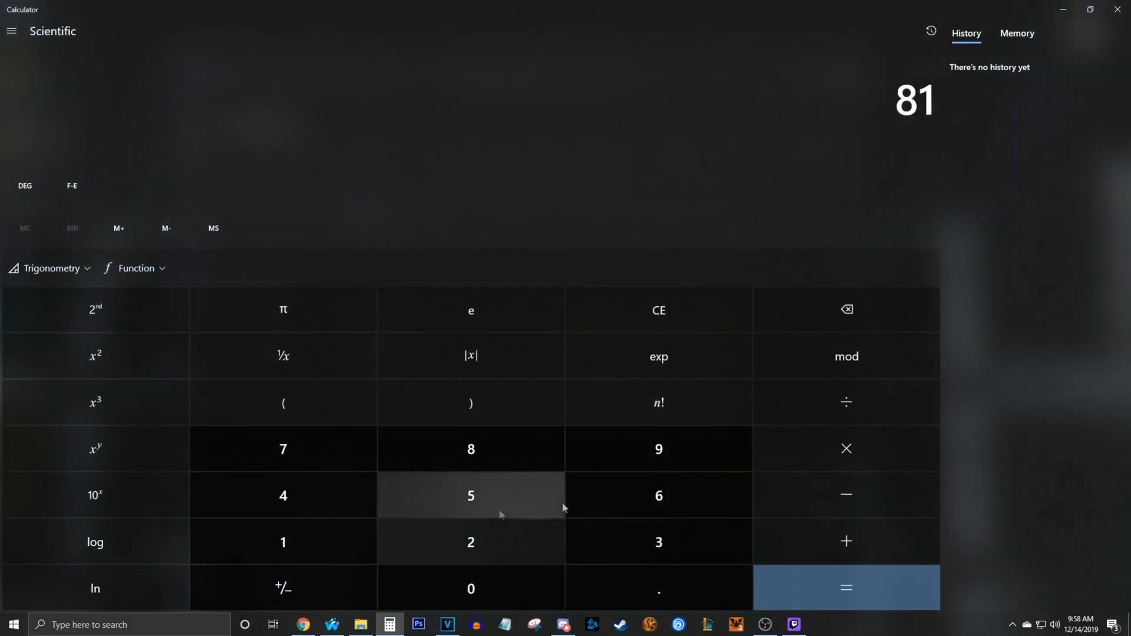
pyautogui.click(658, 447)
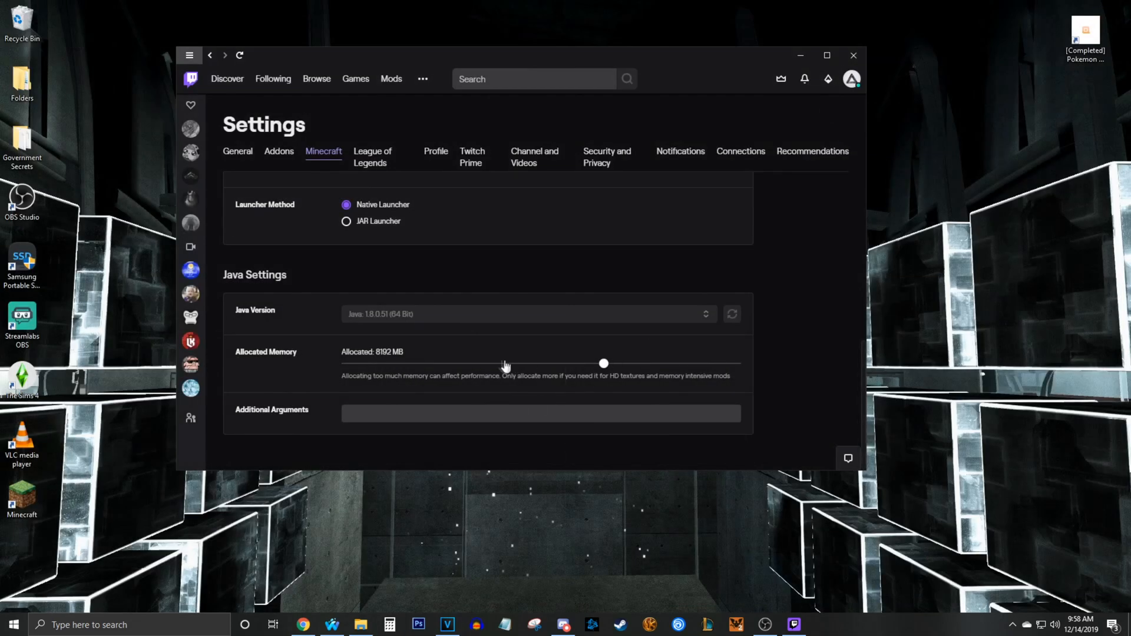
pyautogui.moveTo(425, 370)
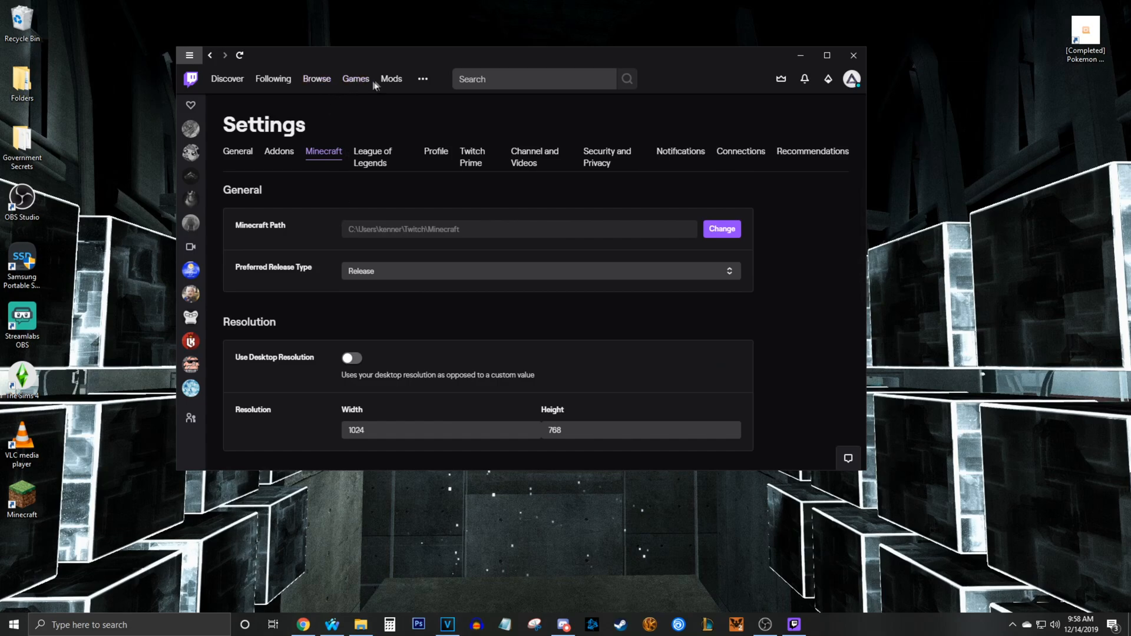
pyautogui.moveTo(392, 78)
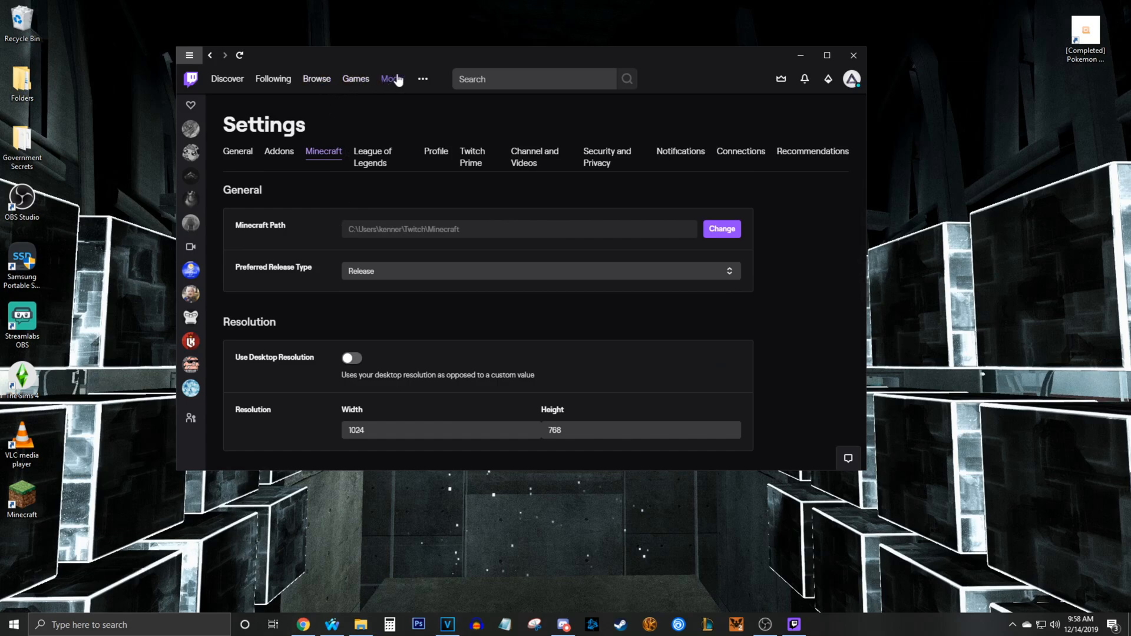
# - Go to Mods > Minecraft to list the eight installed modpacks
pyautogui.click(391, 78)
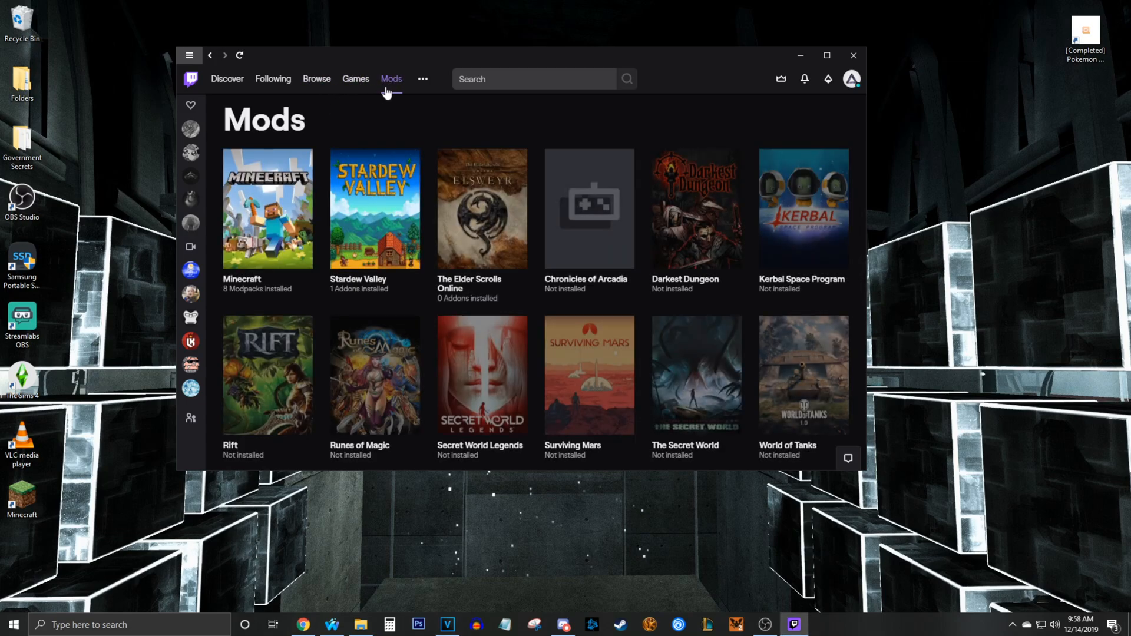
pyautogui.click(267, 209)
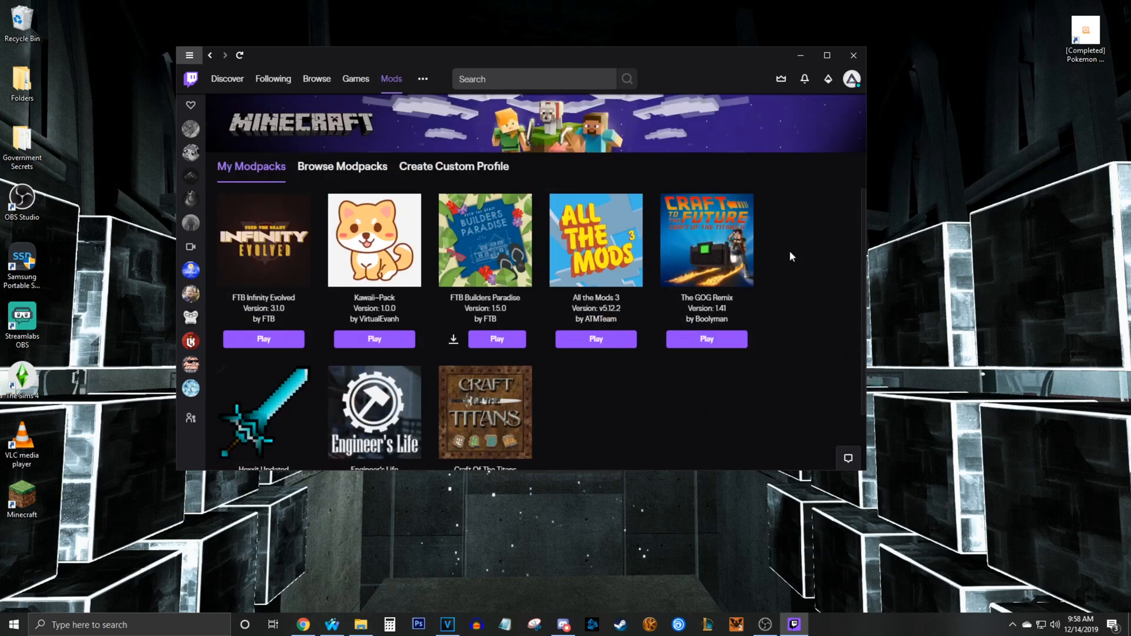
# - Name the new profile 'Mod Pack Name' and review the 1.12.2 Forge modloader versions
pyautogui.click(454, 166)
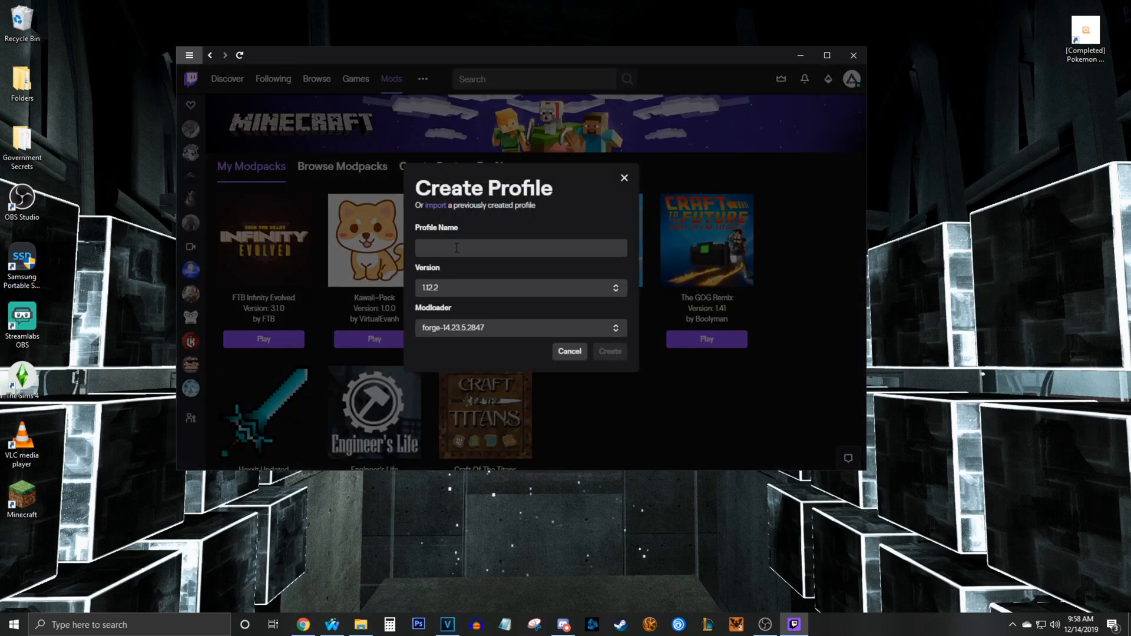
pyautogui.write('M')
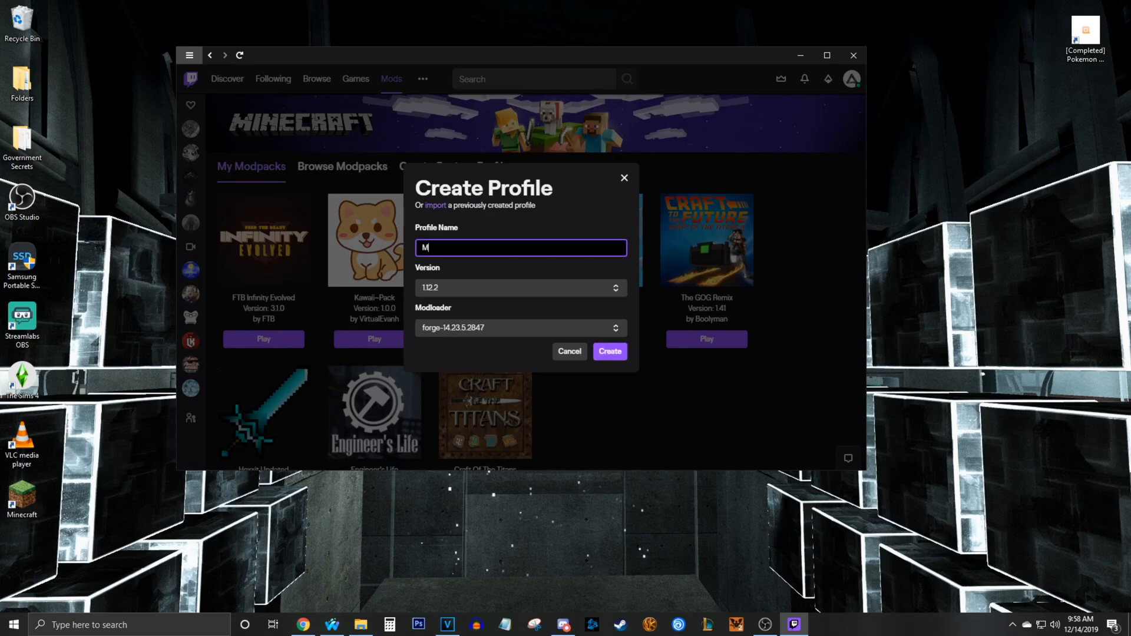
pyautogui.write('od Pack')
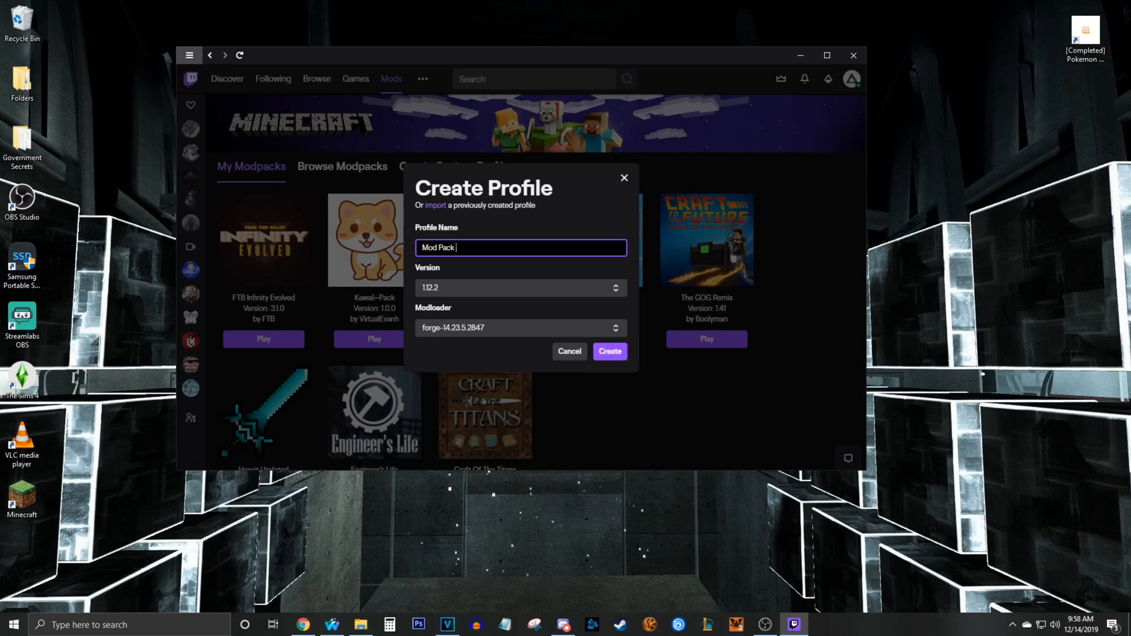
pyautogui.write('Name')
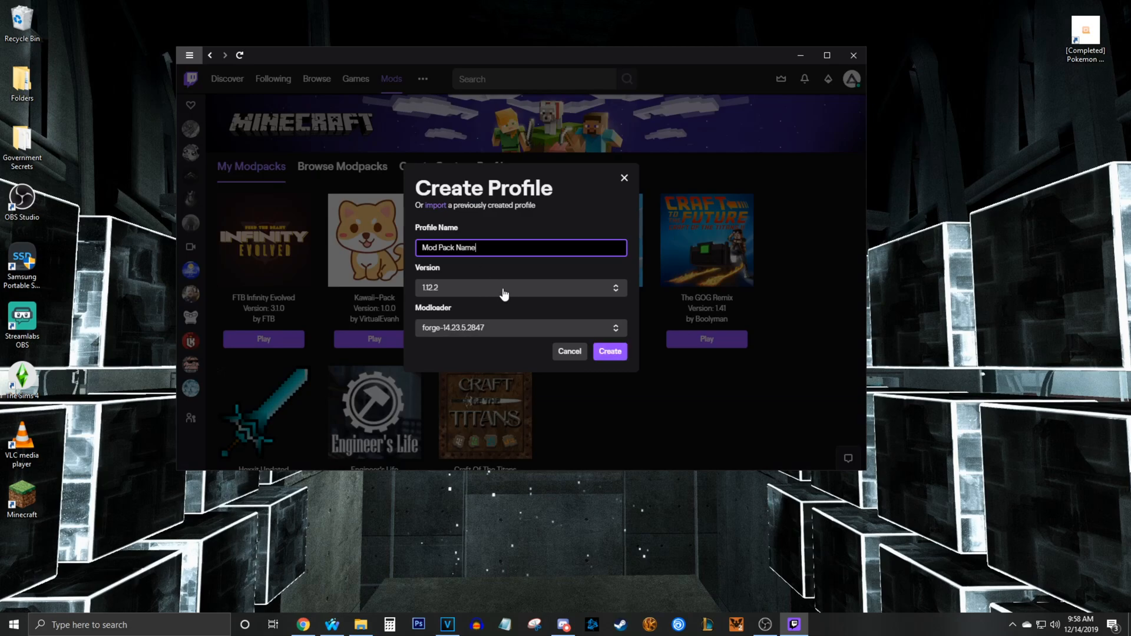
pyautogui.click(518, 287)
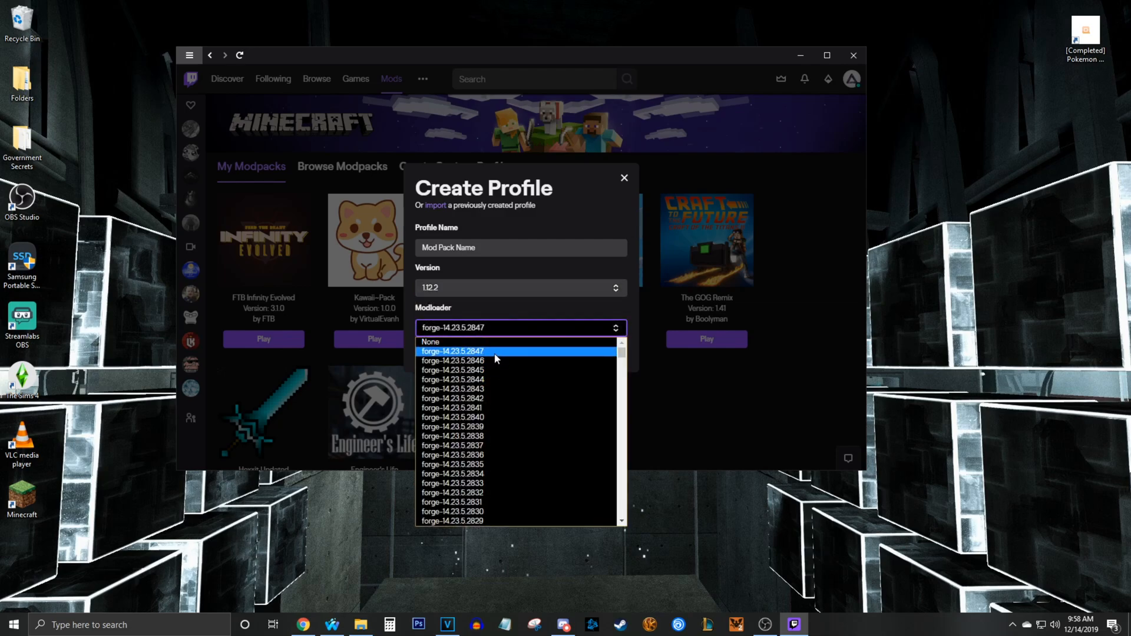
pyautogui.scroll(-3)
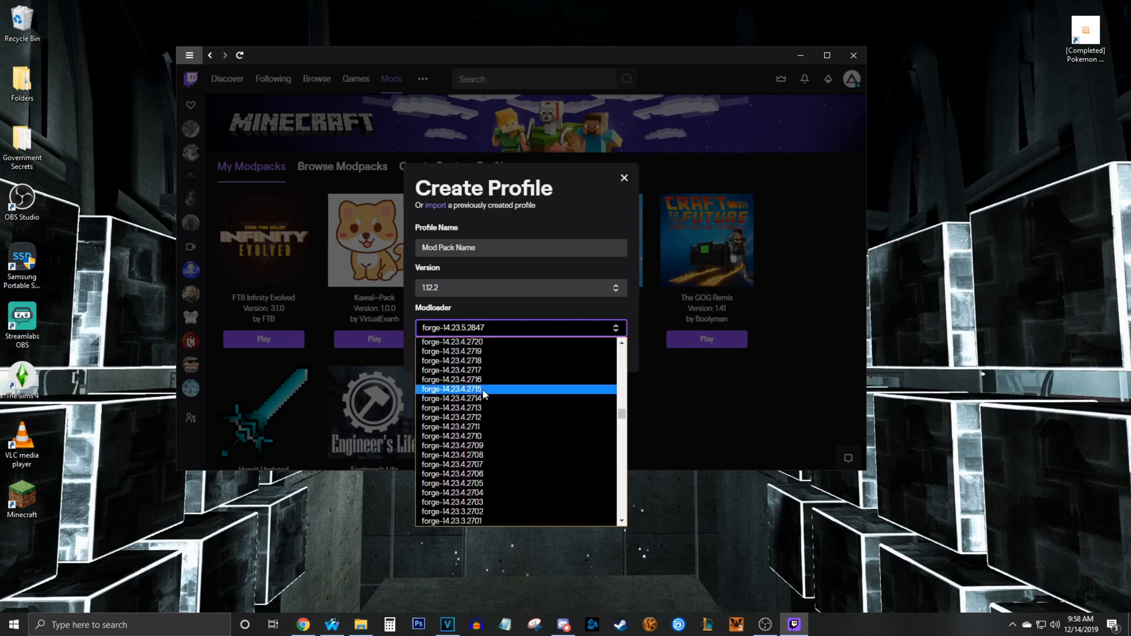
pyautogui.scroll(-3)
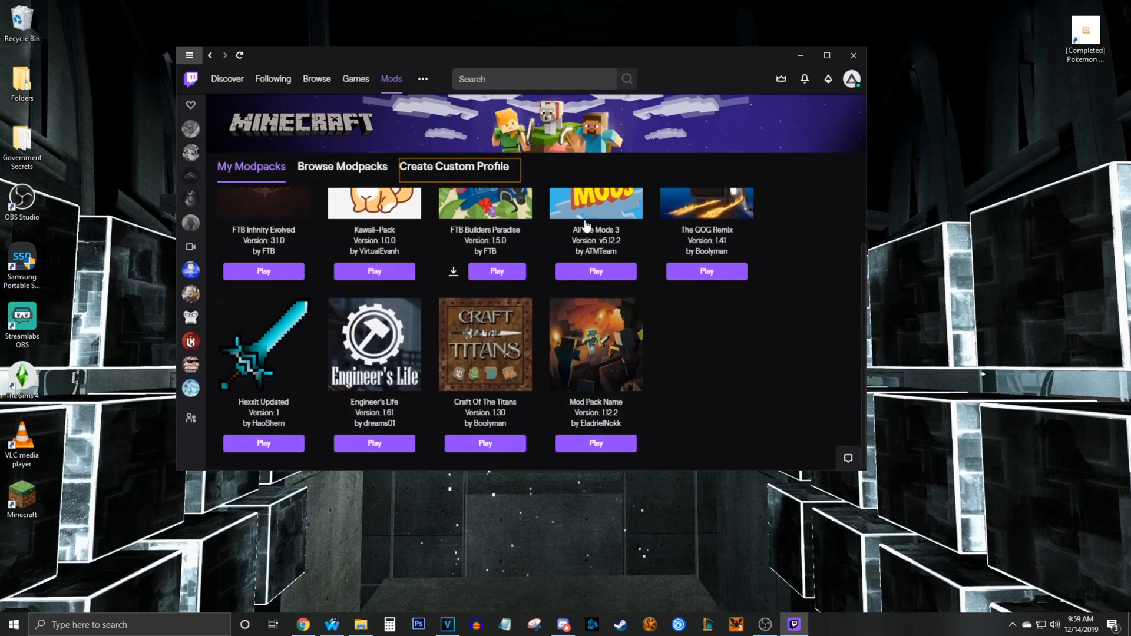
# - Inspect All the Mods 3, Kawaii~Pack and The GOG Remix, then open Mod Pack Name
pyautogui.click(595, 203)
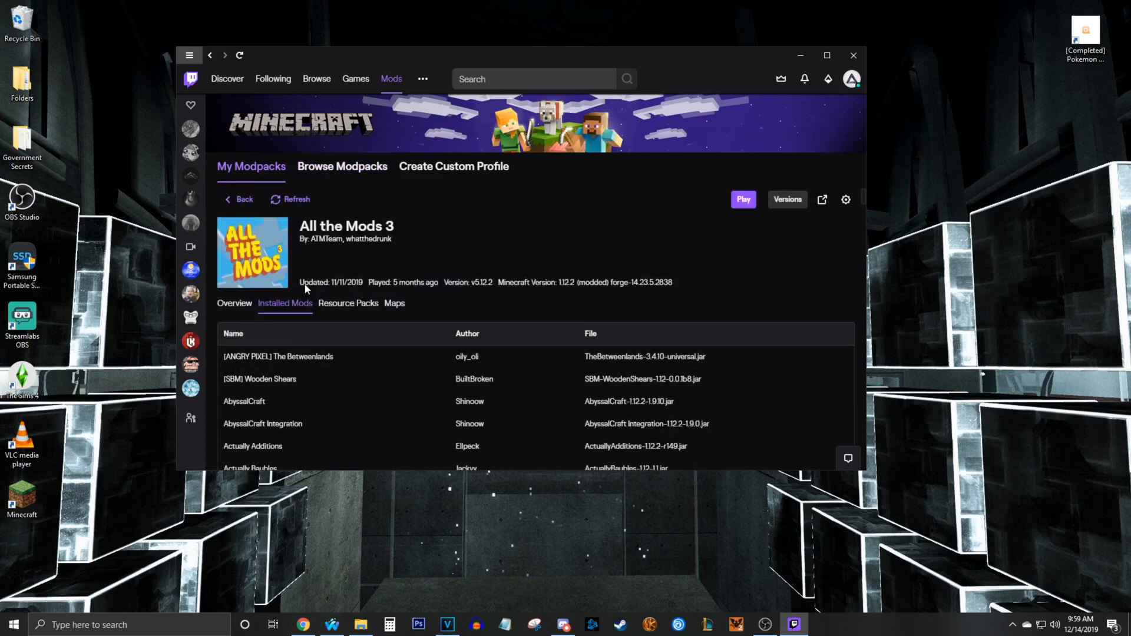
pyautogui.click(395, 302)
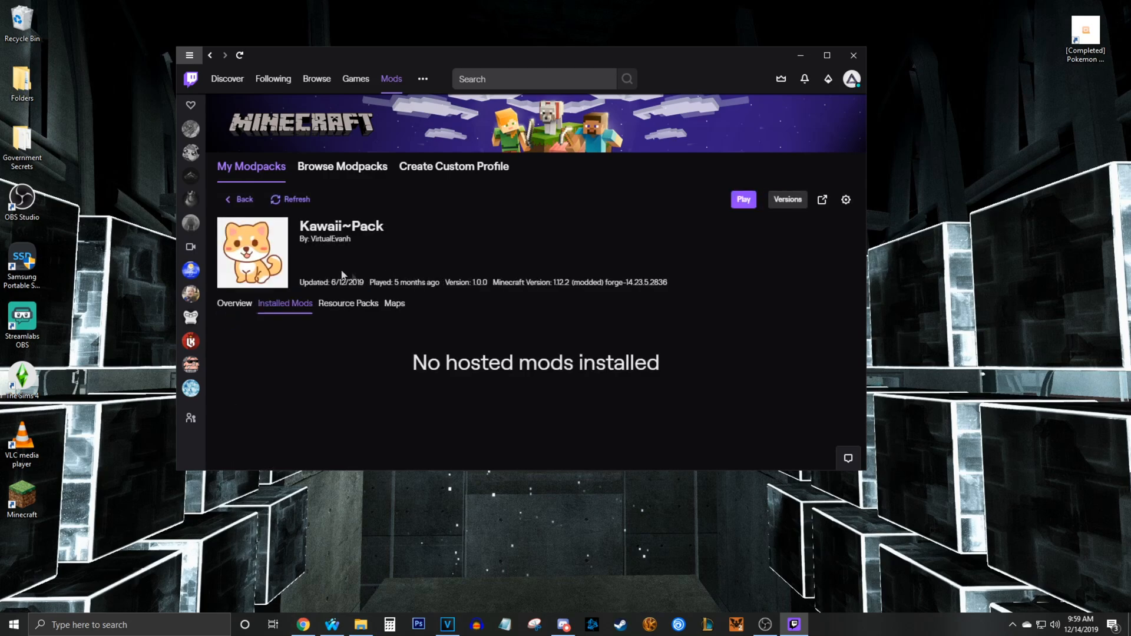
pyautogui.click(348, 303)
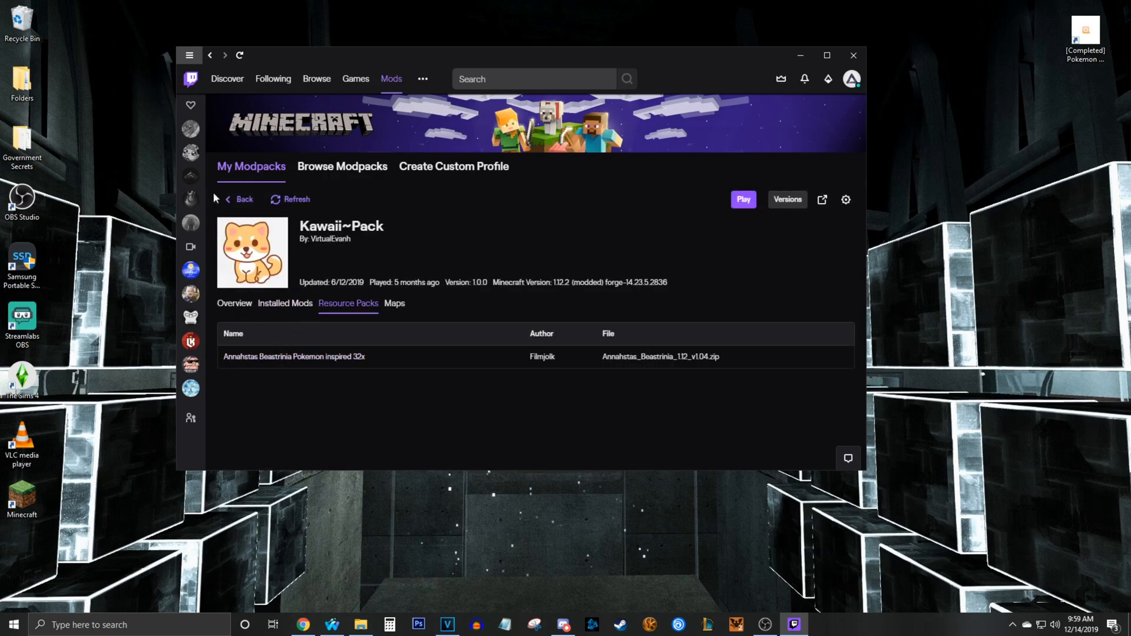
pyautogui.click(240, 199)
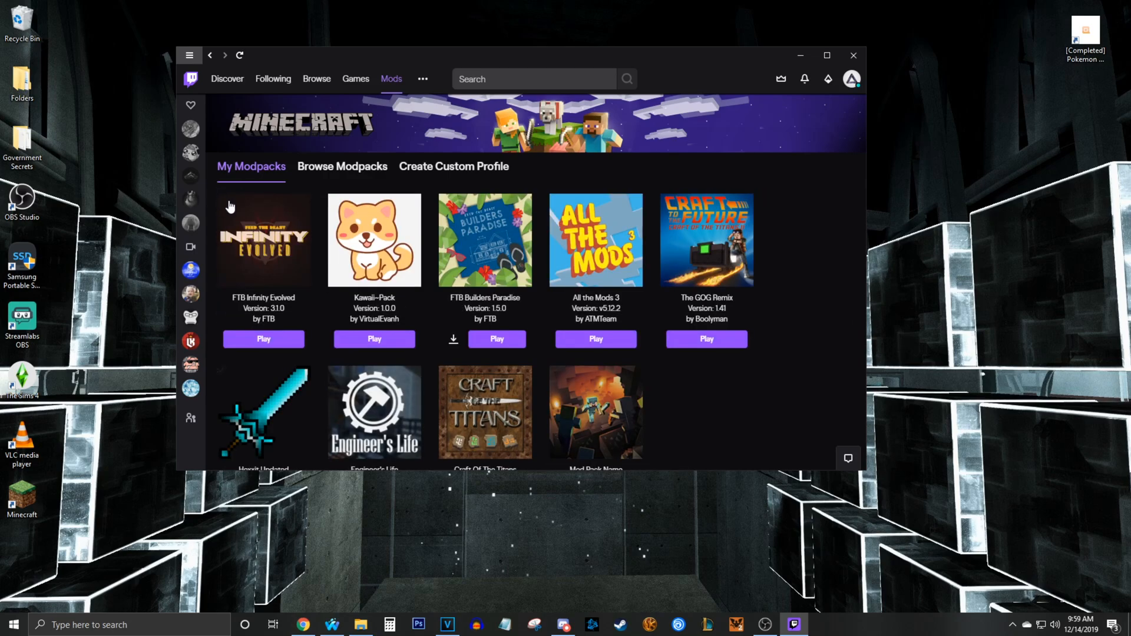
pyautogui.click(705, 240)
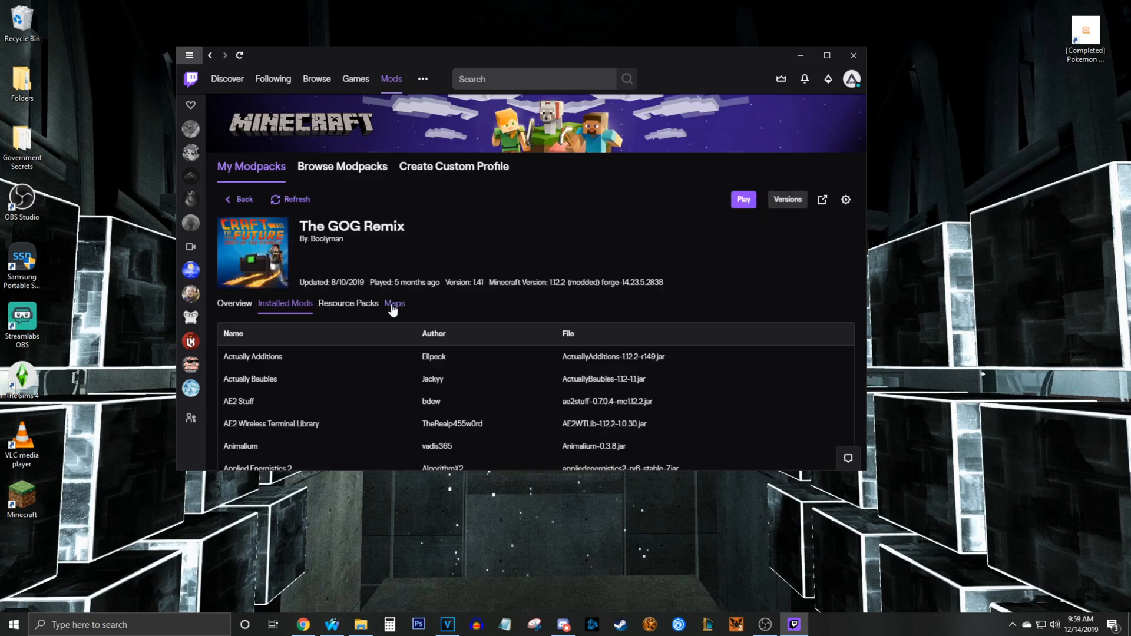
pyautogui.click(240, 200)
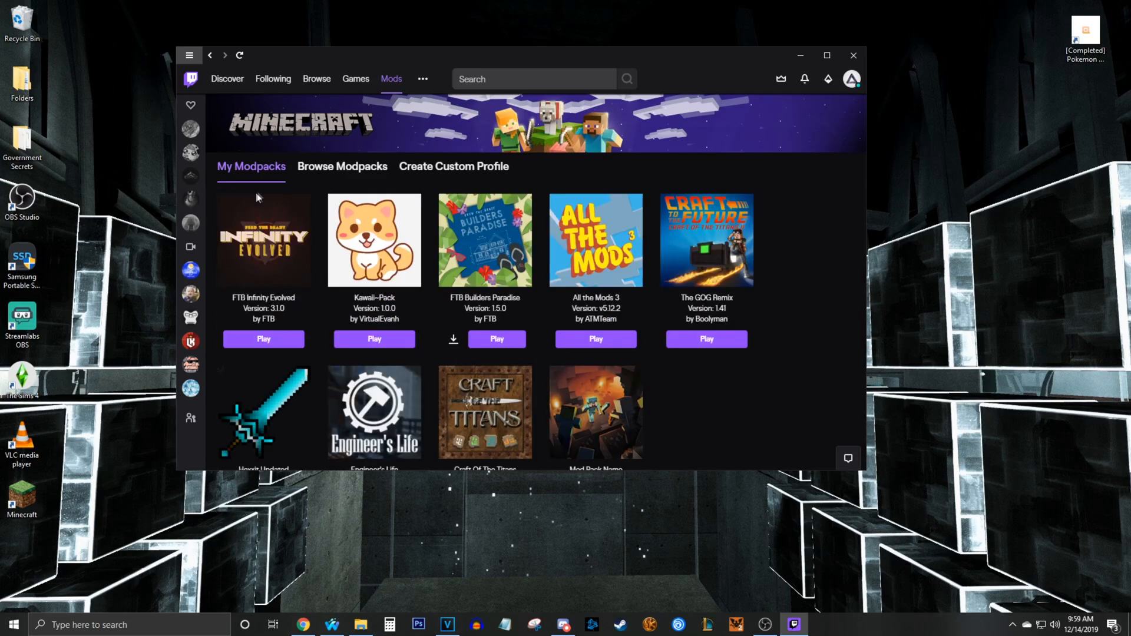
pyautogui.click(594, 412)
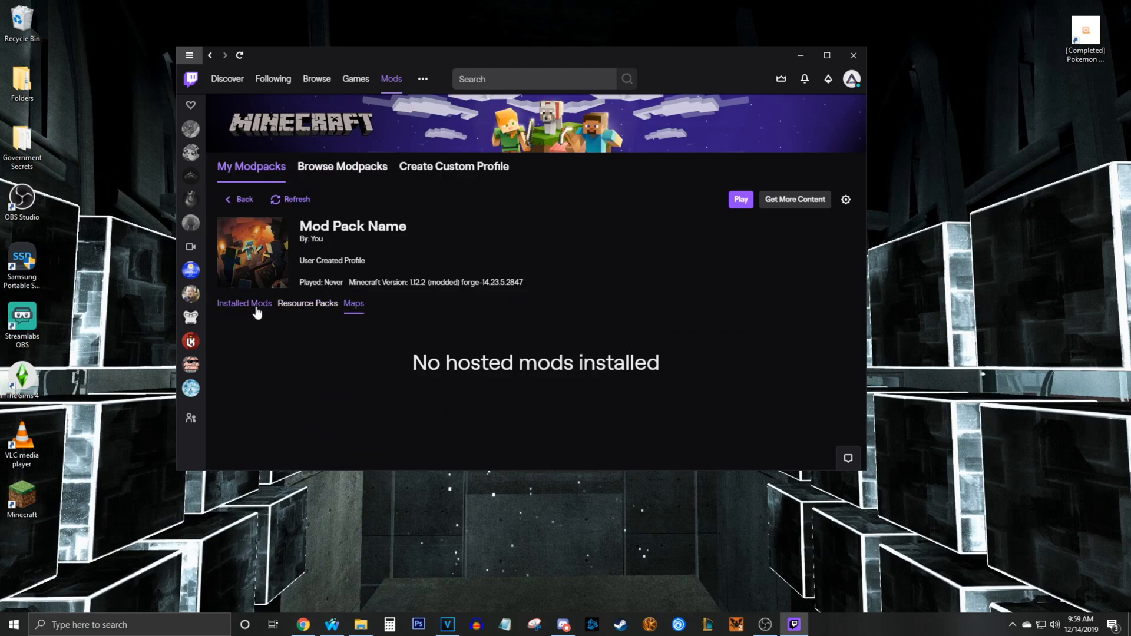
pyautogui.click(844, 199)
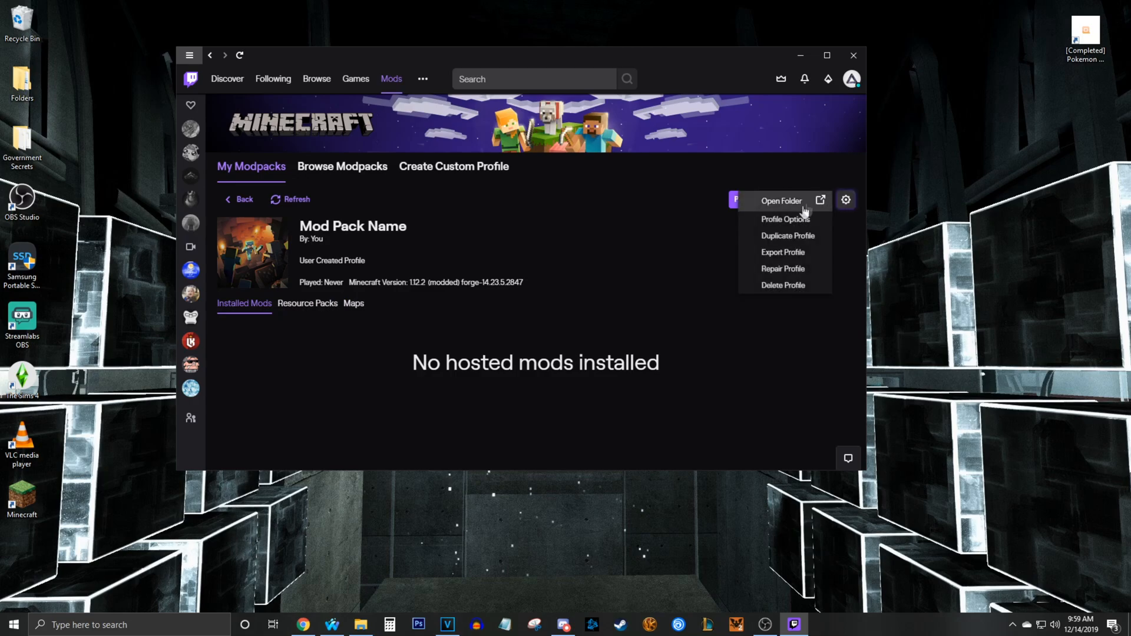
pyautogui.click(784, 218)
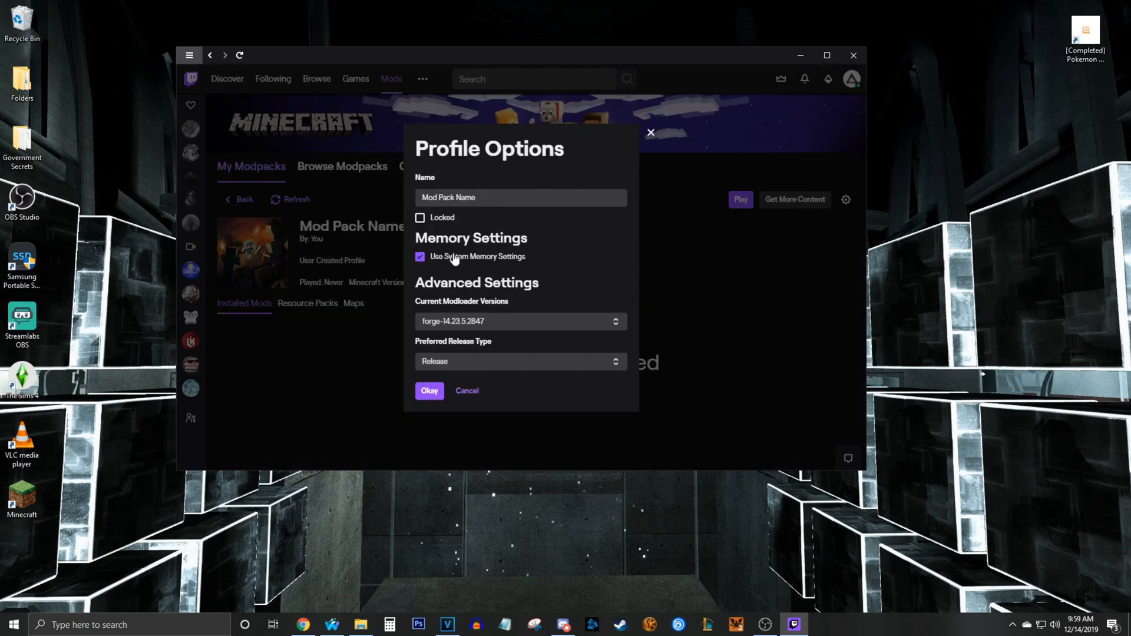
pyautogui.click(428, 390)
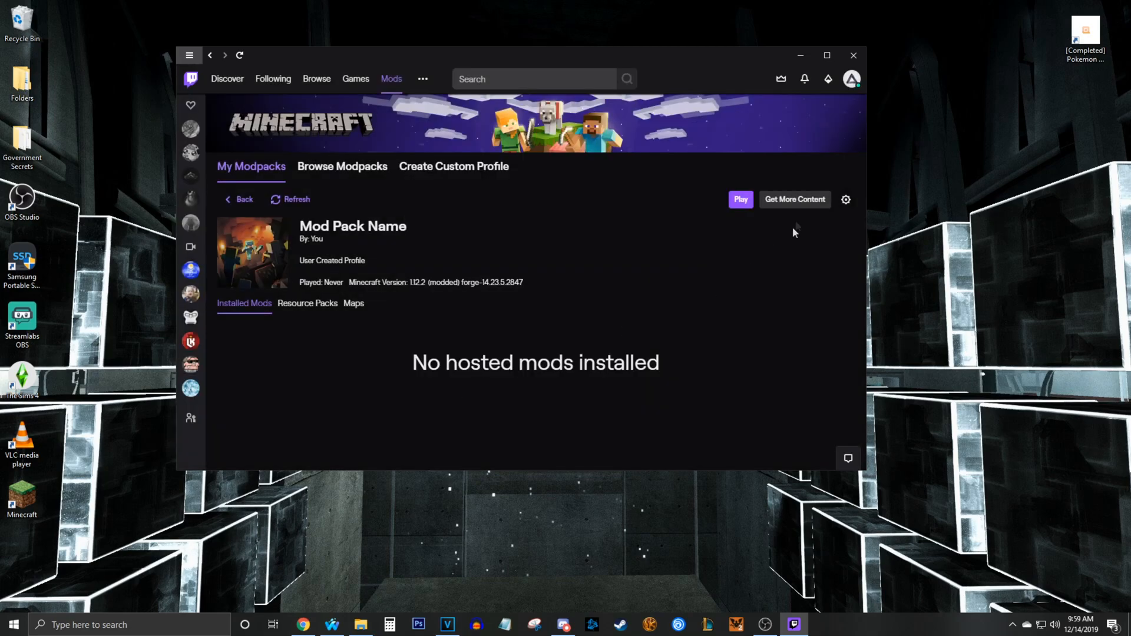
pyautogui.click(845, 200)
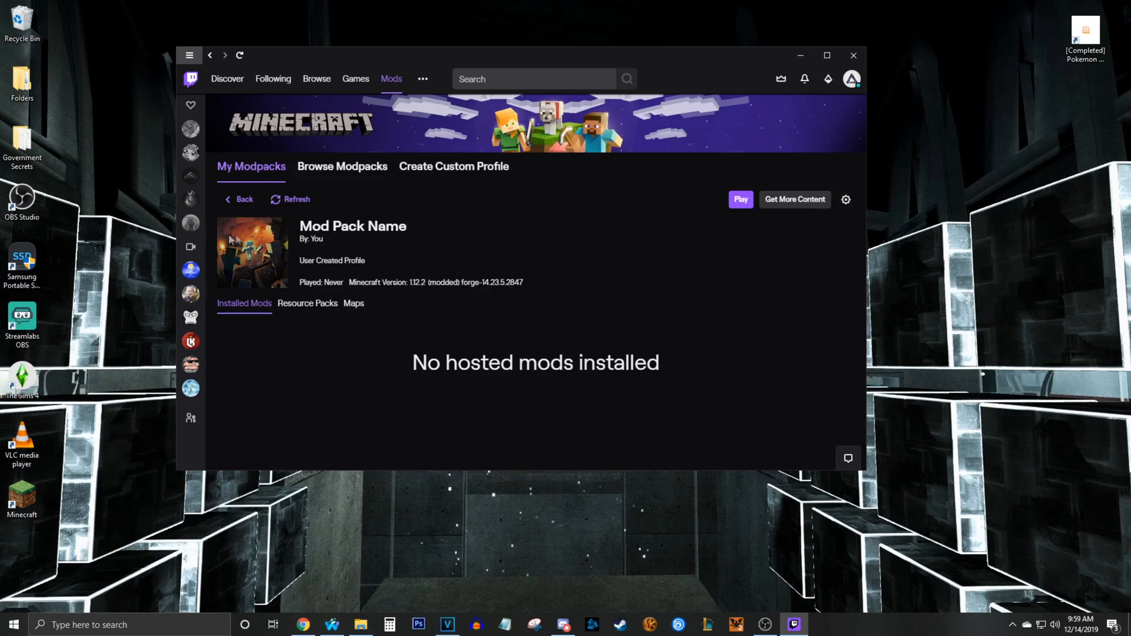
pyautogui.moveTo(765, 208)
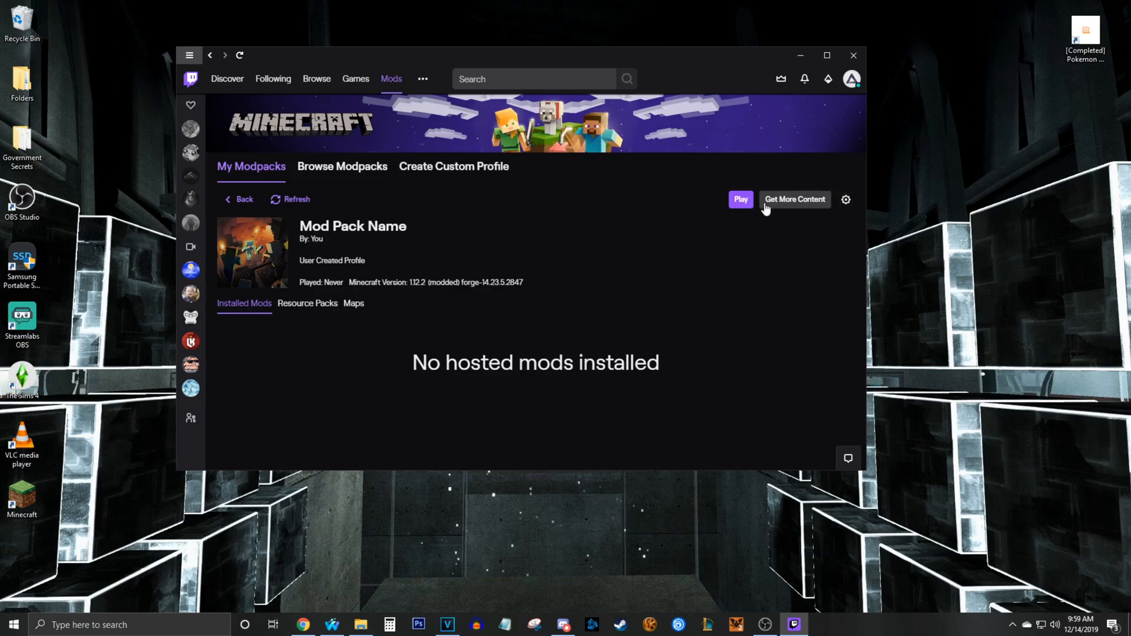
pyautogui.moveTo(769, 205)
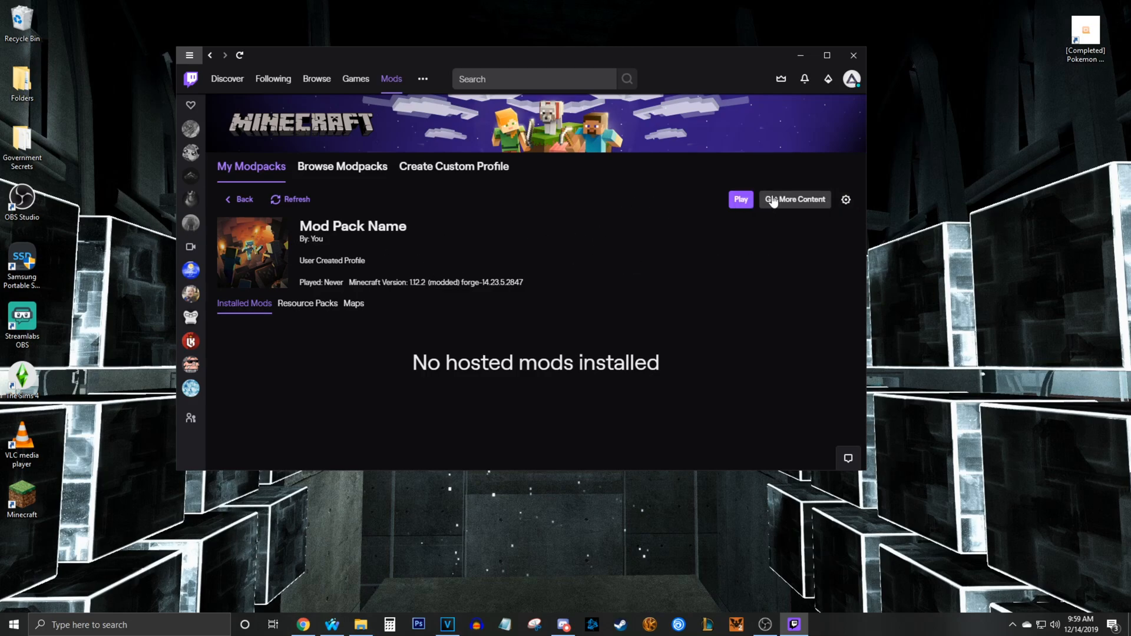
# - Browse the Mods catalogue and install JourneyMap, JEI and Mantle into Mod Pack Name
pyautogui.click(794, 199)
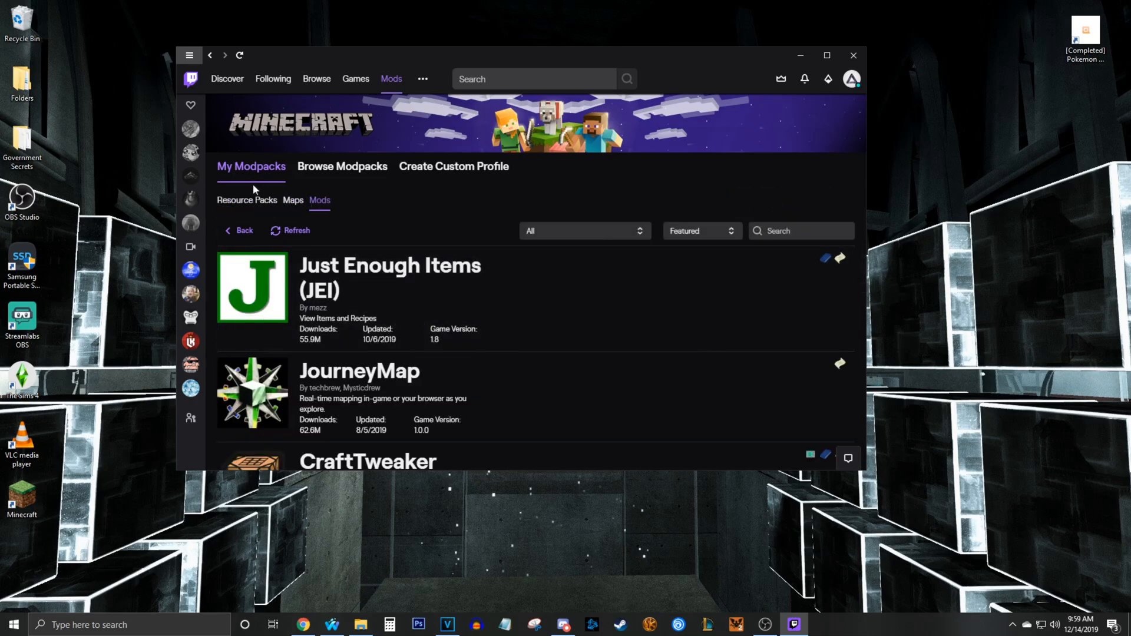
pyautogui.click(293, 201)
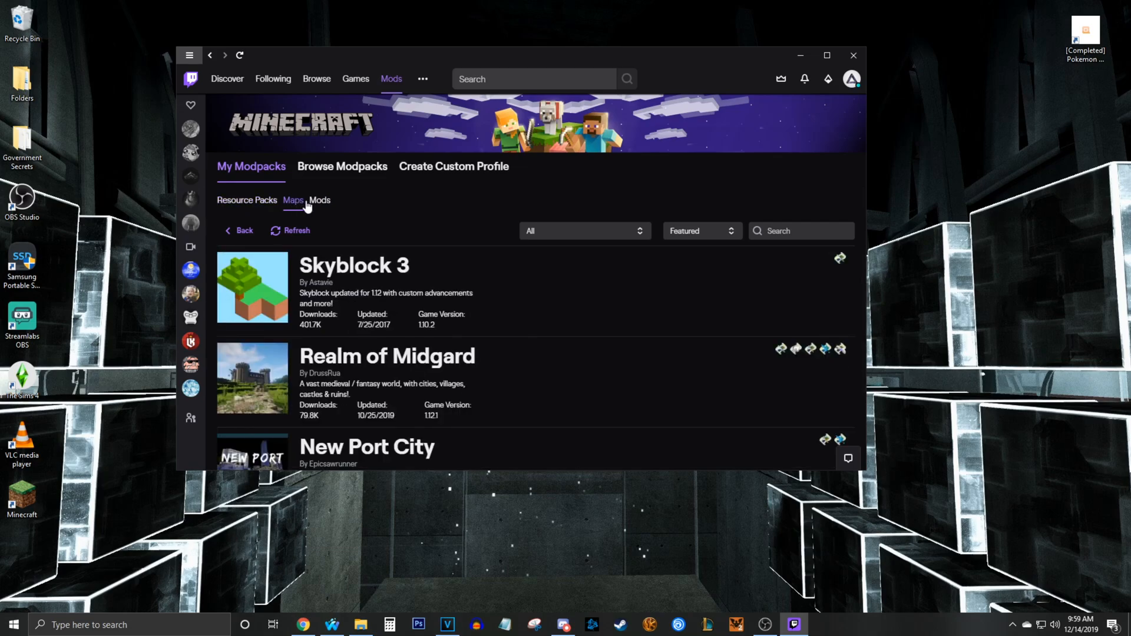
pyautogui.click(319, 199)
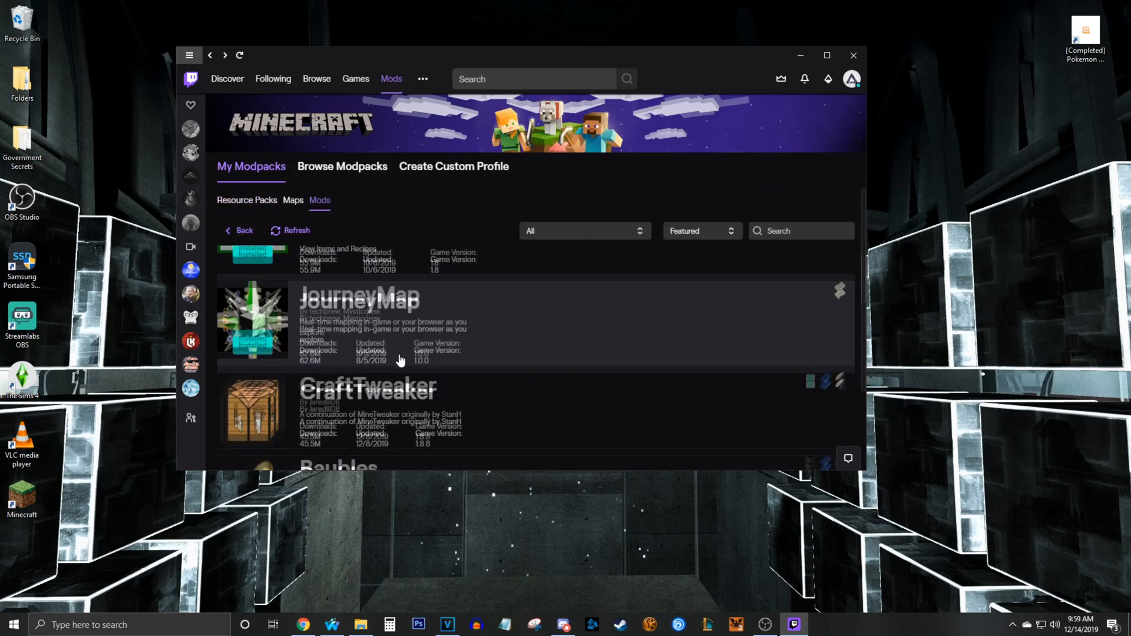
pyautogui.scroll(-3)
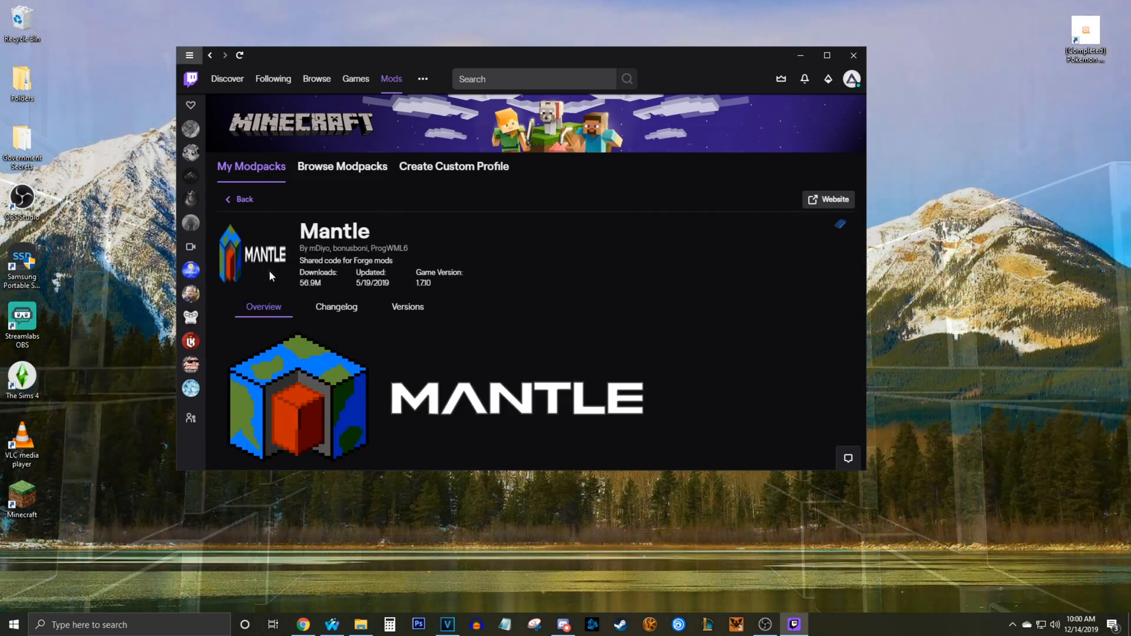
pyautogui.moveTo(238, 199)
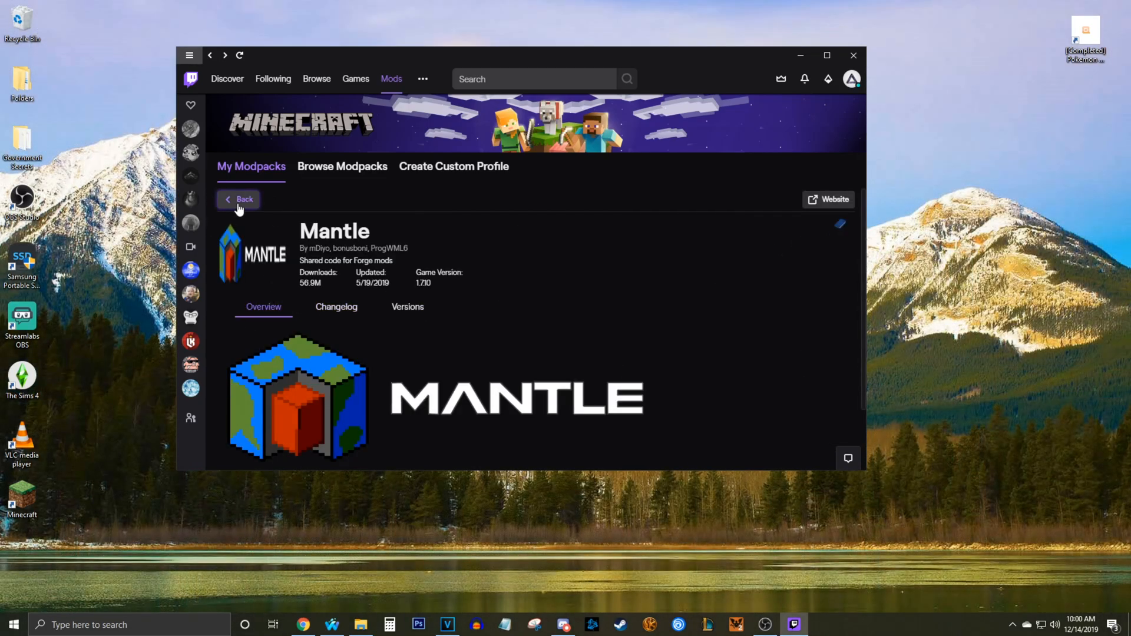
pyautogui.click(244, 199)
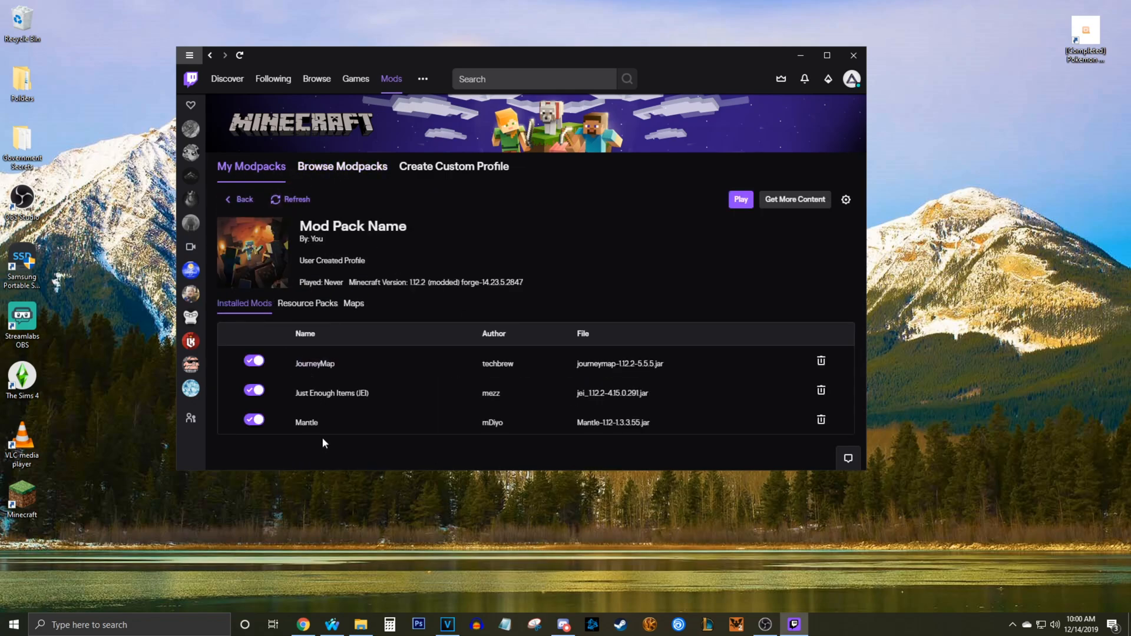
# - Install Mouse Tweaks into Mod Pack Name and launch the profile with Play
pyautogui.click(820, 419)
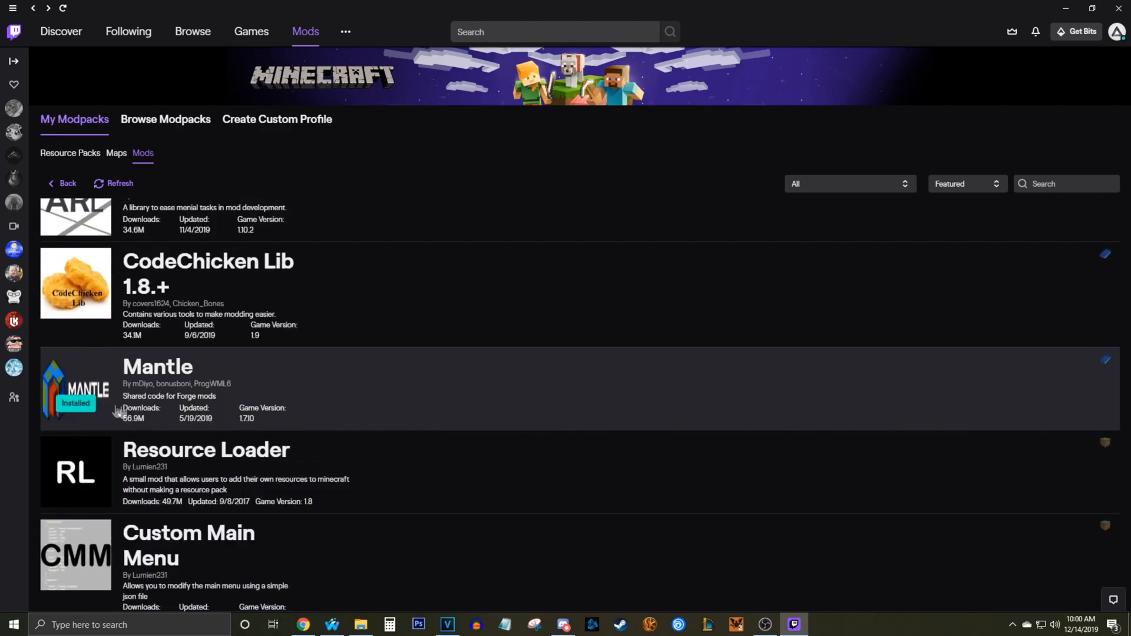
pyautogui.moveTo(101, 379)
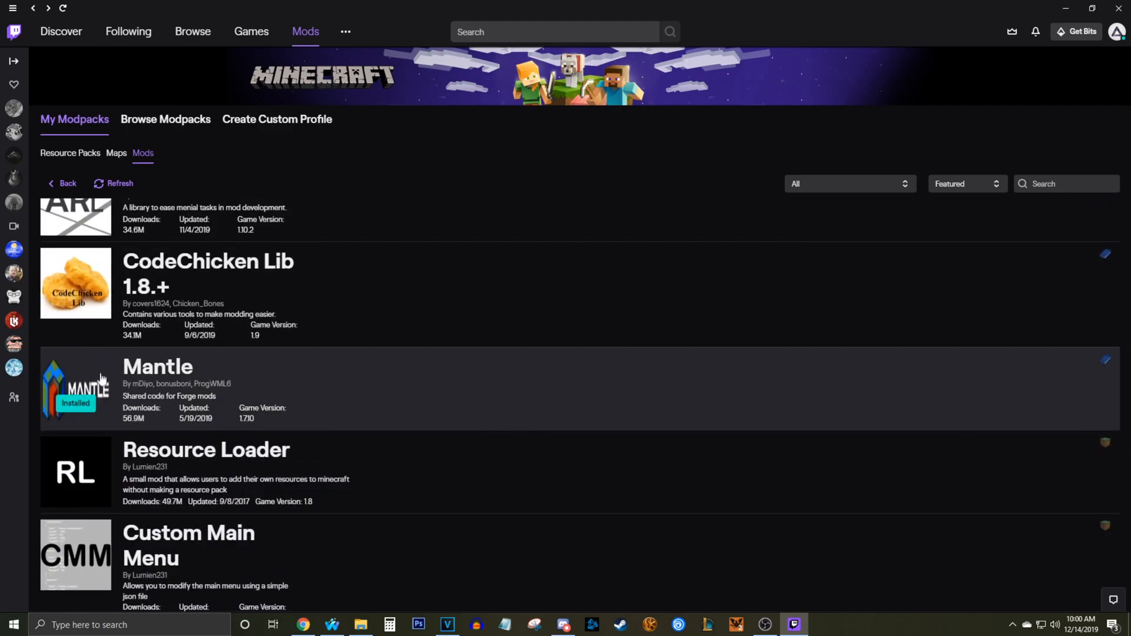
pyautogui.scroll(-3)
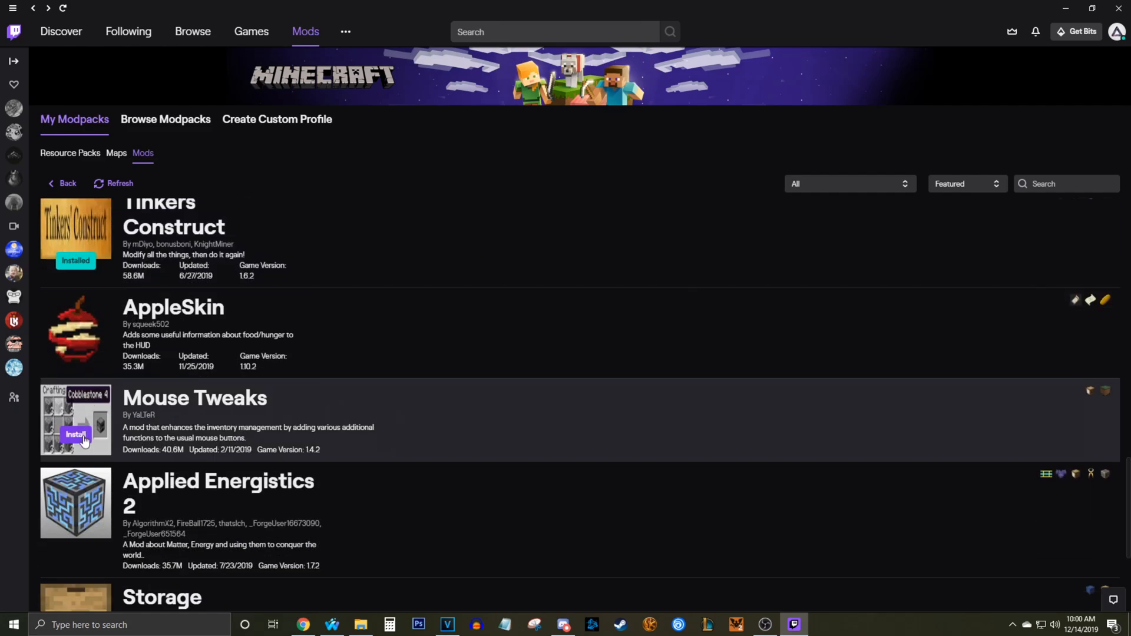
pyautogui.click(75, 434)
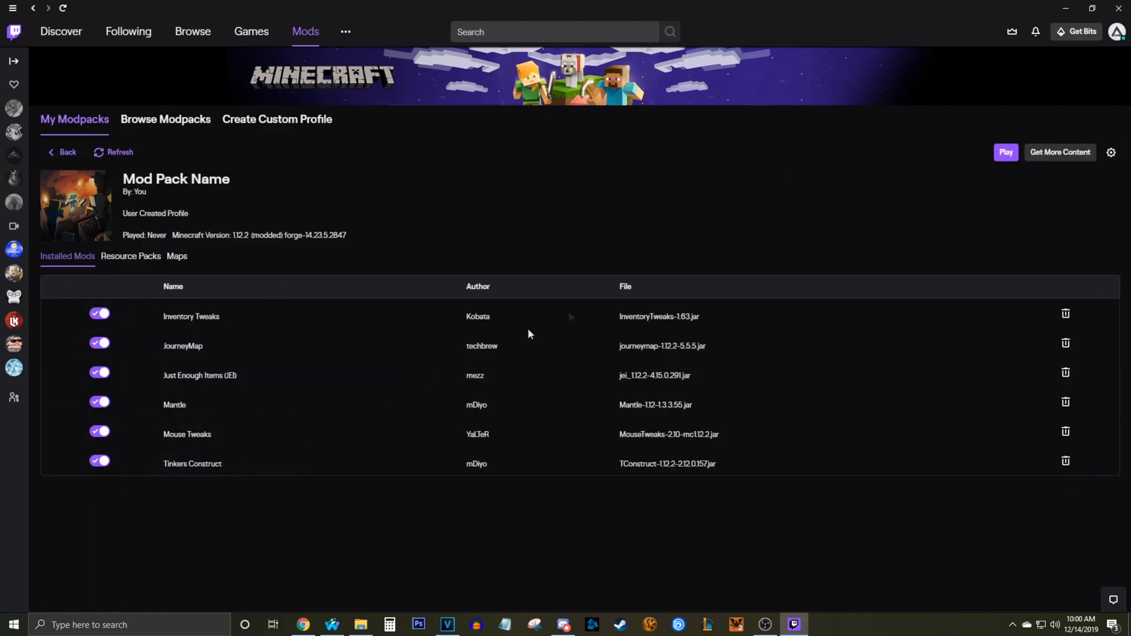
pyautogui.click(1005, 152)
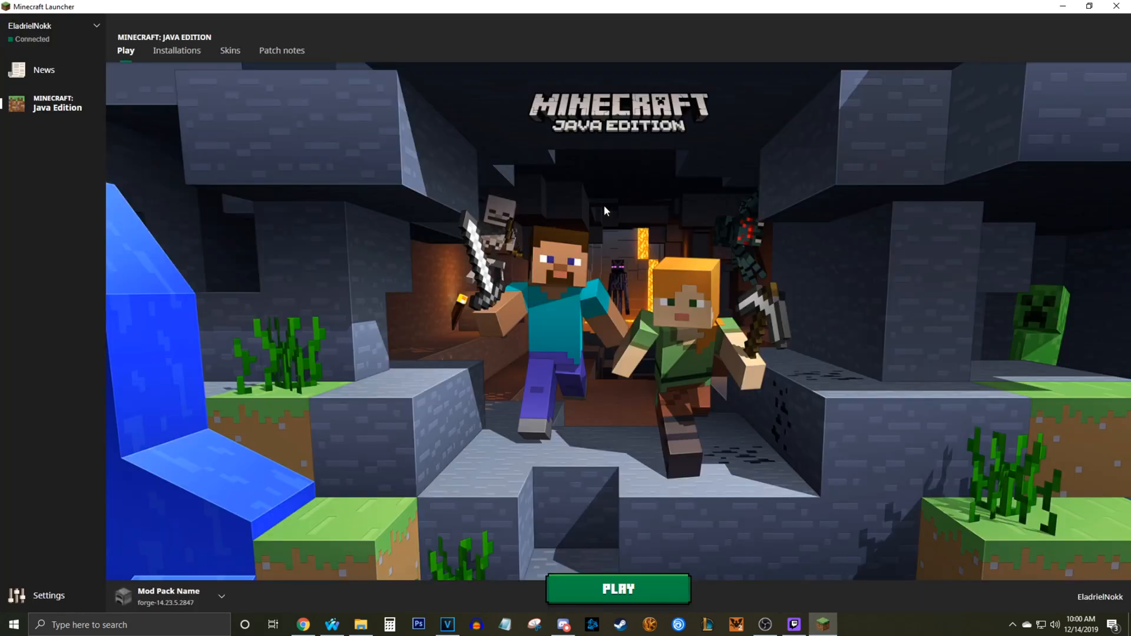
pyautogui.moveTo(807, 215)
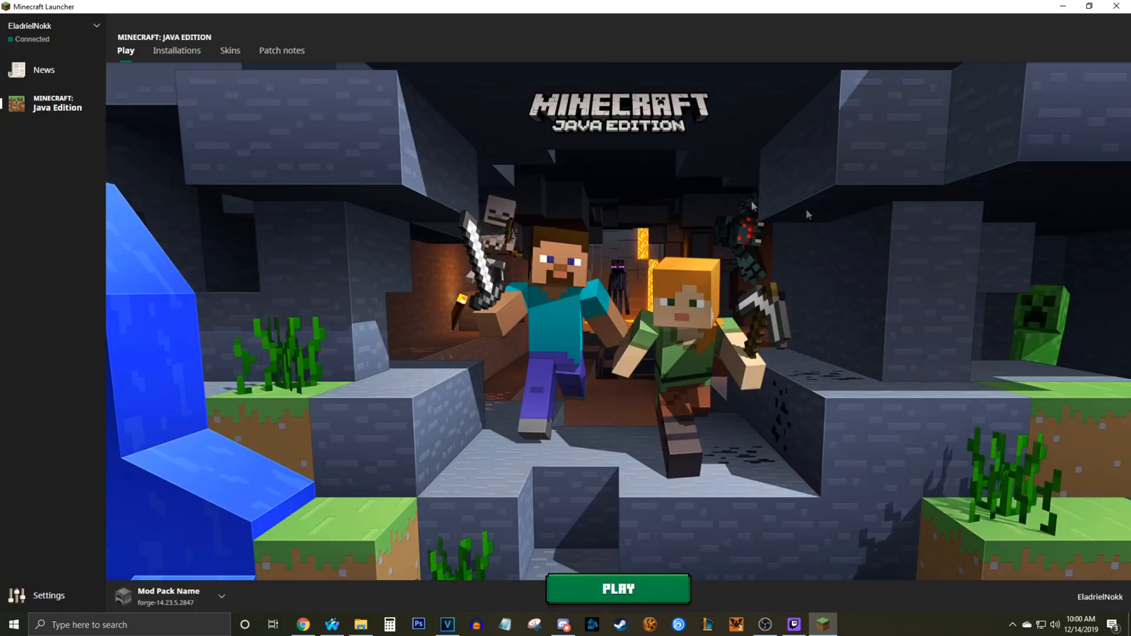
pyautogui.moveTo(569, 264)
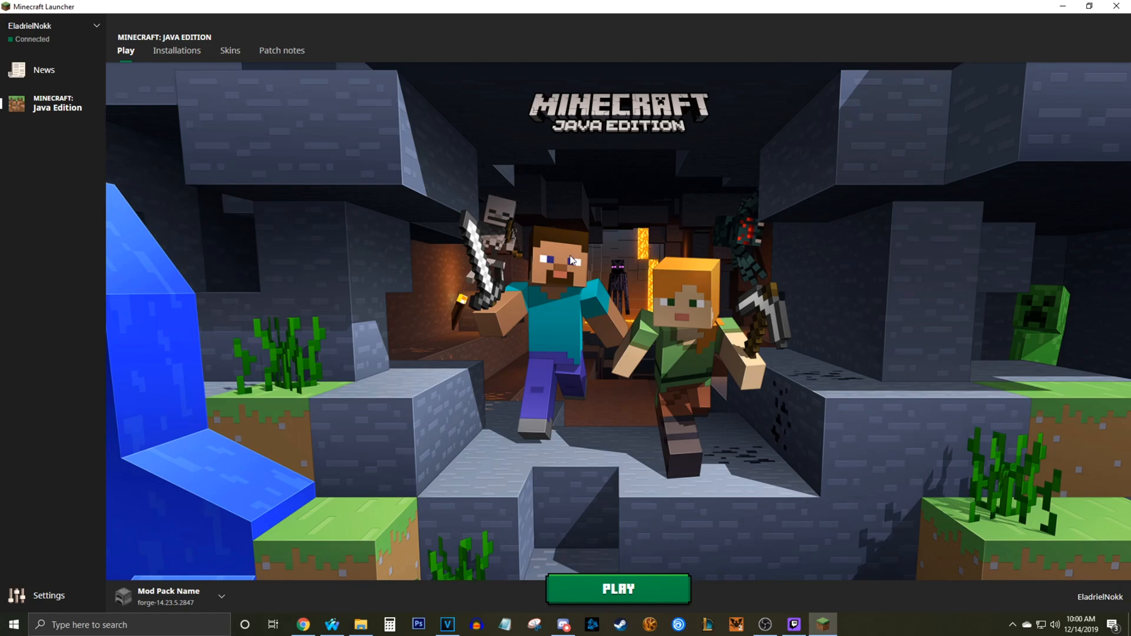
pyautogui.moveTo(250, 139)
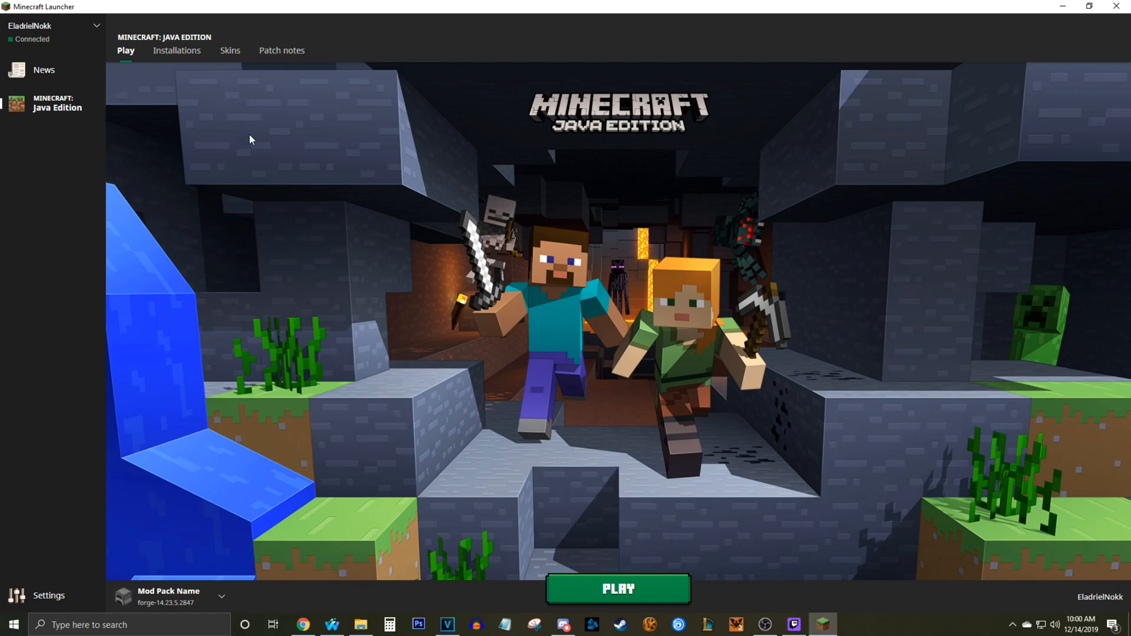
pyautogui.moveTo(353, 150)
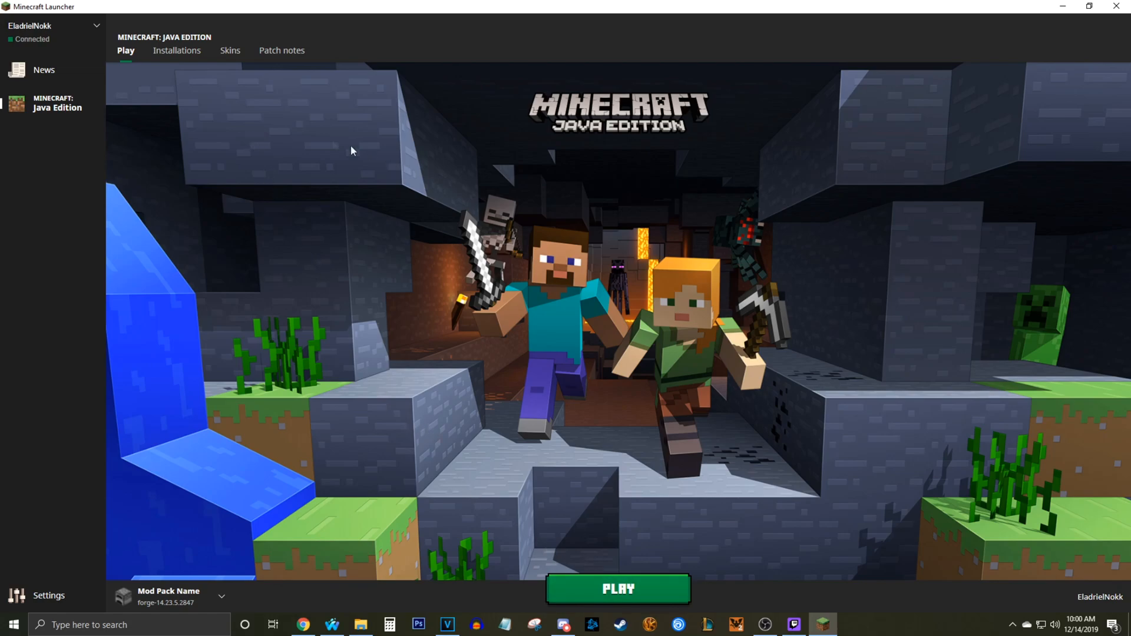
pyautogui.click(51, 26)
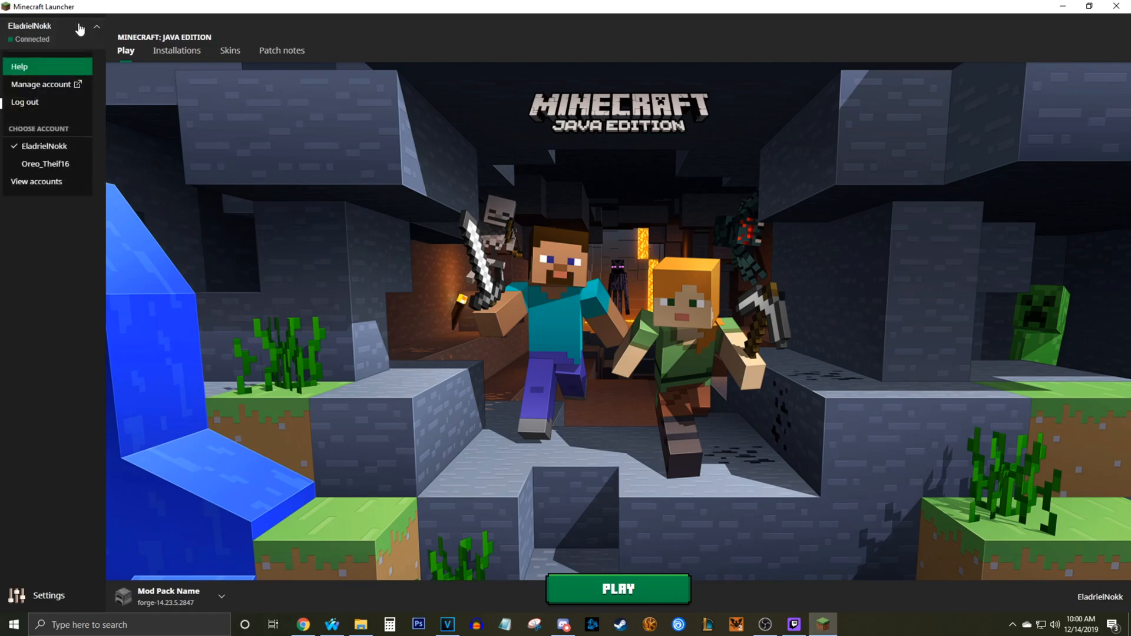
pyautogui.click(616, 588)
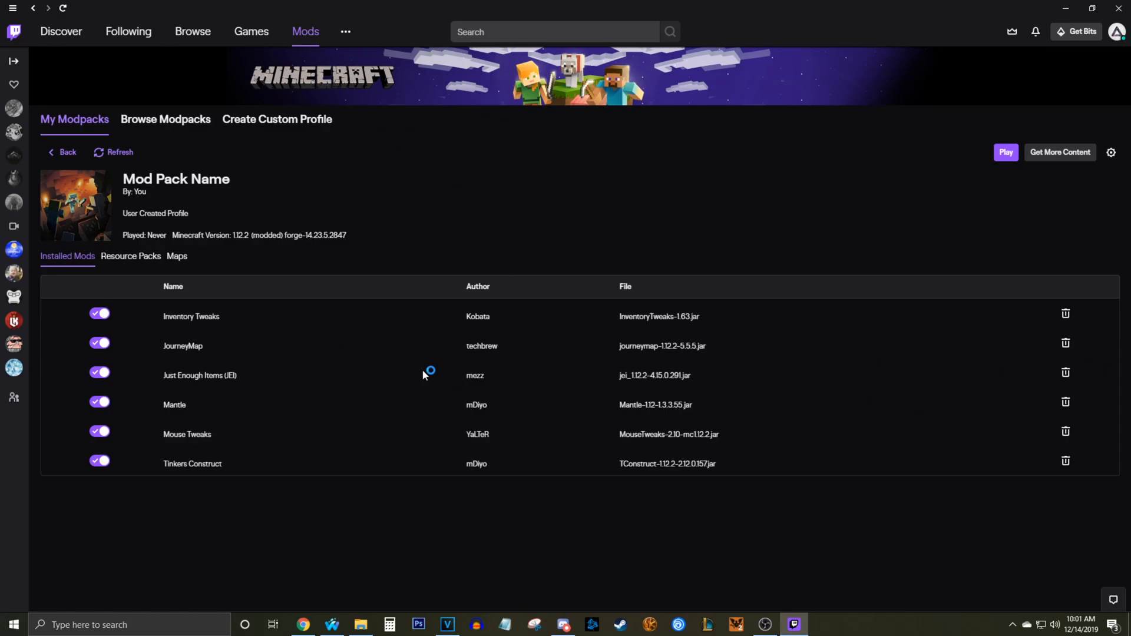
# - Start Minecraft 1.12.2 with Forge and load a Singleplayer world
pyautogui.click(1005, 152)
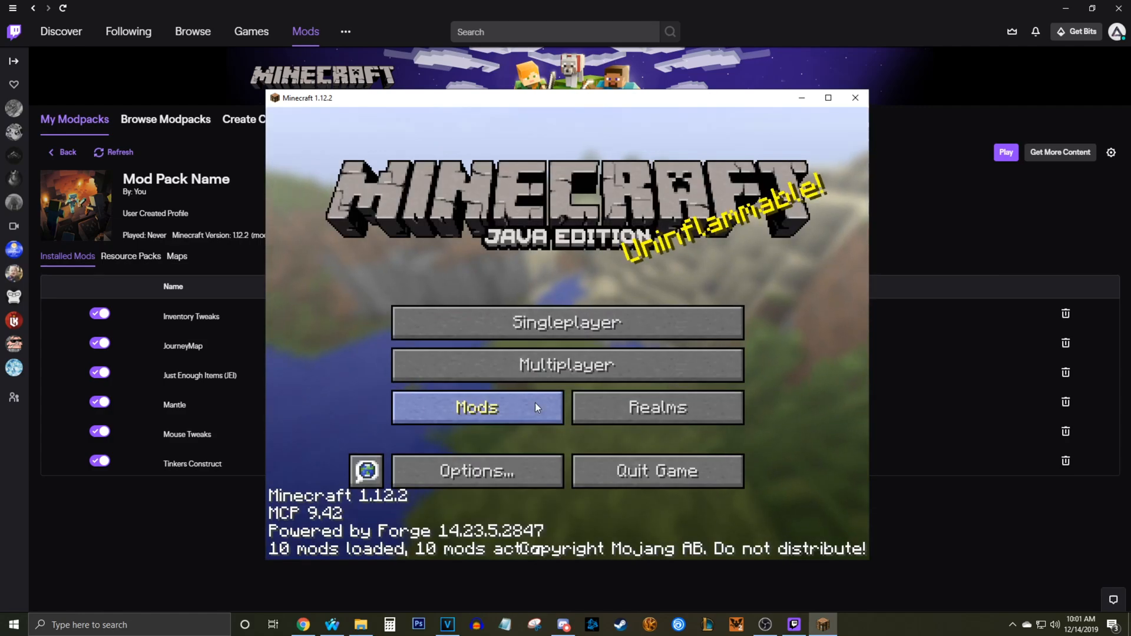
pyautogui.click(566, 321)
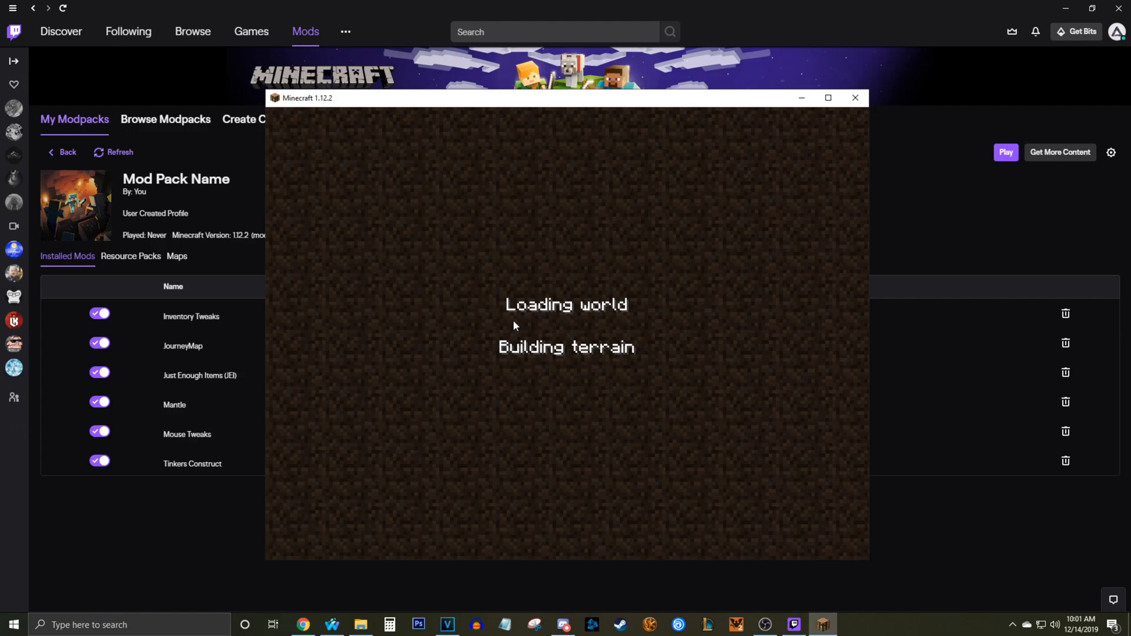
pyautogui.moveTo(546, 289)
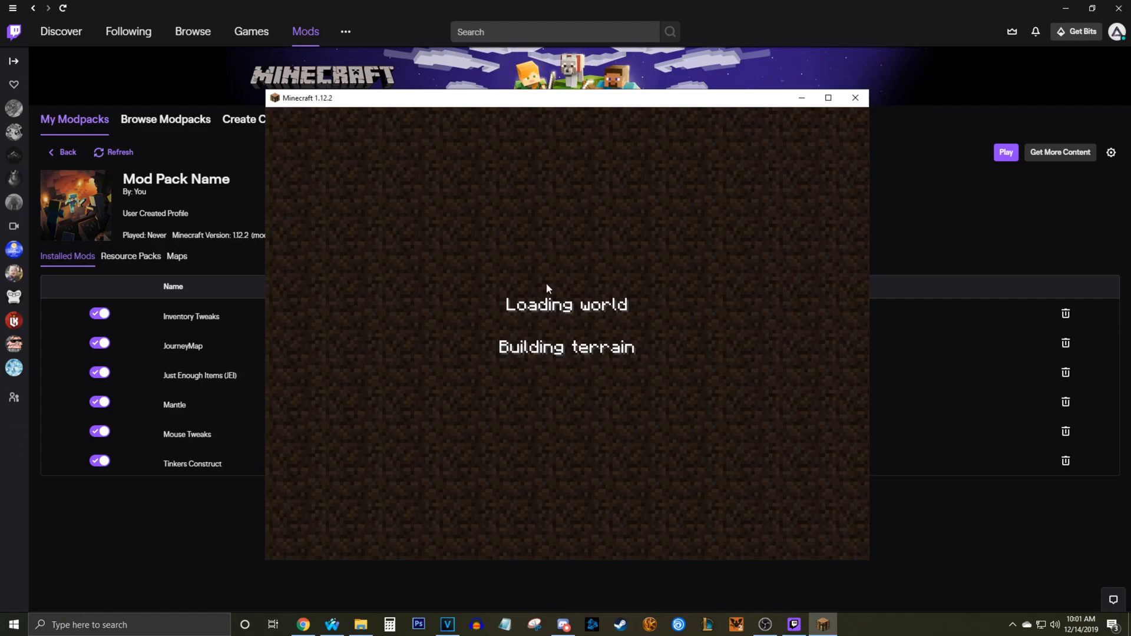
pyautogui.moveTo(443, 302)
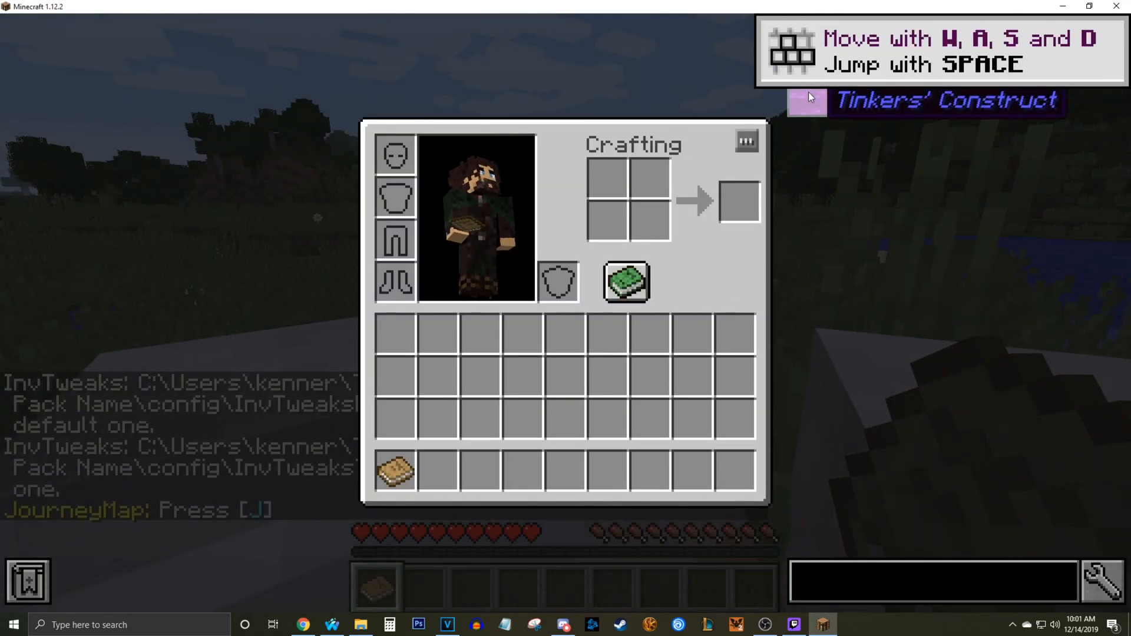
# - Close the inventory, view the minimap, then open and close the JourneyMap full-screen map
pyautogui.press('e')
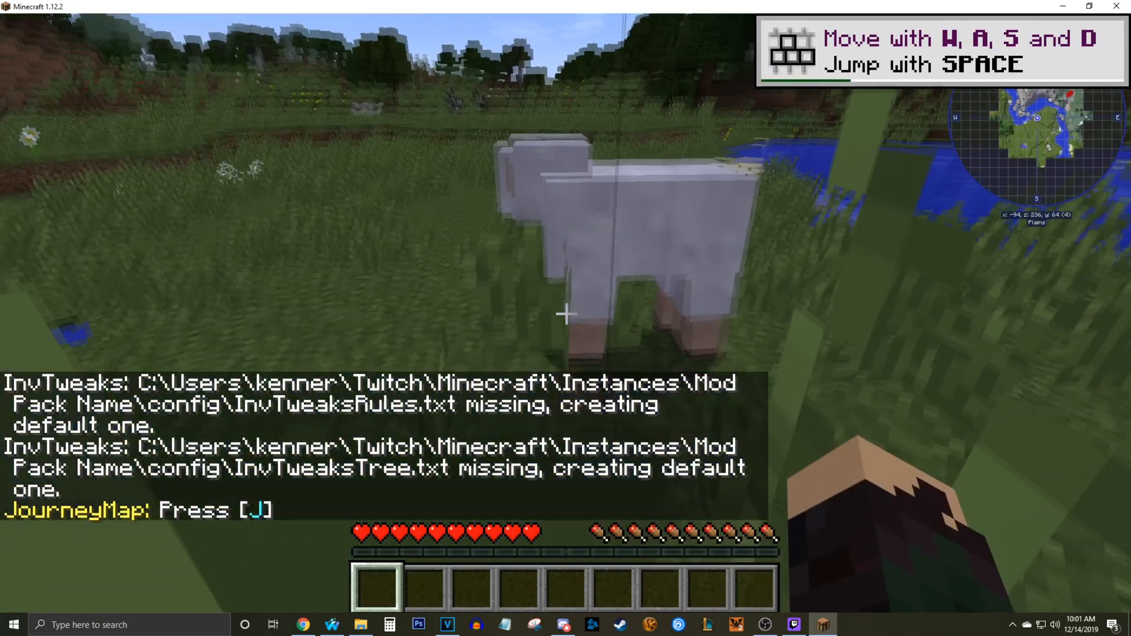
pyautogui.press('e')
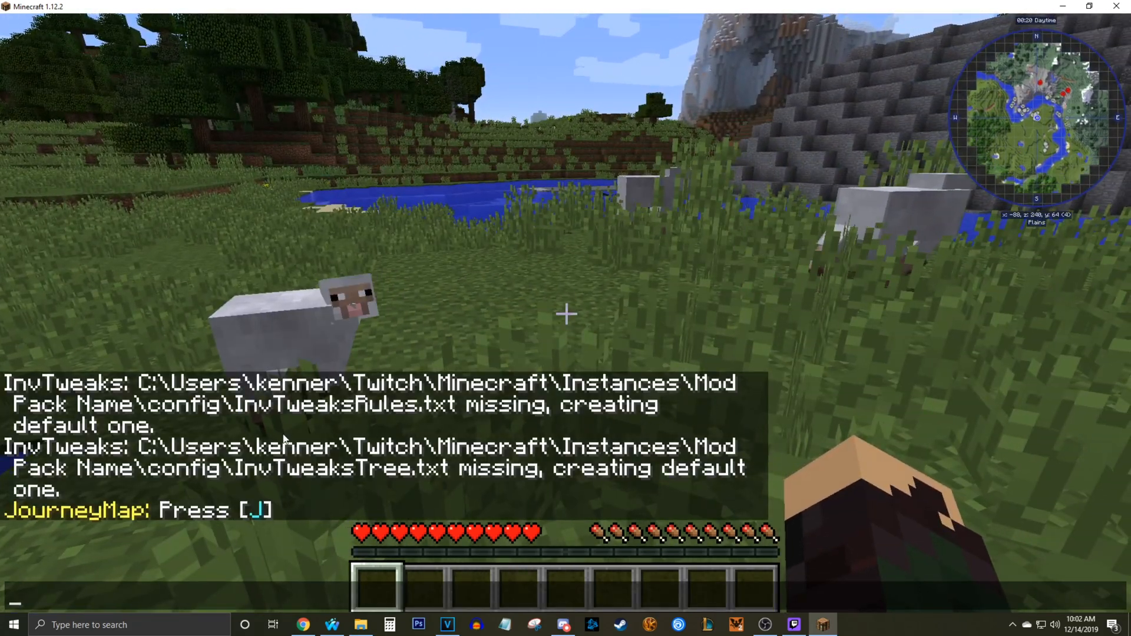
pyautogui.press('j')
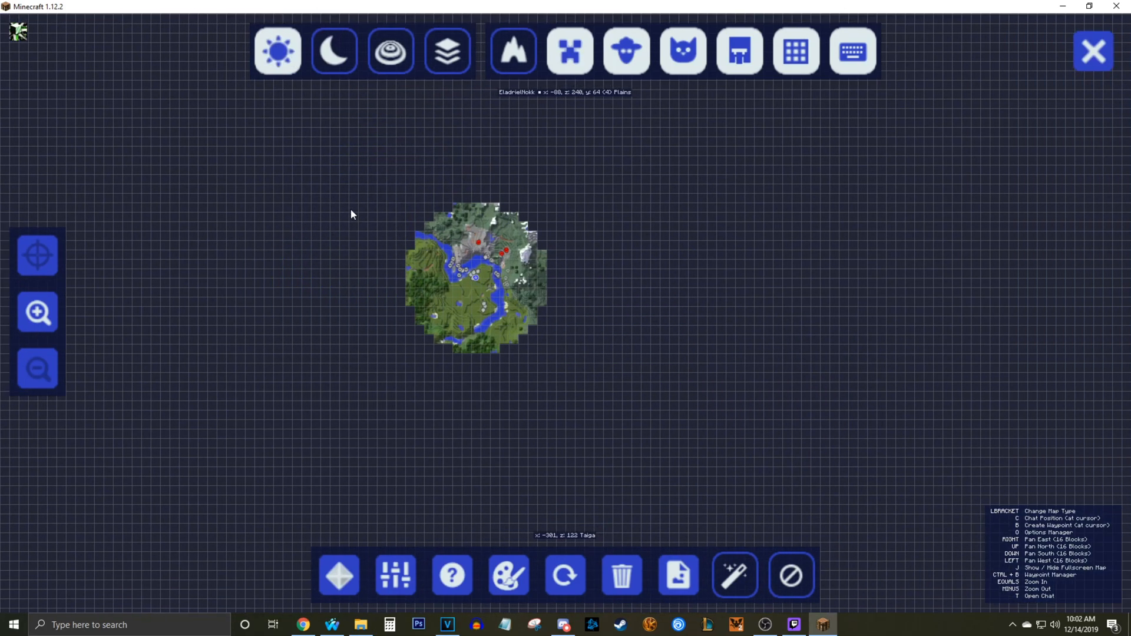
pyautogui.click(1092, 51)
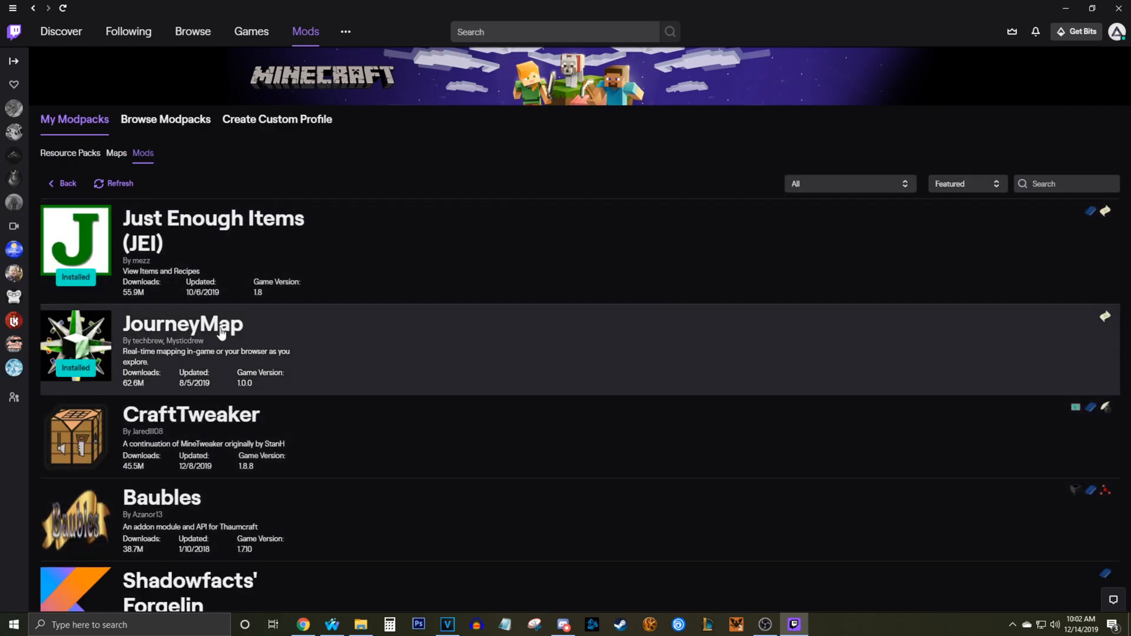
pyautogui.scroll(-3)
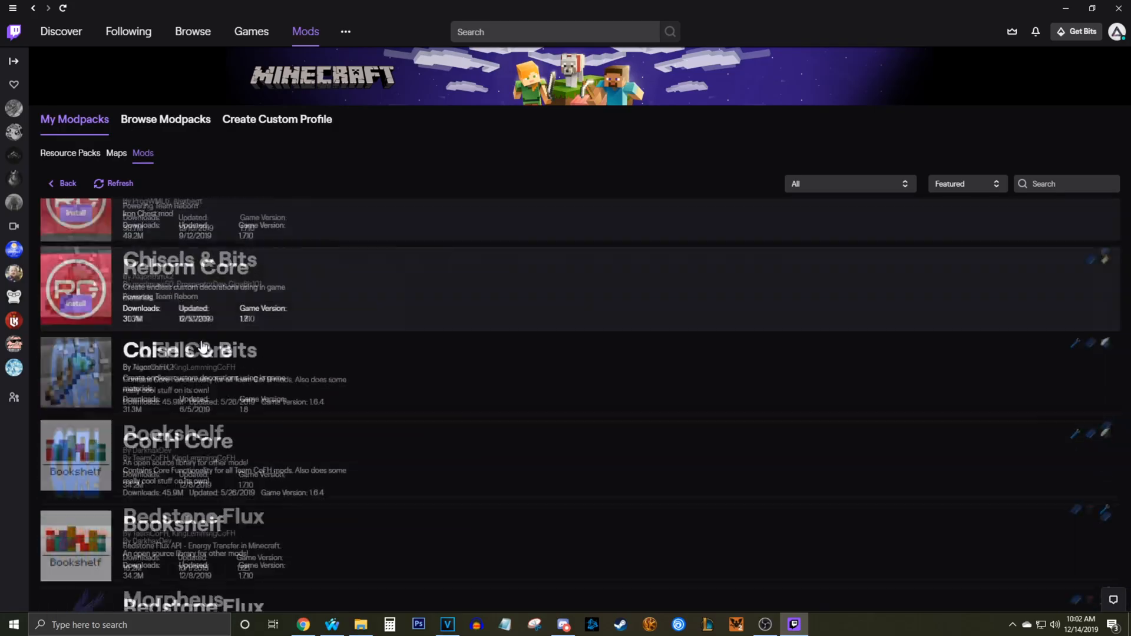
pyautogui.scroll(-3)
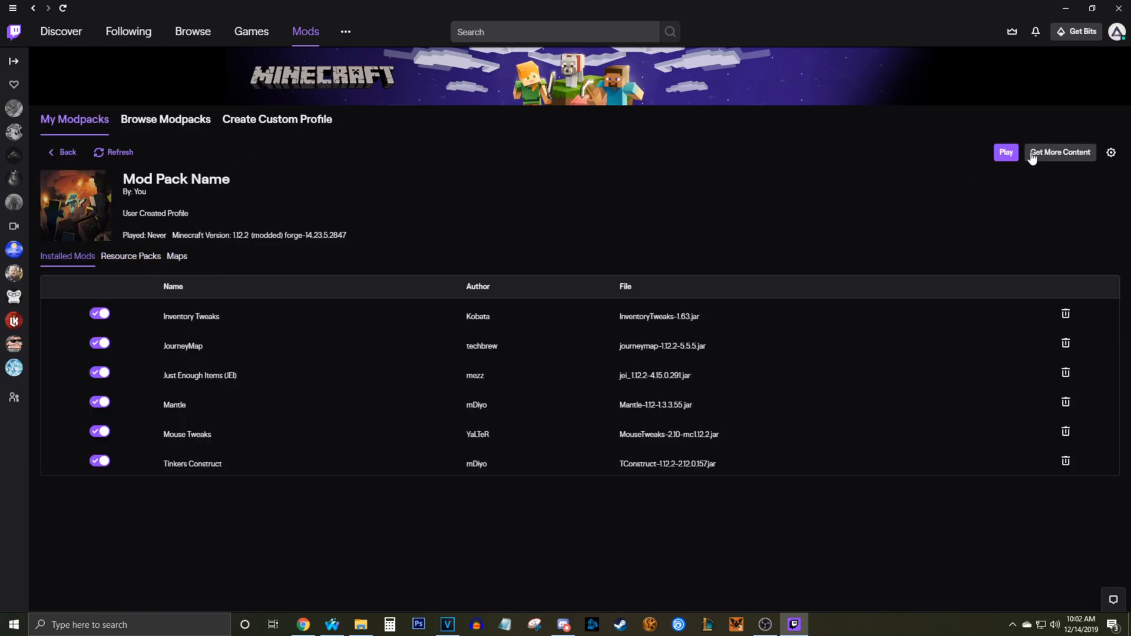
pyautogui.click(1059, 152)
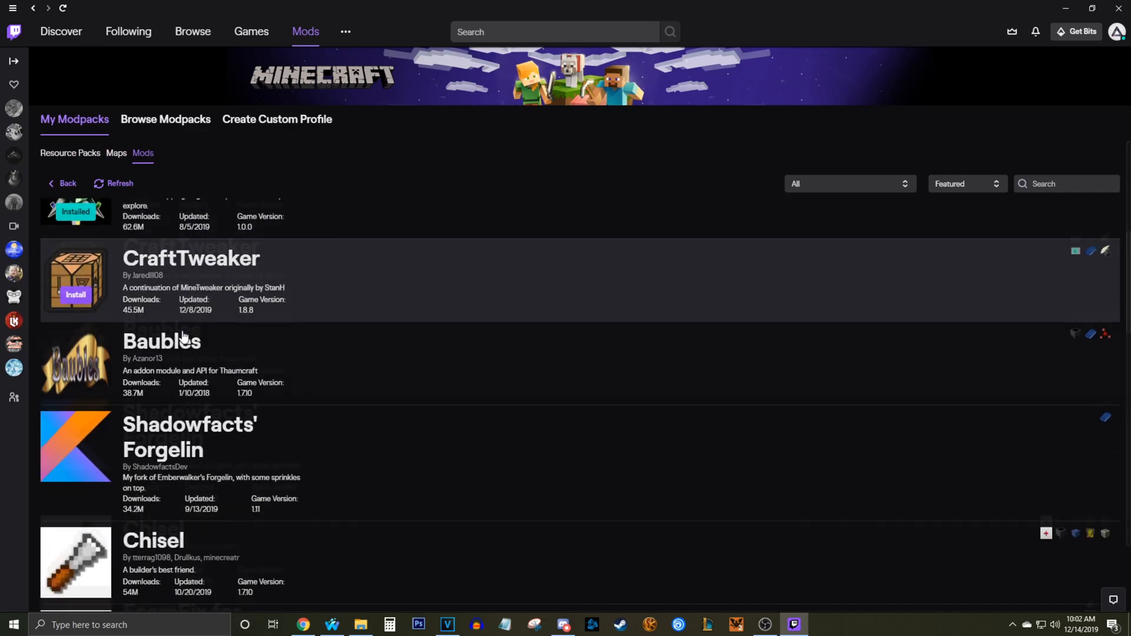
pyautogui.scroll(-3)
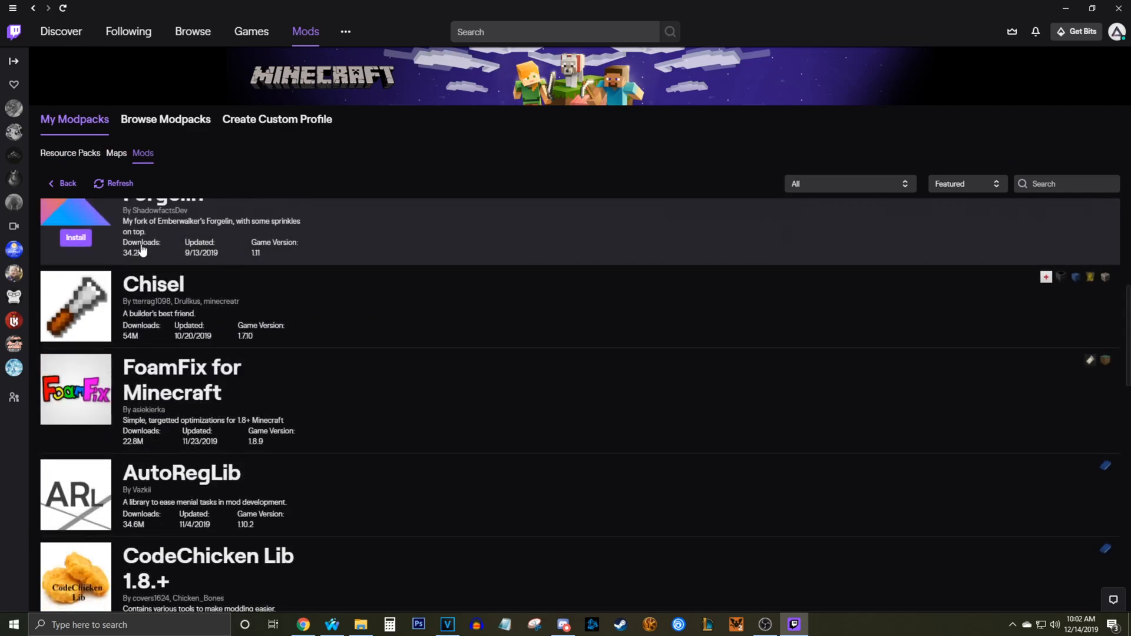
pyautogui.scroll(-3)
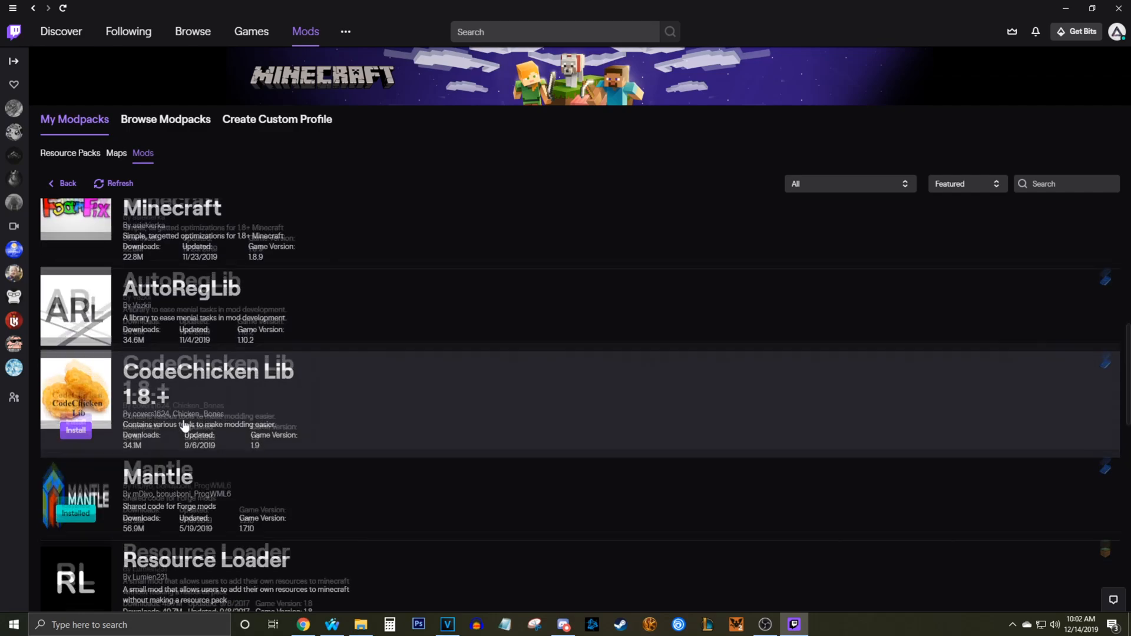
pyautogui.scroll(-3)
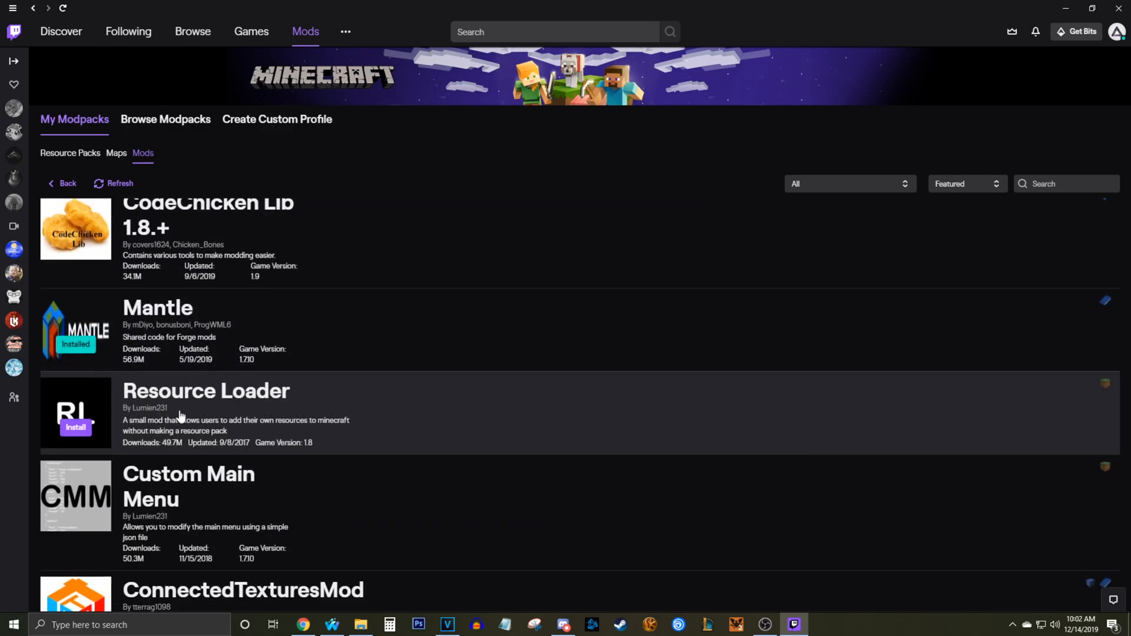
pyautogui.scroll(-3)
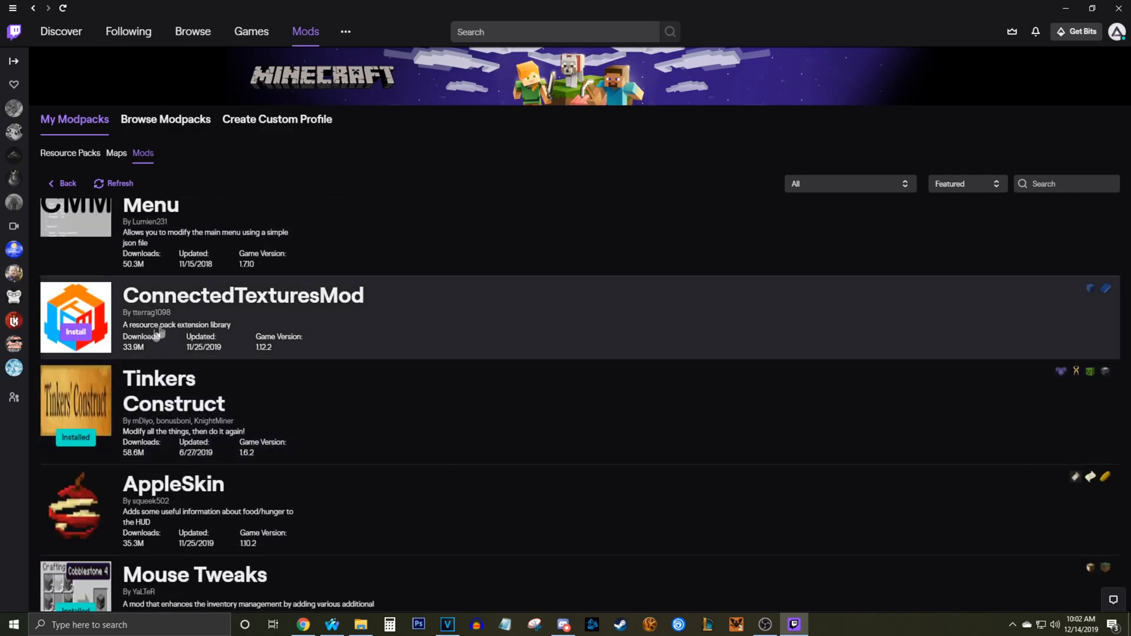
pyautogui.click(243, 295)
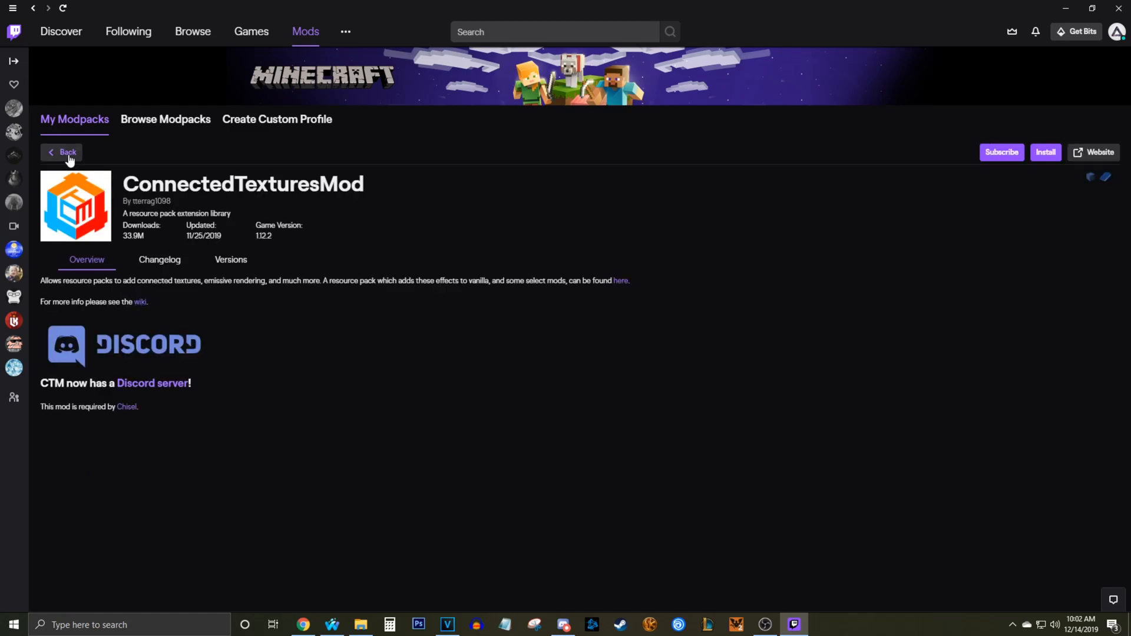
pyautogui.click(66, 152)
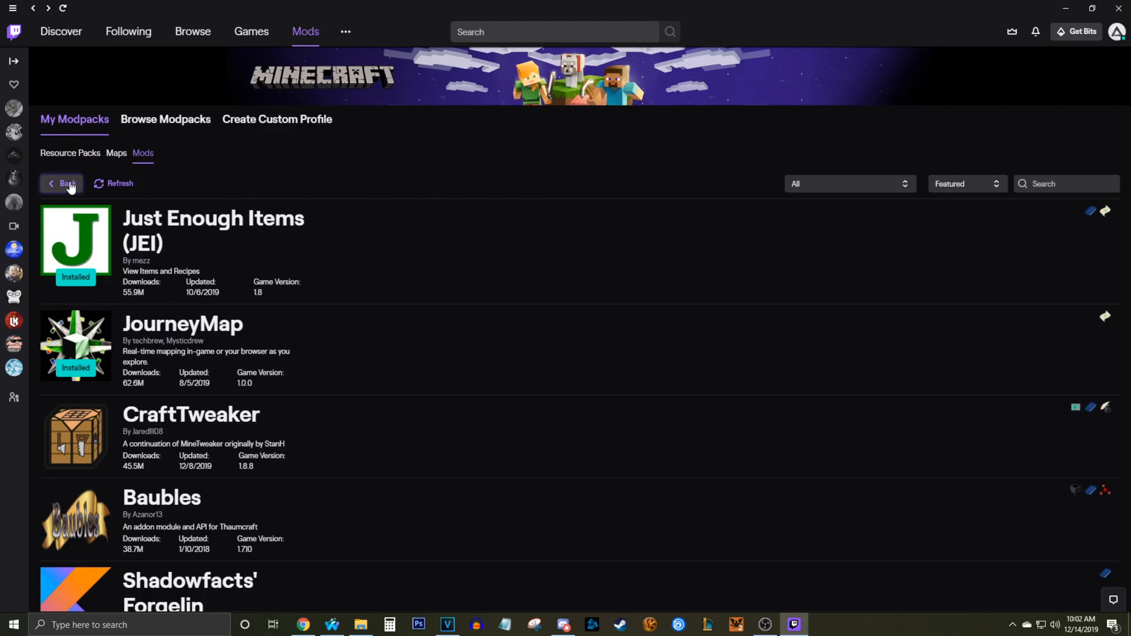
# - Return to Mod Pack Name's installed mods and switch JourneyMap off
pyautogui.click(61, 183)
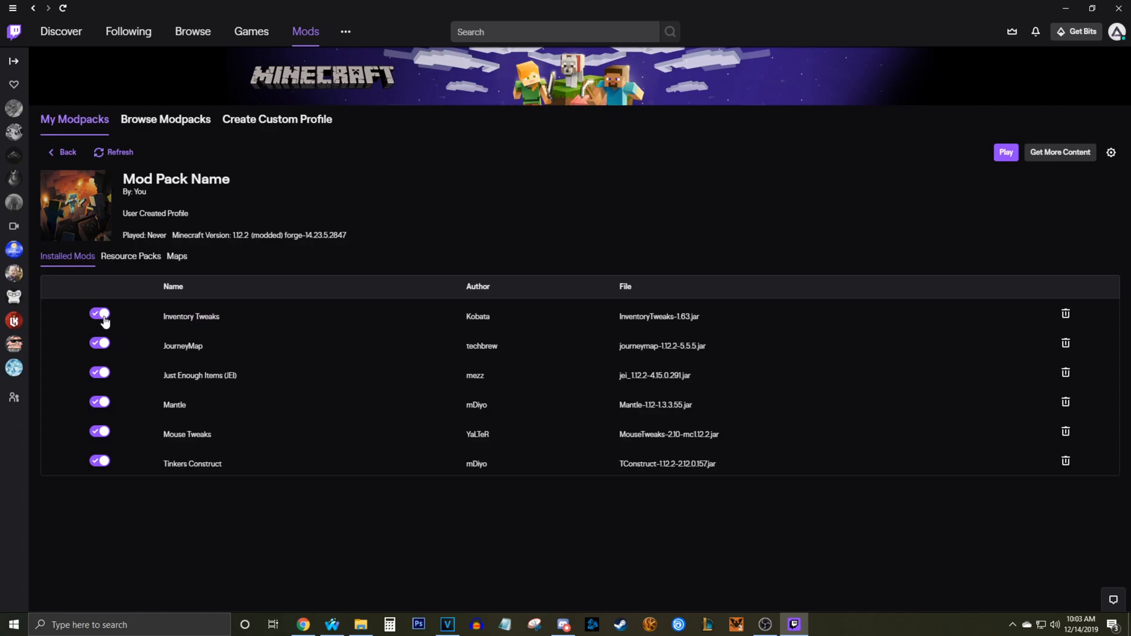
pyautogui.moveTo(104, 321)
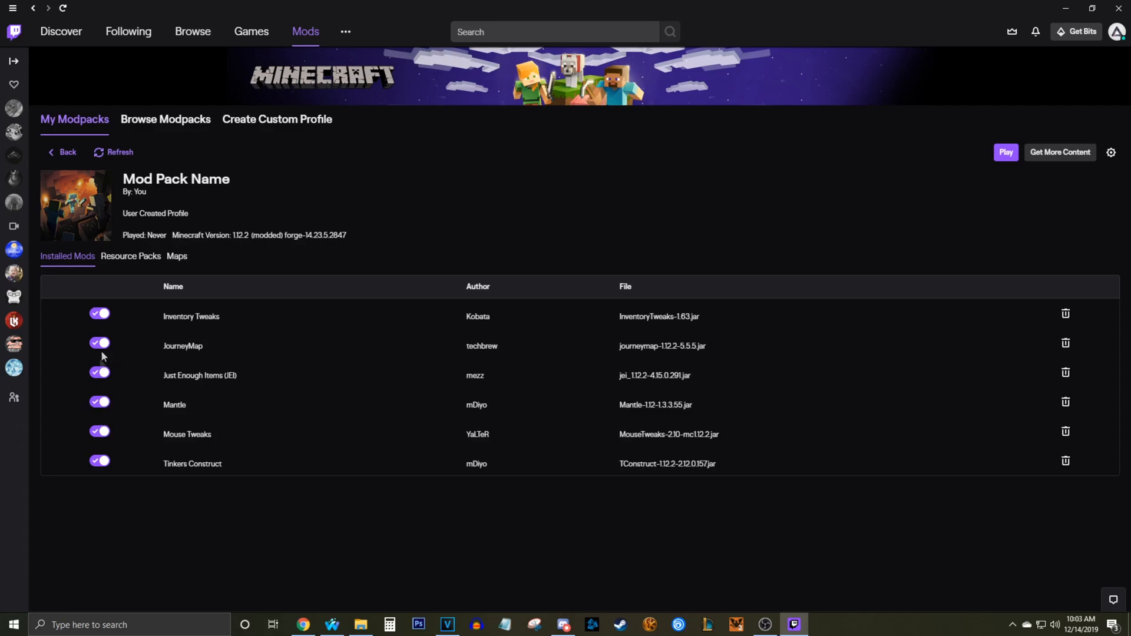
pyautogui.click(99, 343)
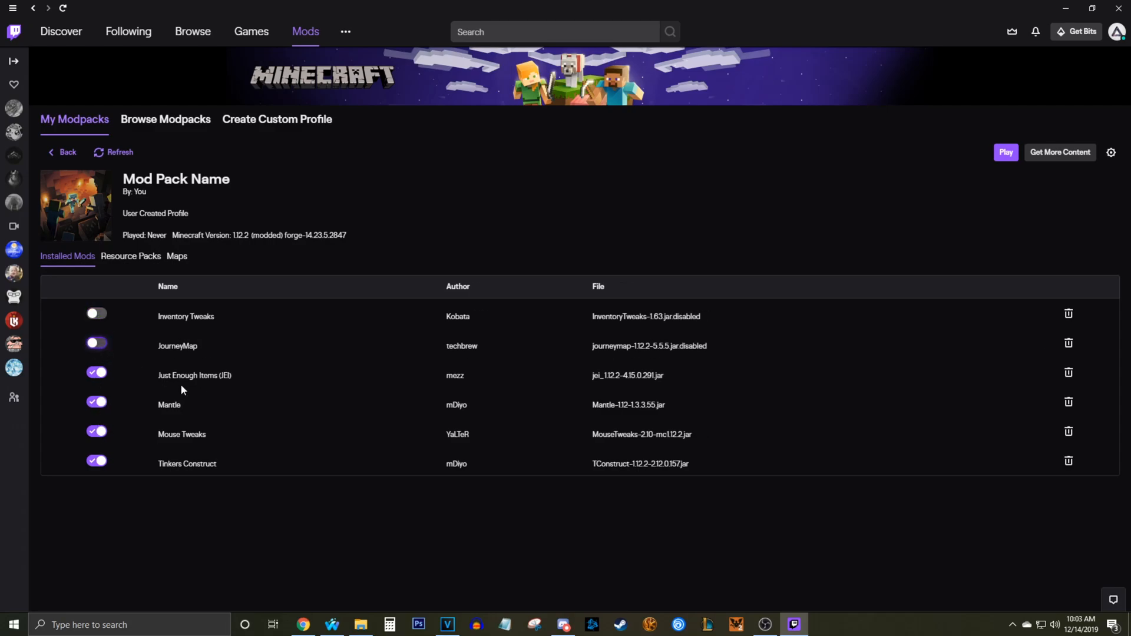
pyautogui.moveTo(213, 344)
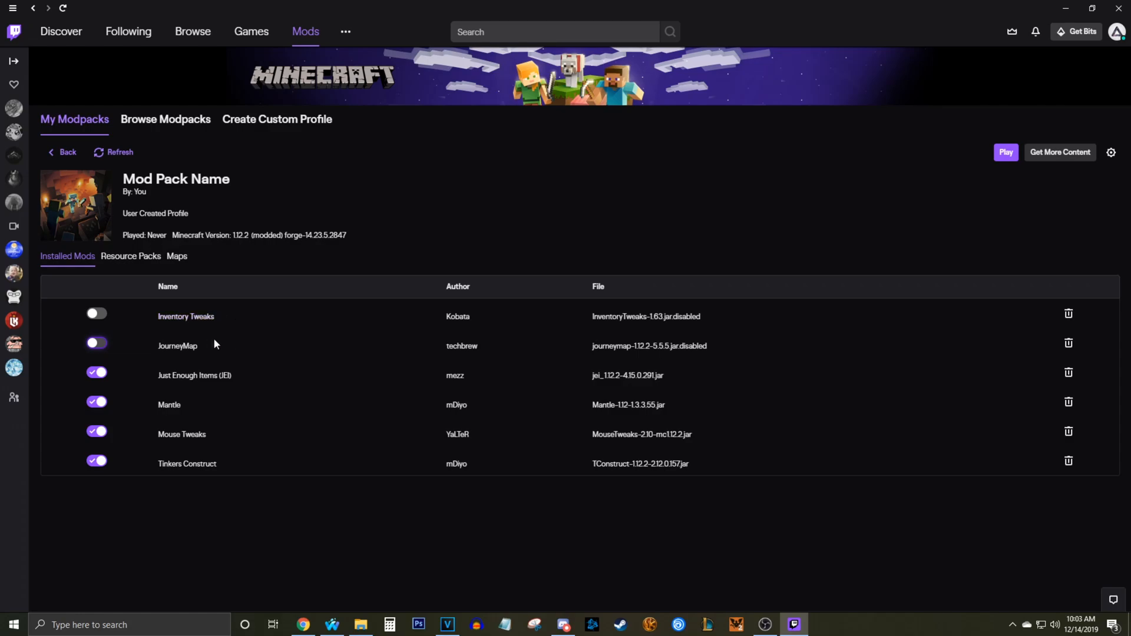
pyautogui.moveTo(173, 337)
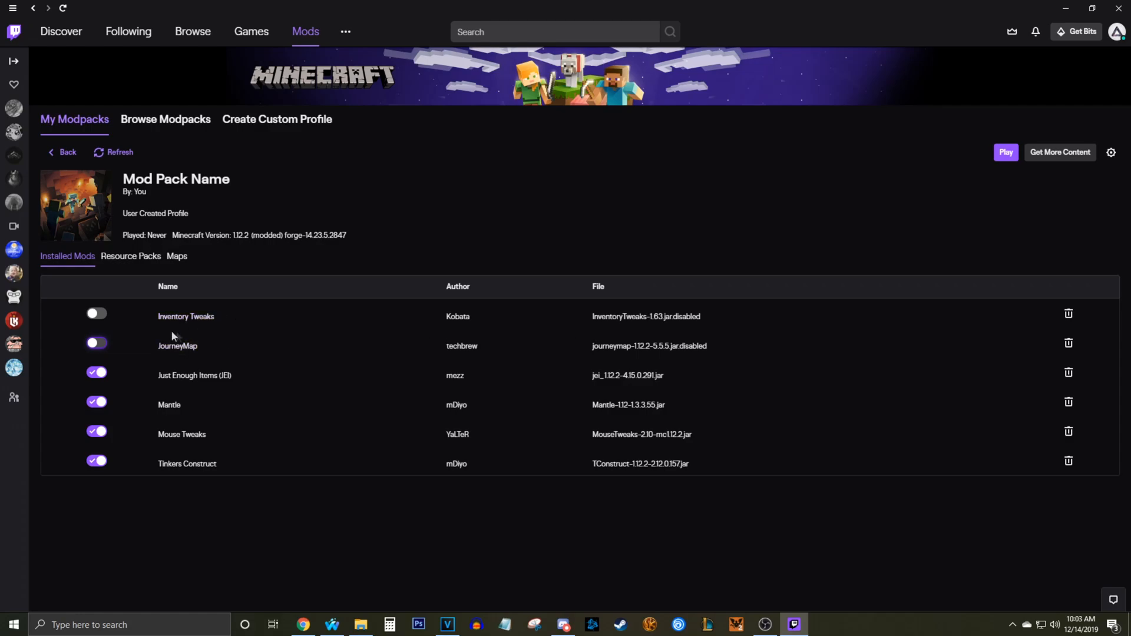
pyautogui.moveTo(181, 331)
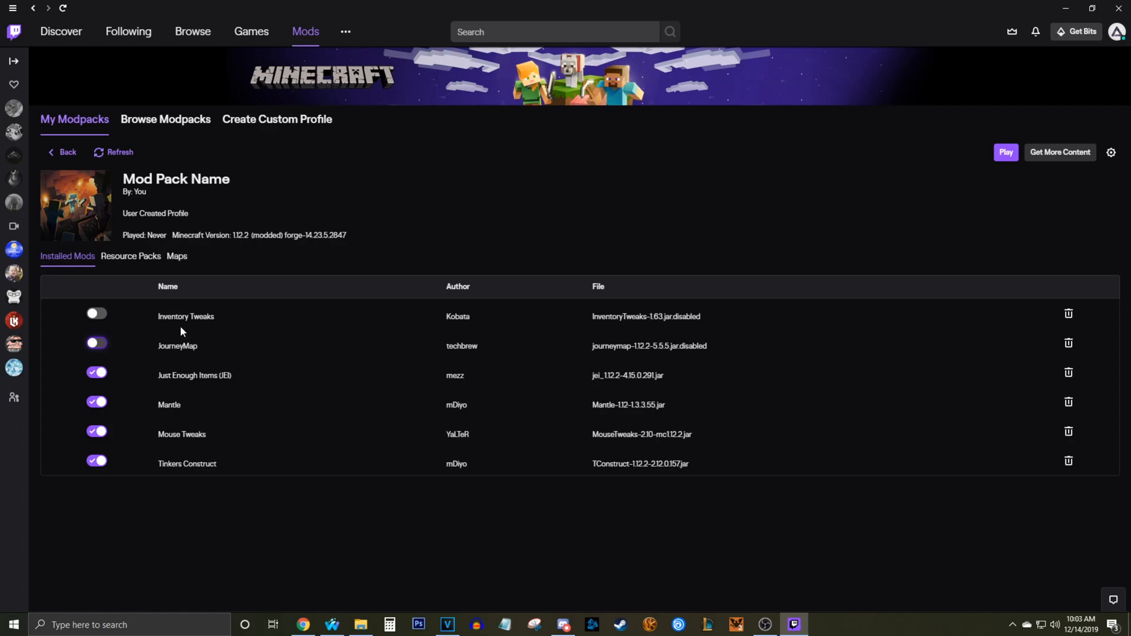
pyautogui.moveTo(858, 179)
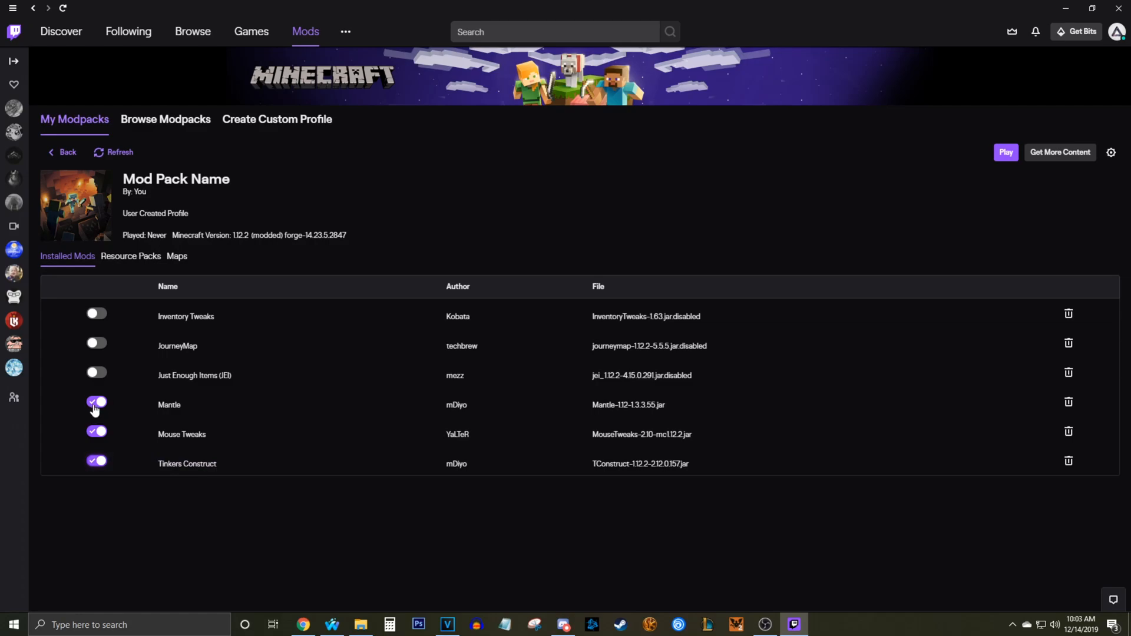
# - Toggle Mantle and Tinkers Construct off and back on, and re-enable JEI
pyautogui.click(96, 460)
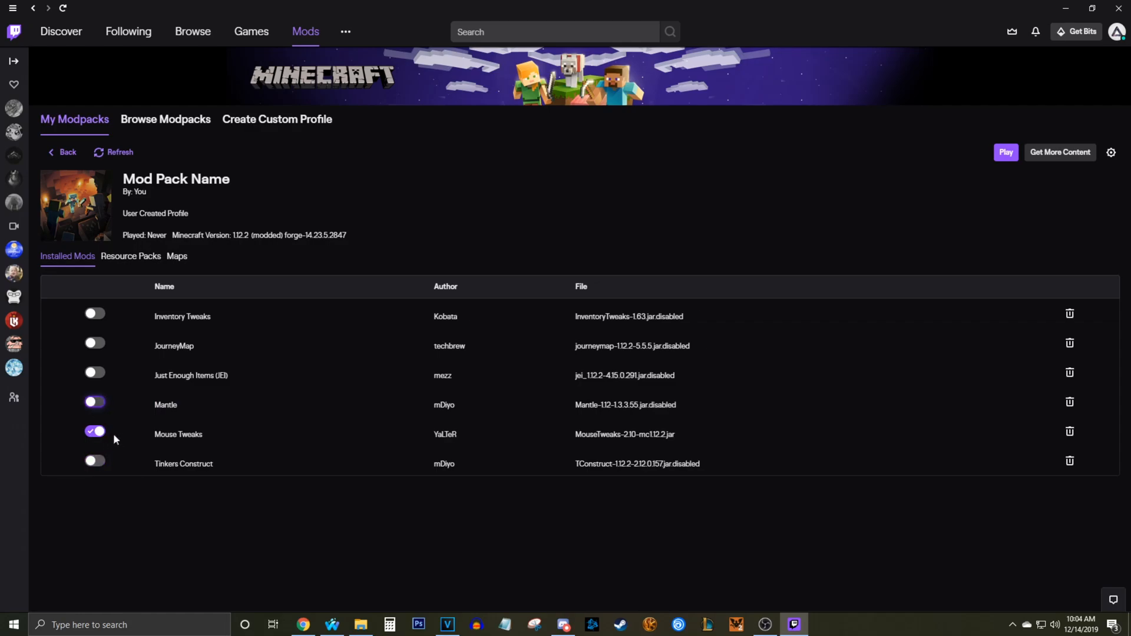
pyautogui.click(95, 405)
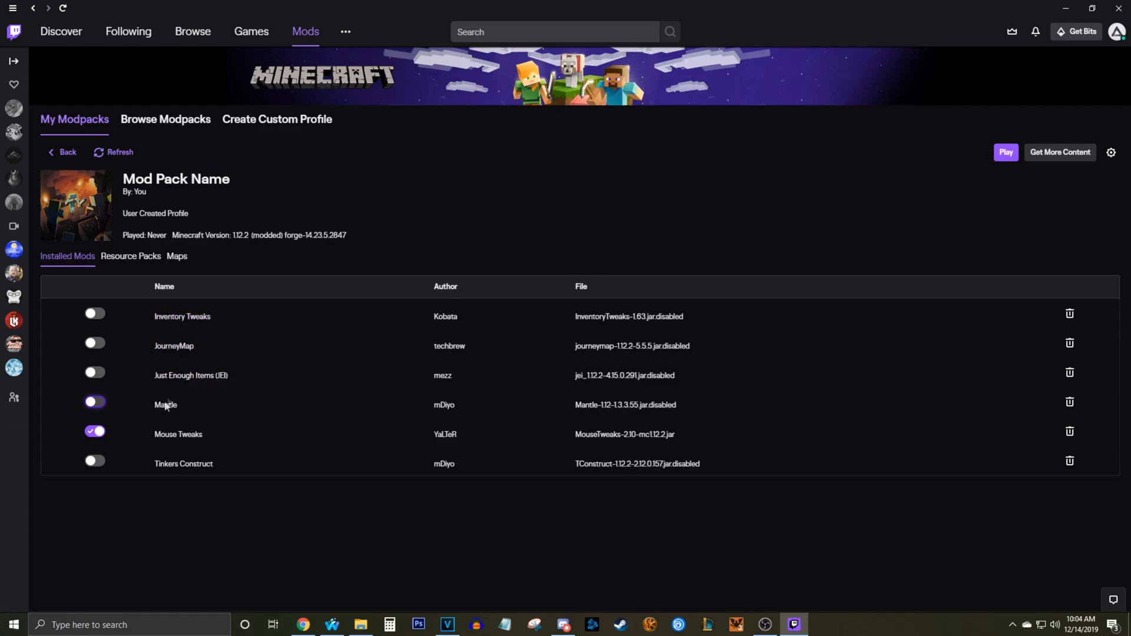
pyautogui.click(1005, 152)
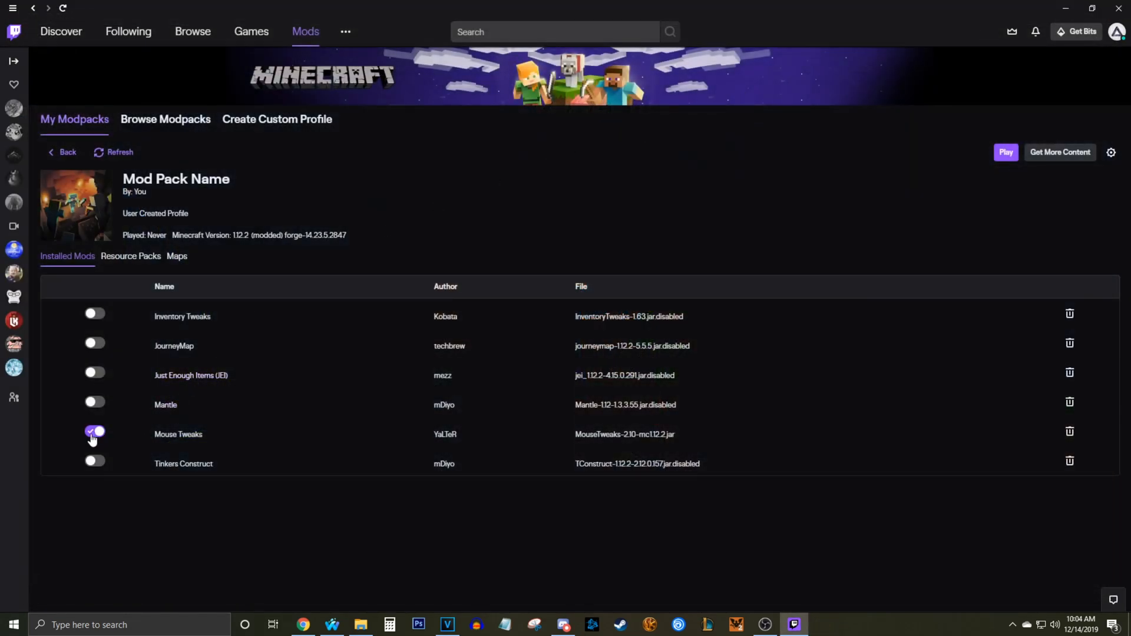
pyautogui.moveTo(98, 413)
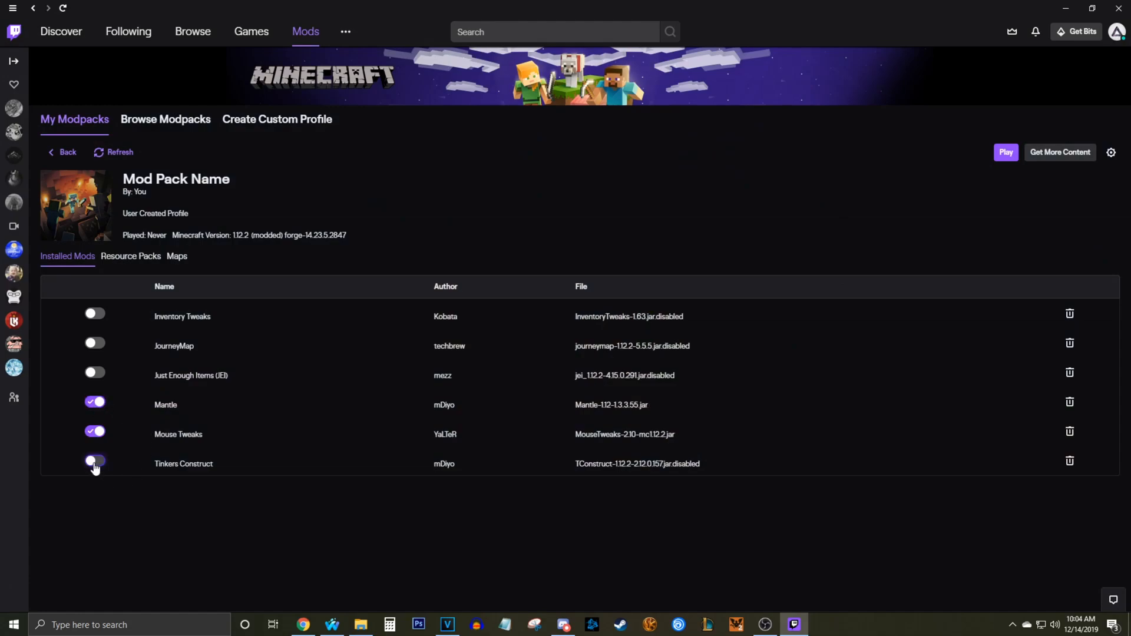
pyautogui.click(95, 463)
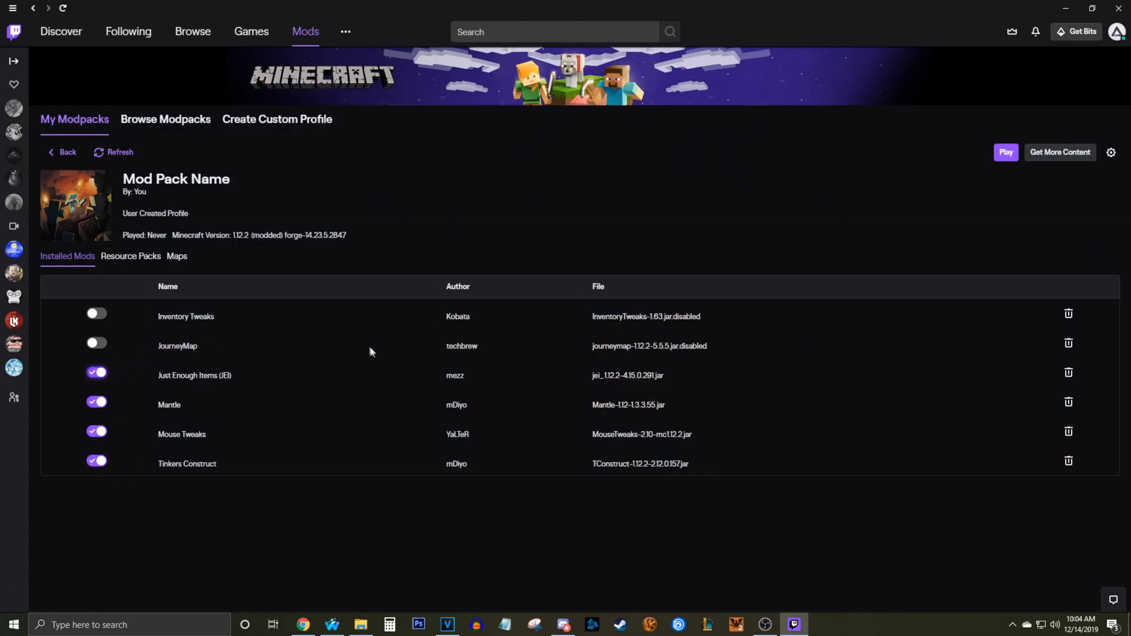
# - Launch and close the Minecraft Launcher, then switch Inventory Tweaks and JourneyMap back on
pyautogui.click(1006, 152)
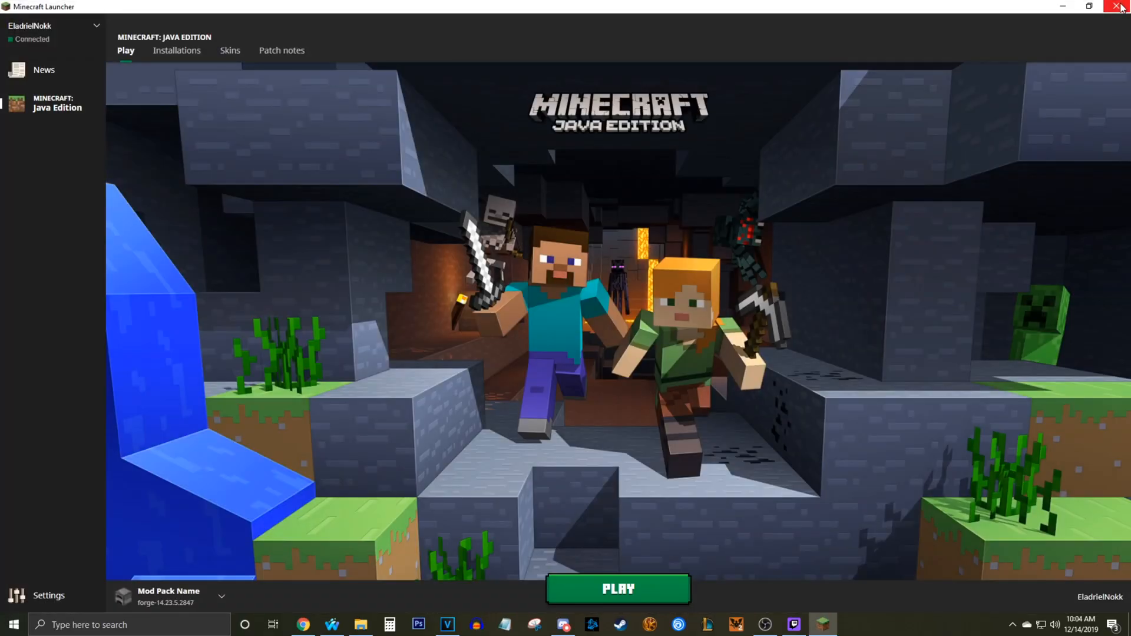
pyautogui.click(793, 624)
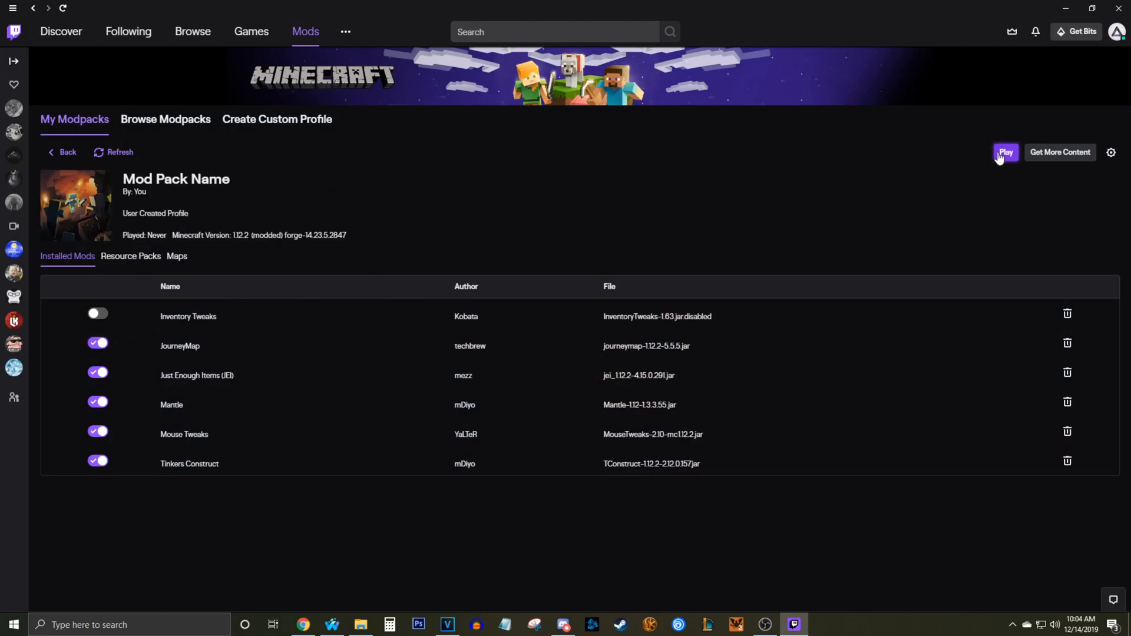
pyautogui.moveTo(153, 311)
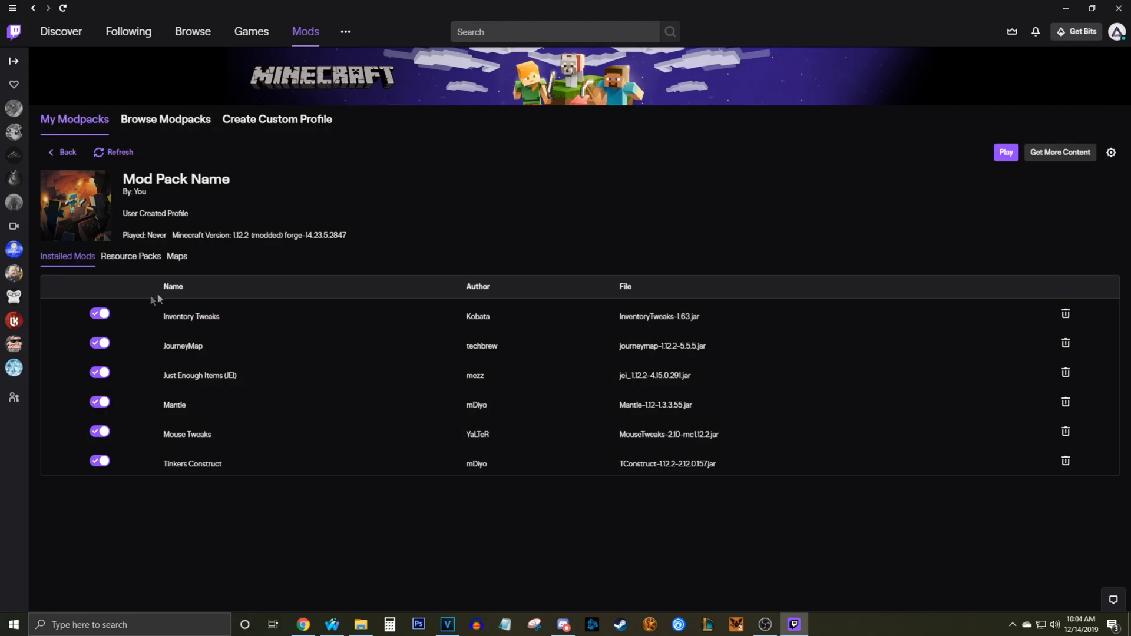
pyautogui.moveTo(162, 317)
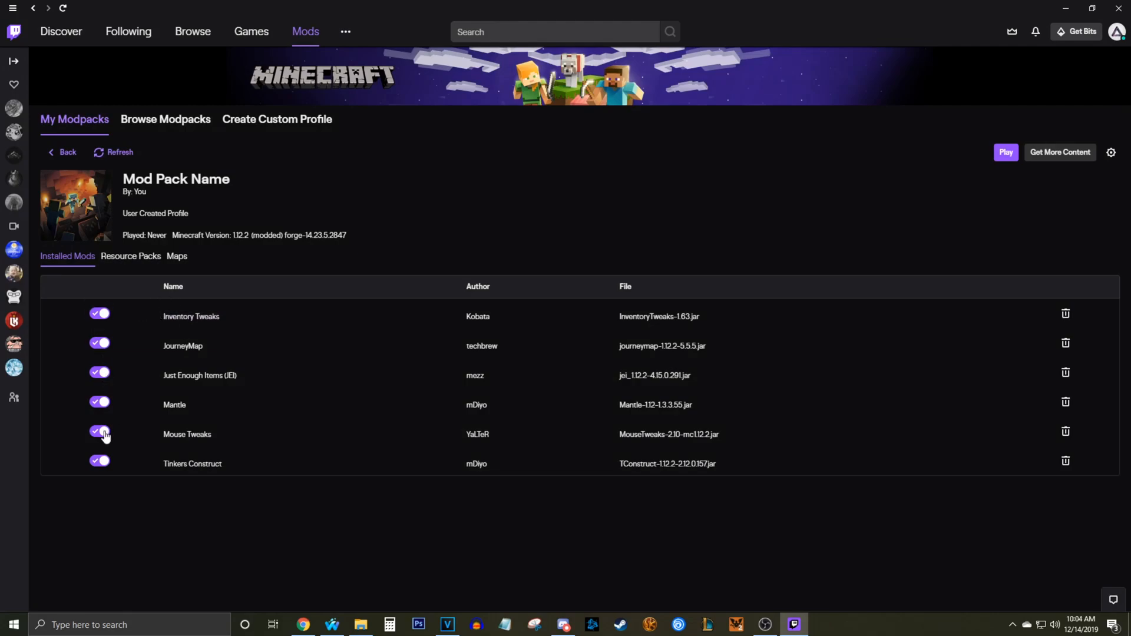
pyautogui.click(99, 312)
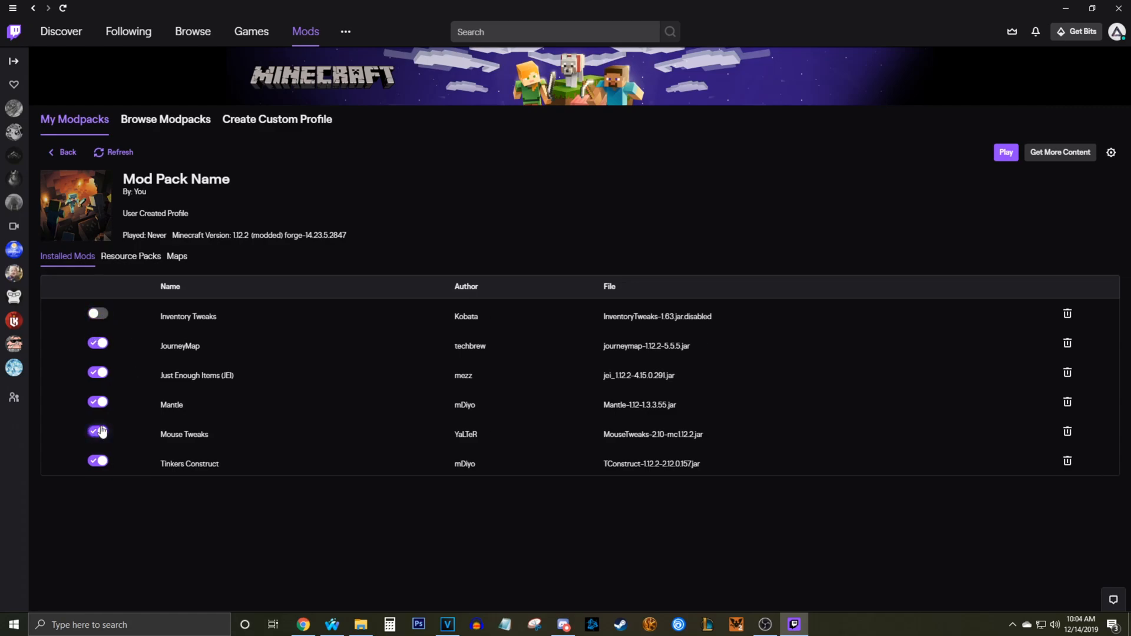
pyautogui.click(97, 434)
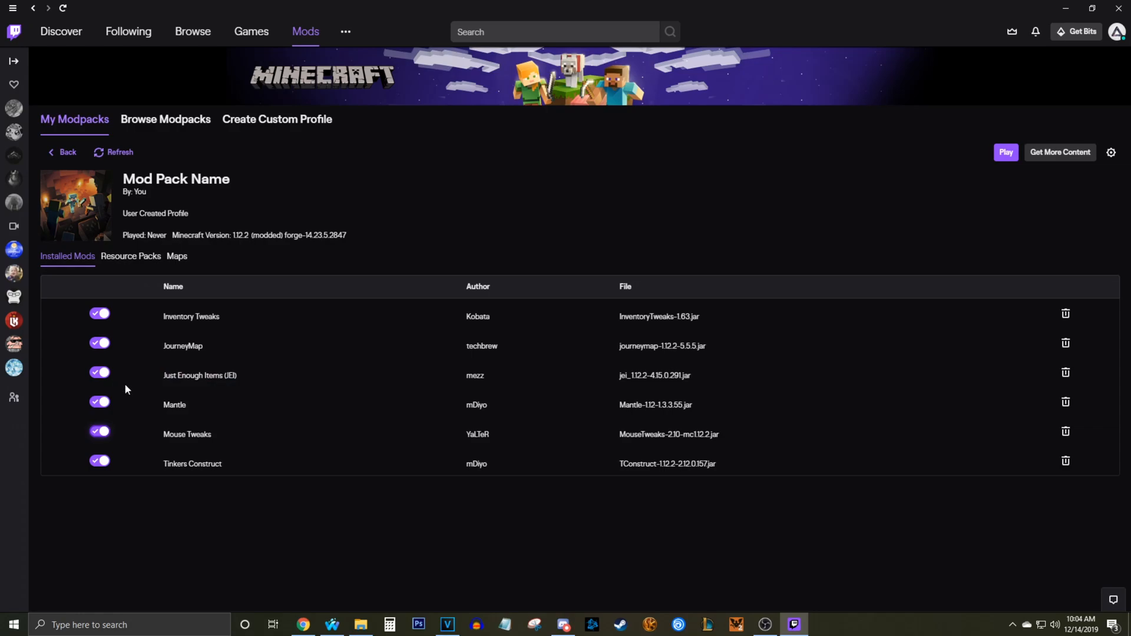
pyautogui.moveTo(166, 352)
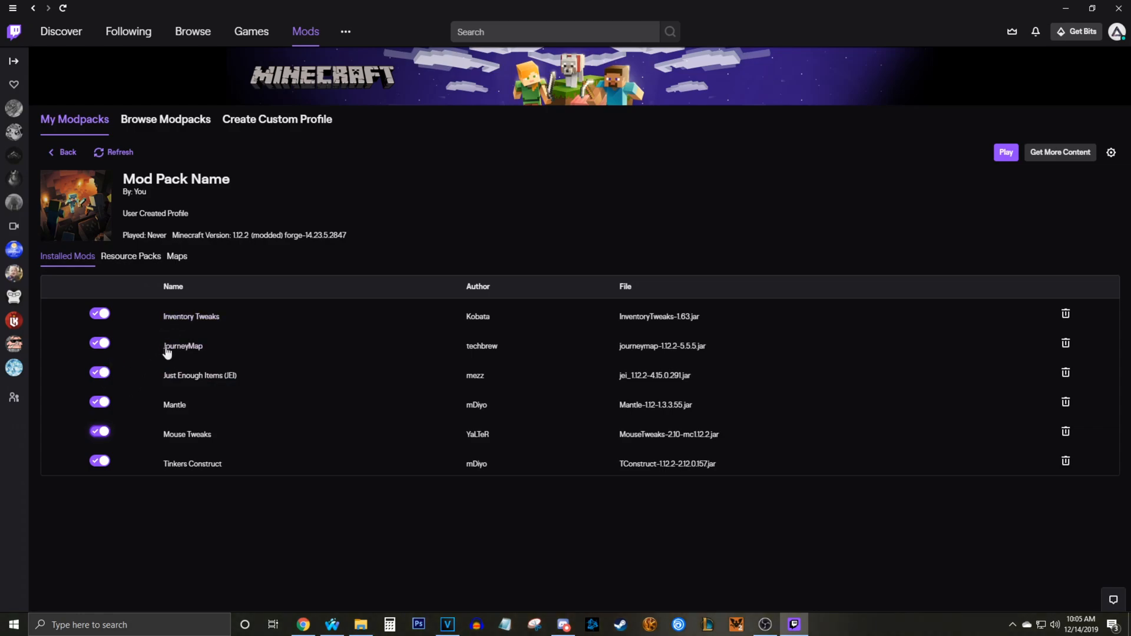
pyautogui.moveTo(119, 465)
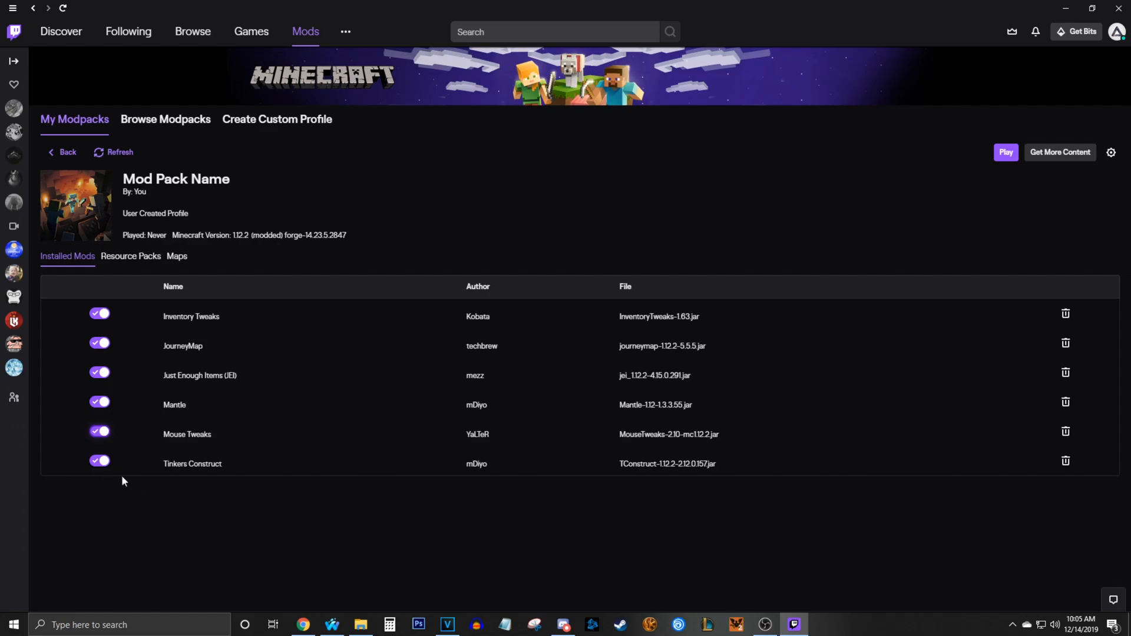
pyautogui.moveTo(152, 437)
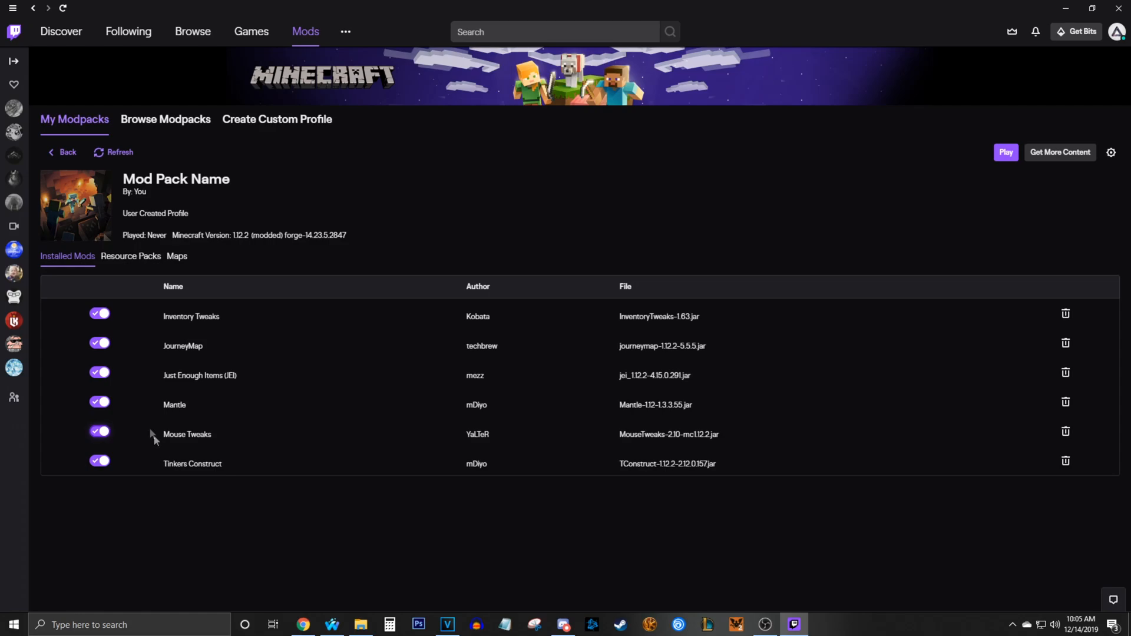
pyautogui.moveTo(139, 450)
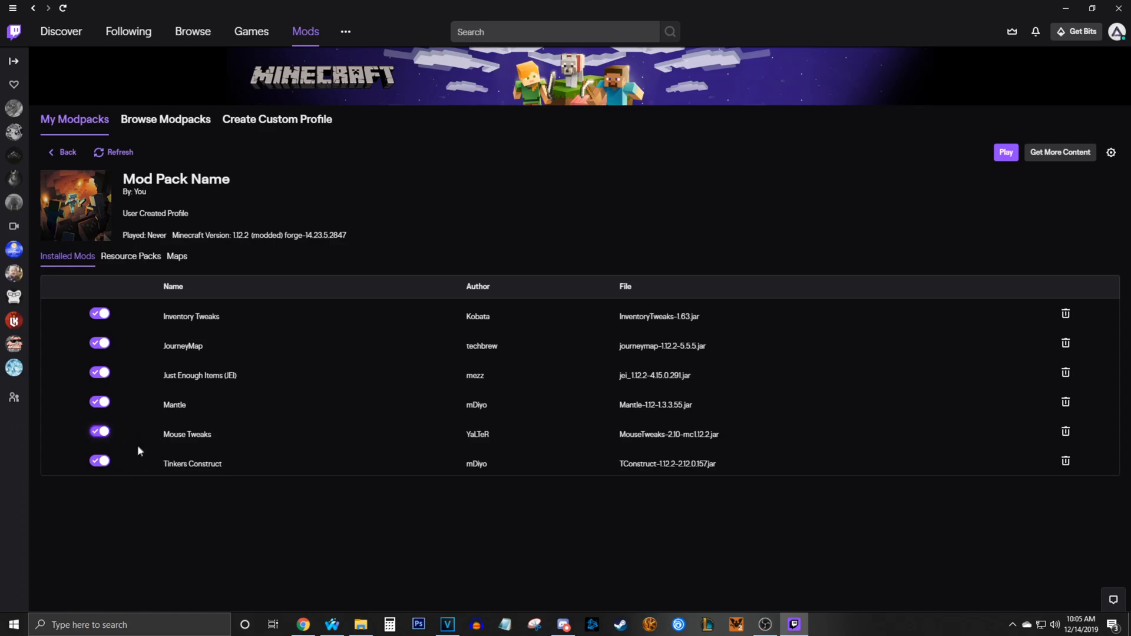
pyautogui.moveTo(151, 436)
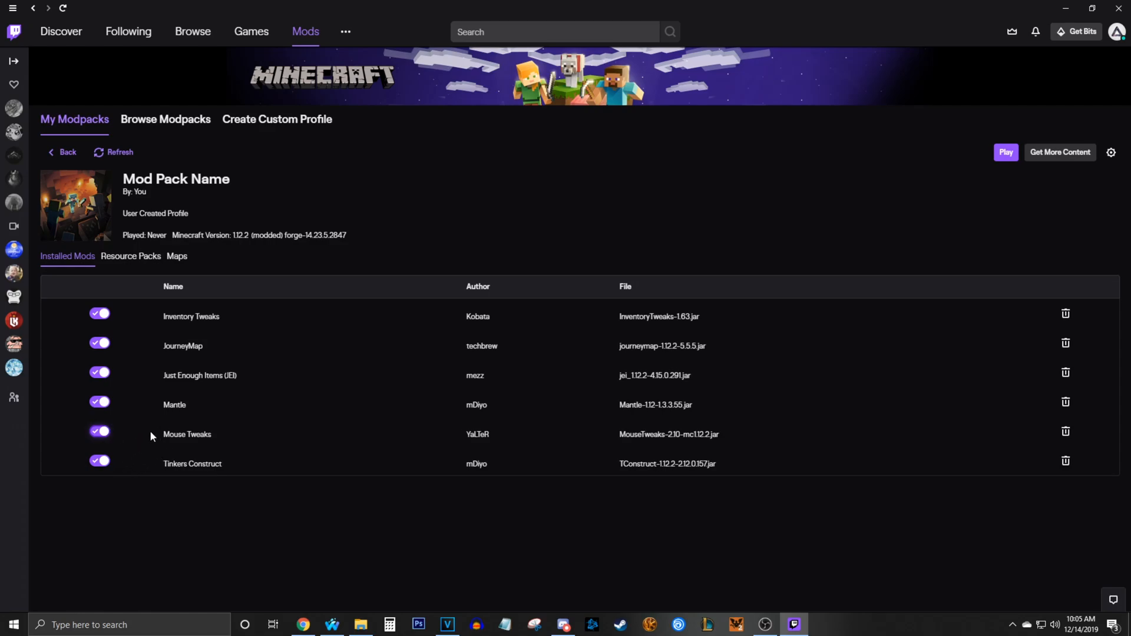
pyautogui.moveTo(144, 395)
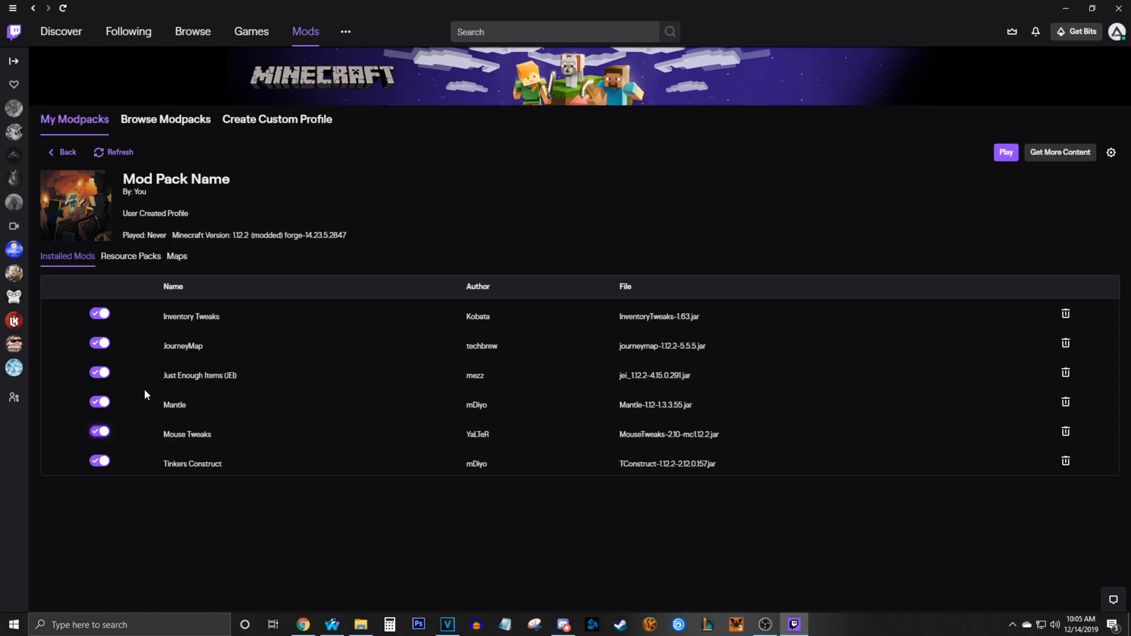
# - Show the Browse Modpacks list of featured modpacks, then switch back to the previous tab
pyautogui.click(165, 119)
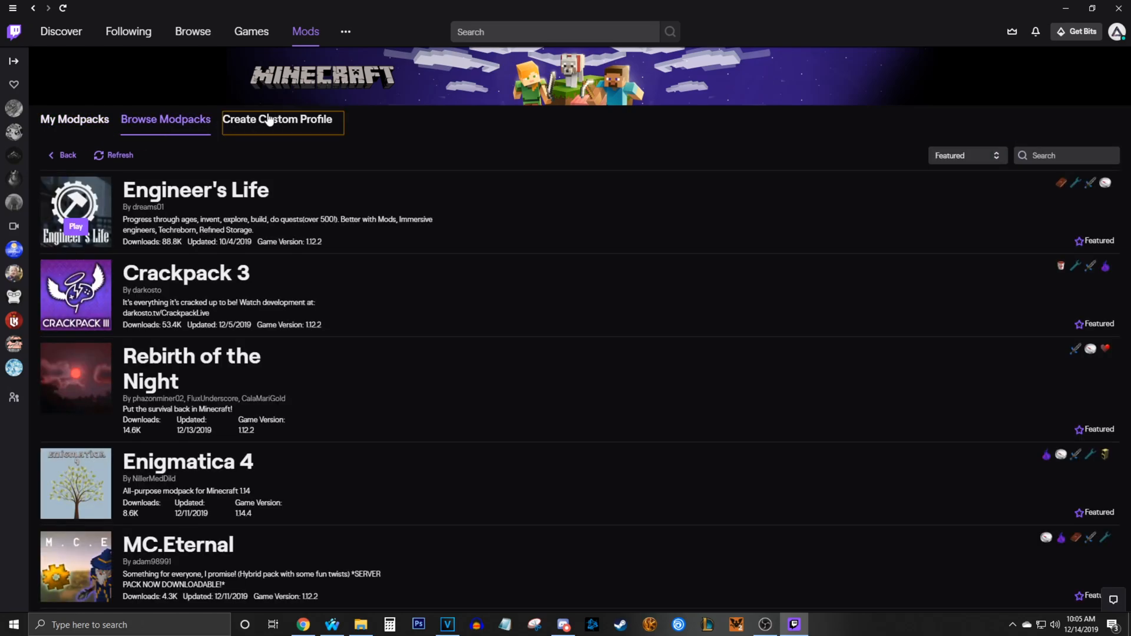
pyautogui.click(73, 119)
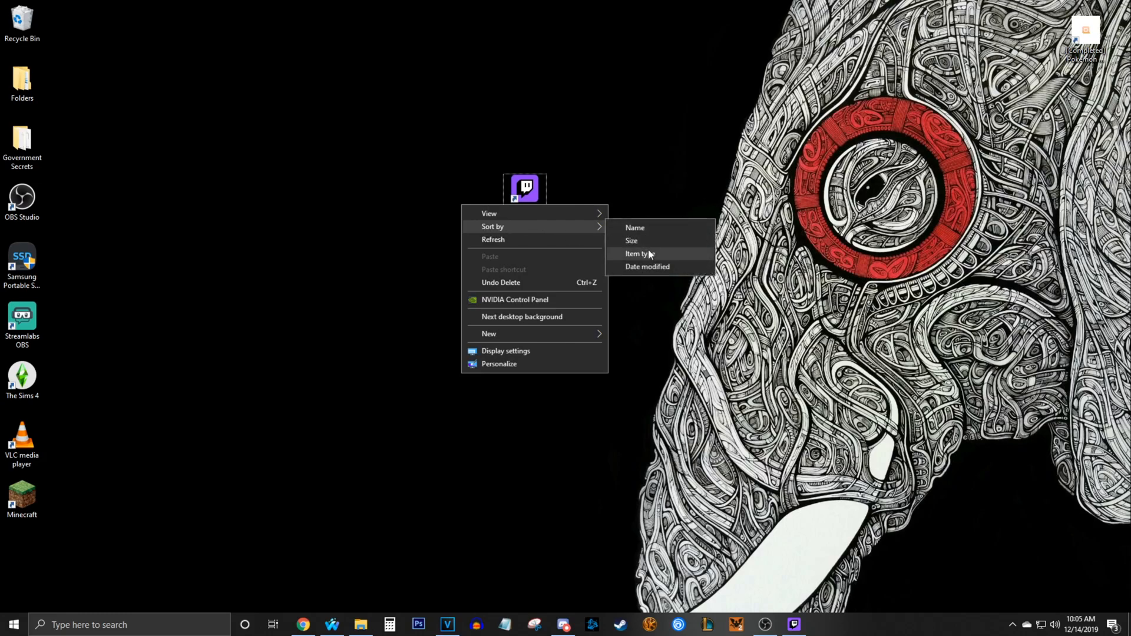
# - Re-sort the Windows desktop icons by Item type from the desktop's right-click menu
pyautogui.click(637, 253)
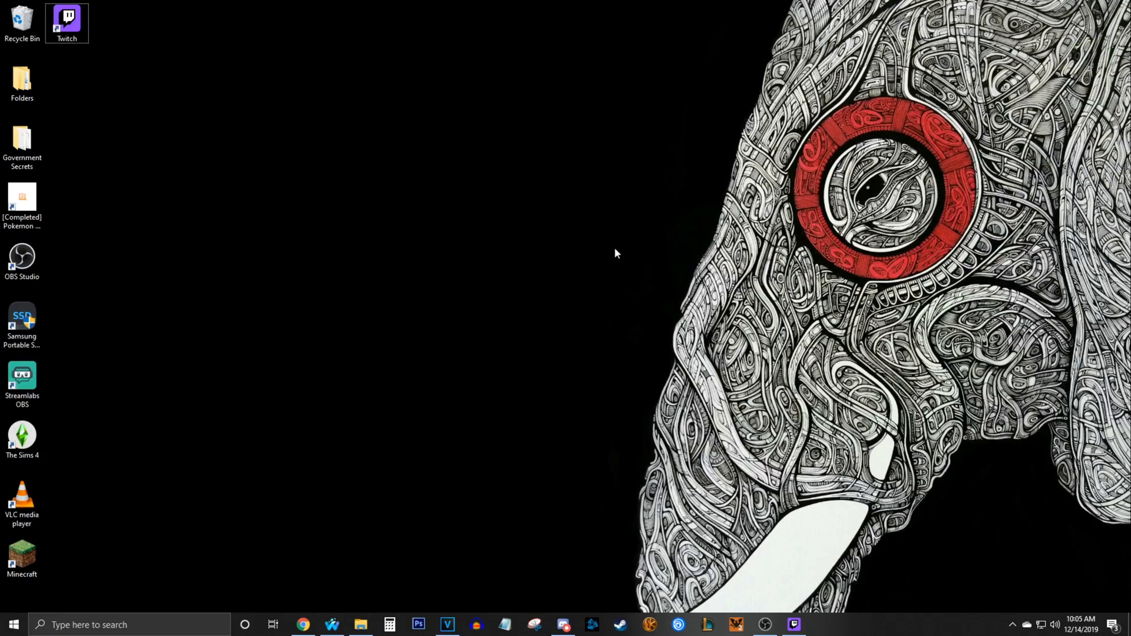